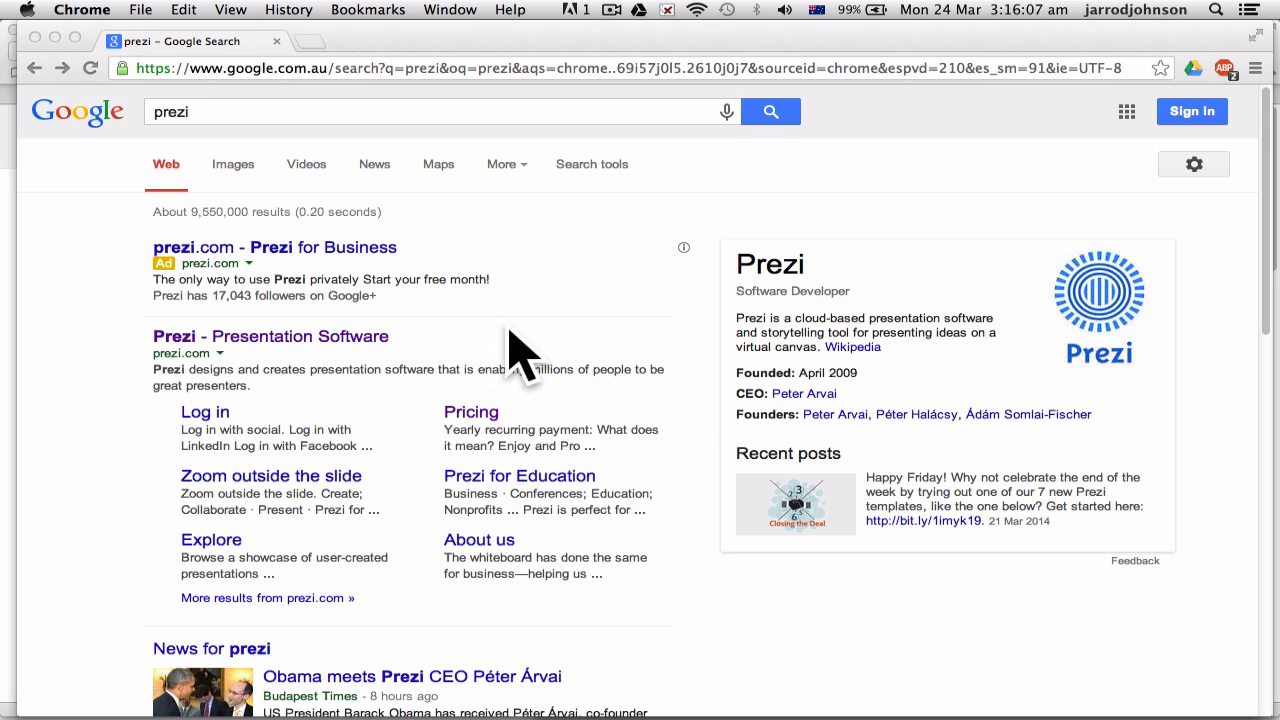
mouse_move(324, 360)
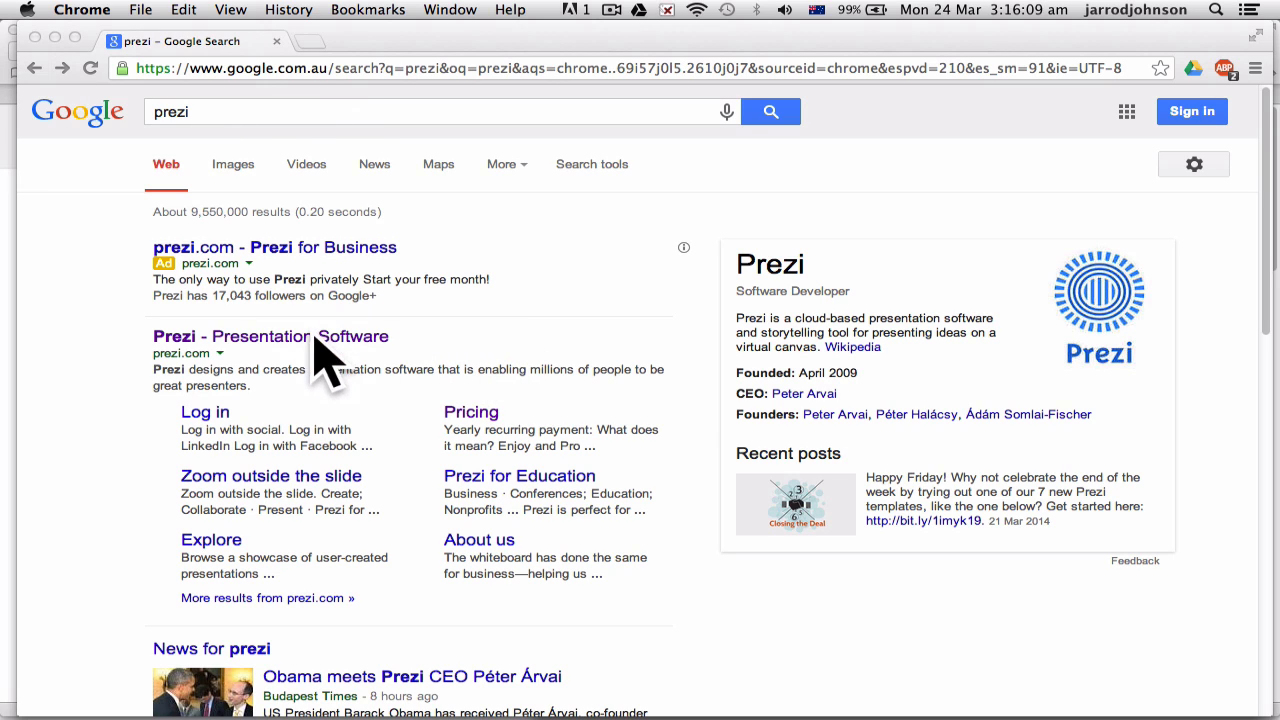
mouse_move(284, 344)
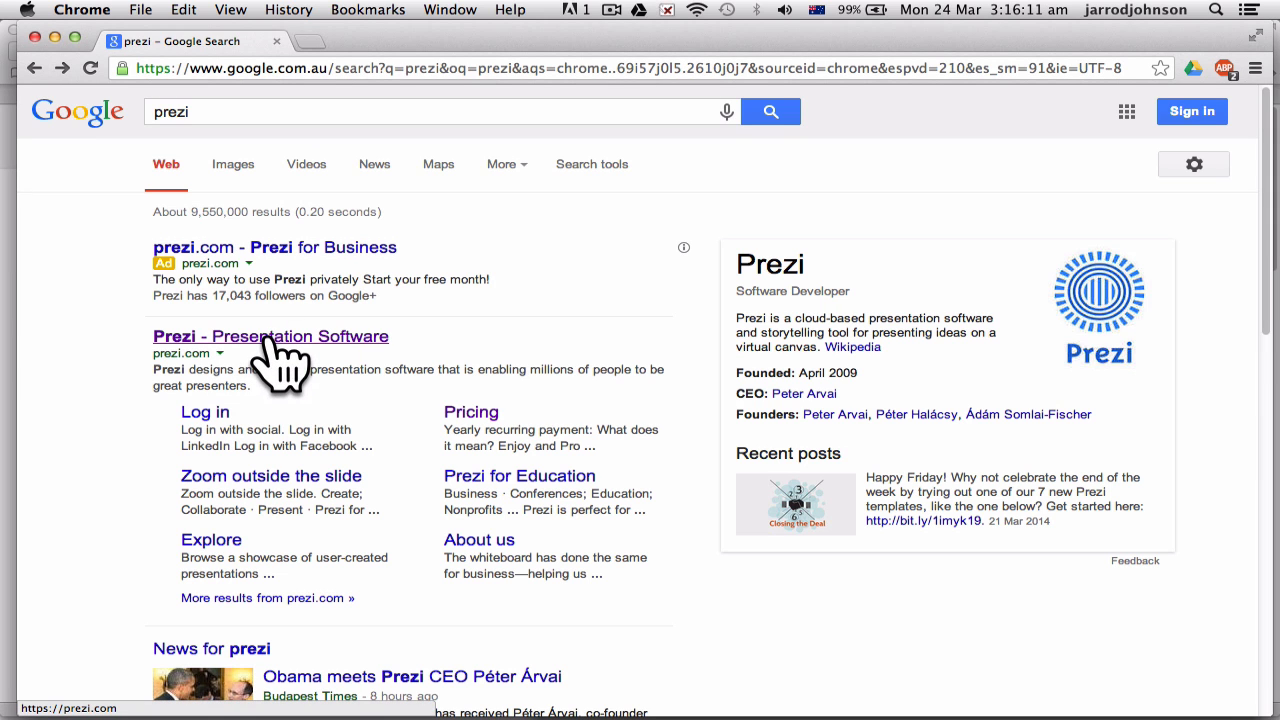
Open the 'Prezi - Presentation Software' site from the Google results
left_click(270, 336)
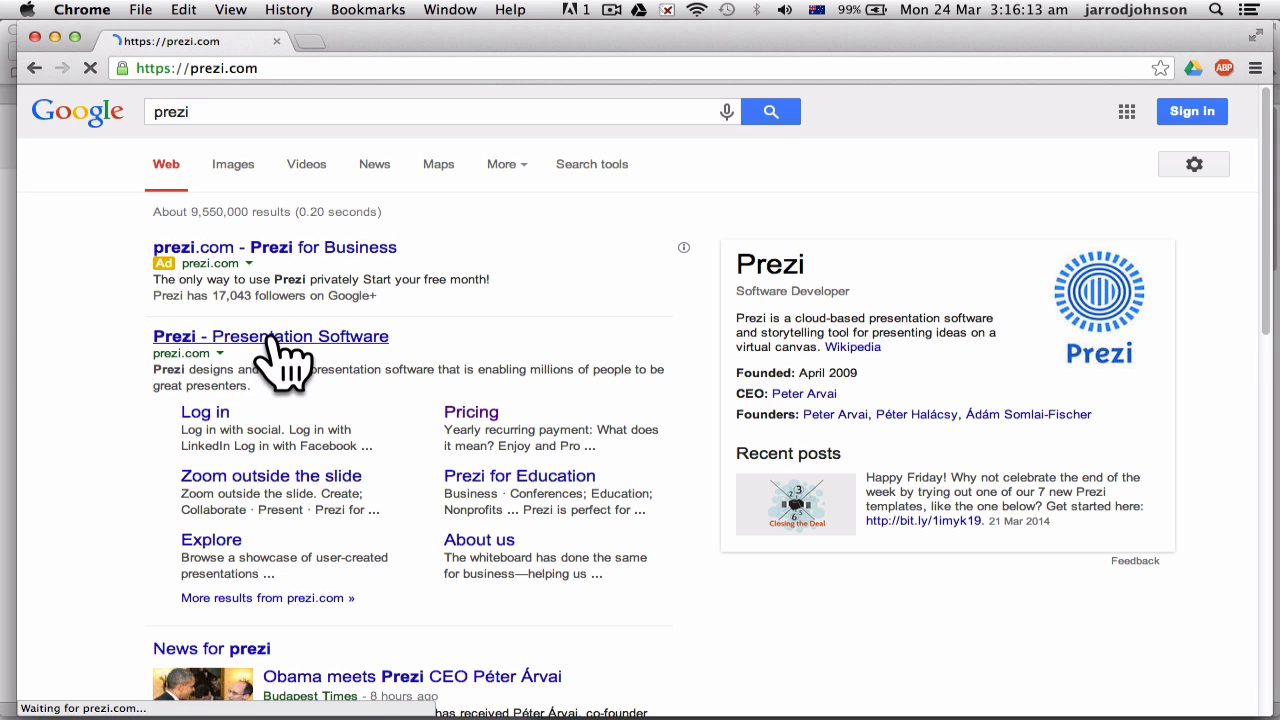
left_click(270, 336)
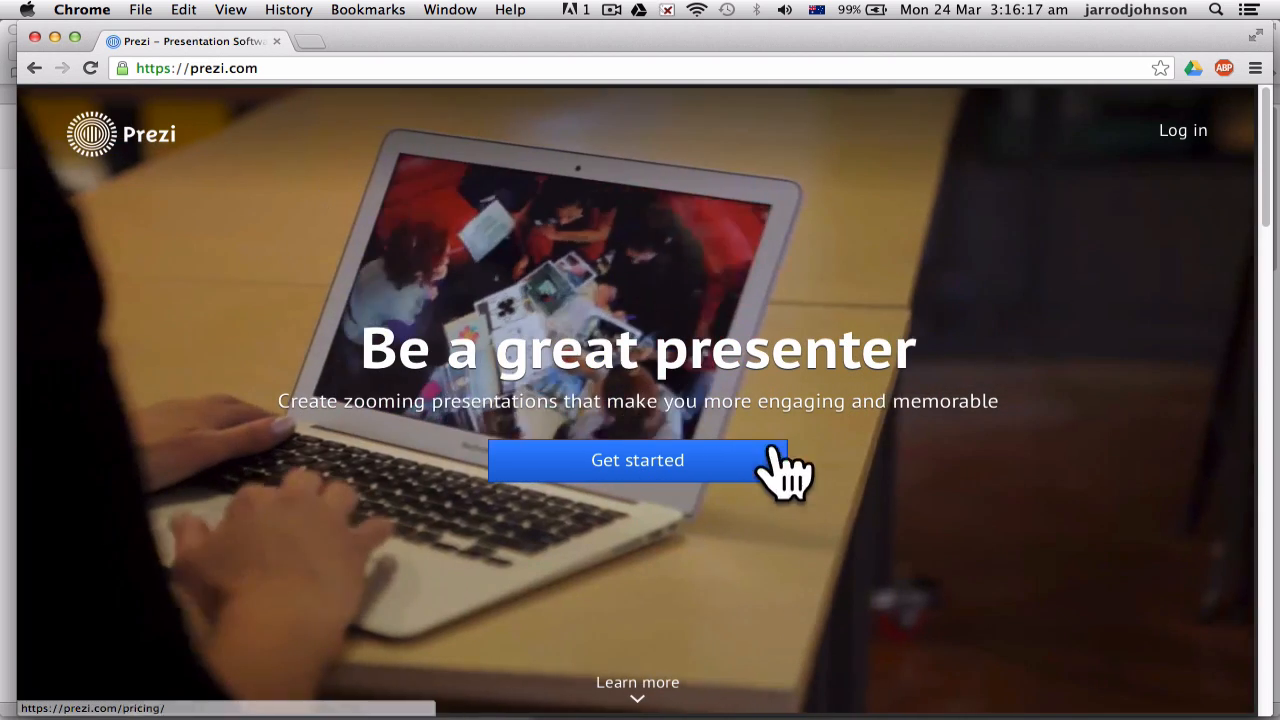
Review the license plans and prices, then the Student & Teacher licenses
left_click(636, 460)
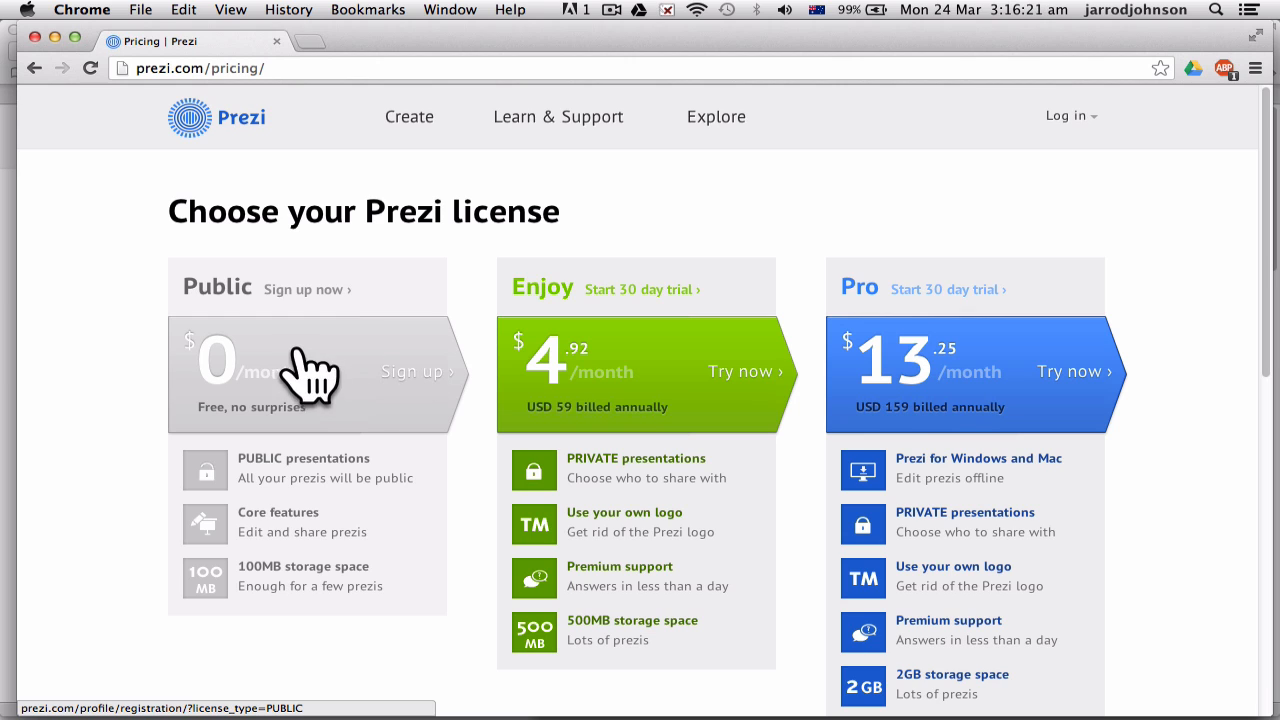
mouse_move(276, 376)
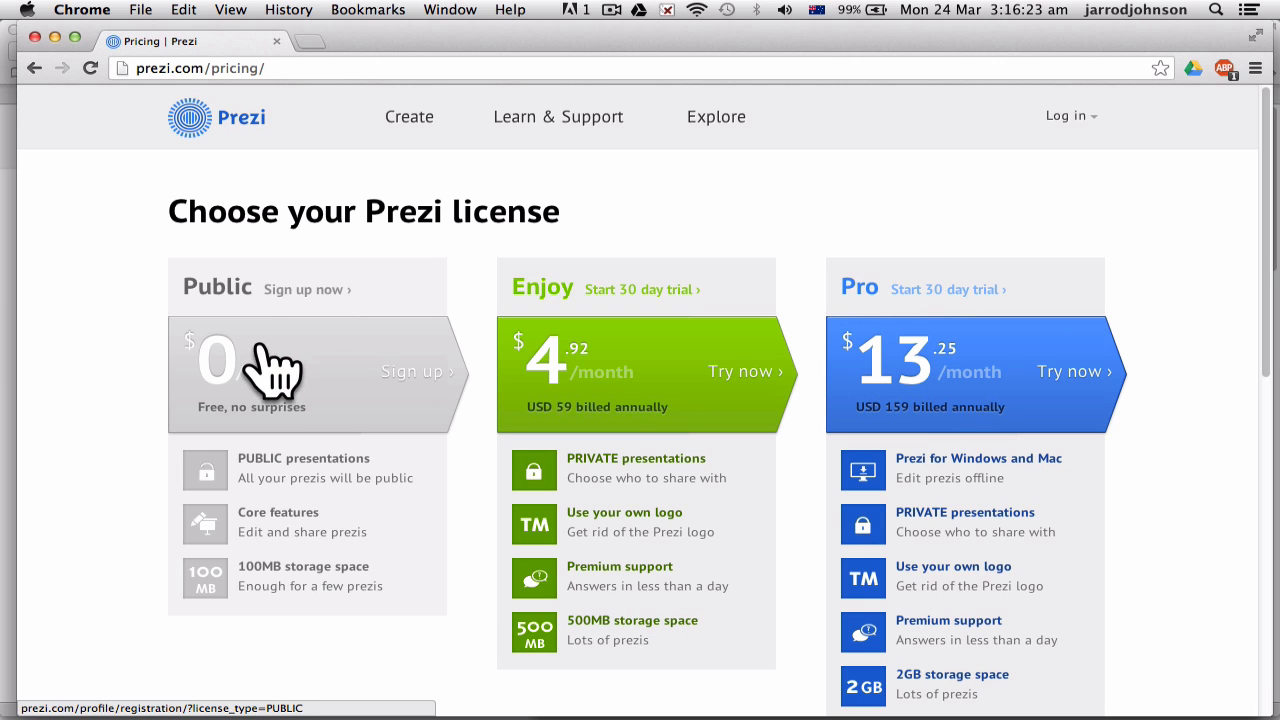
mouse_move(656, 380)
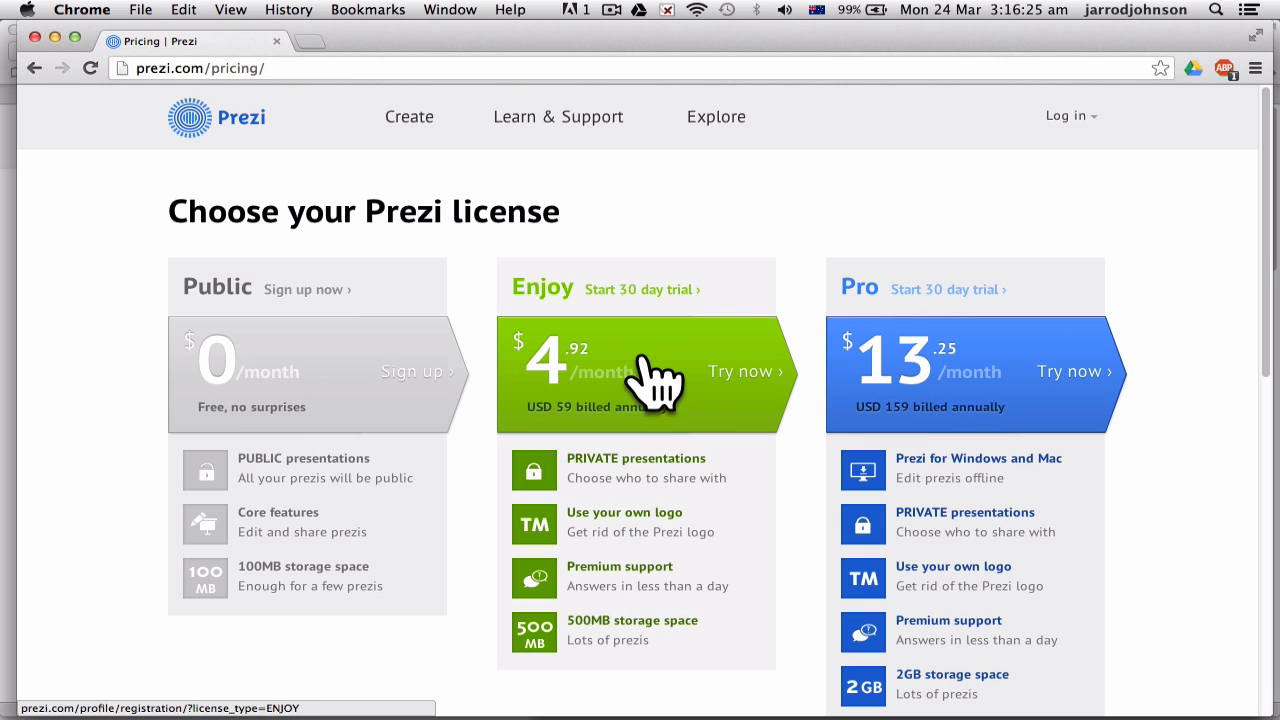
scroll("down", 3)
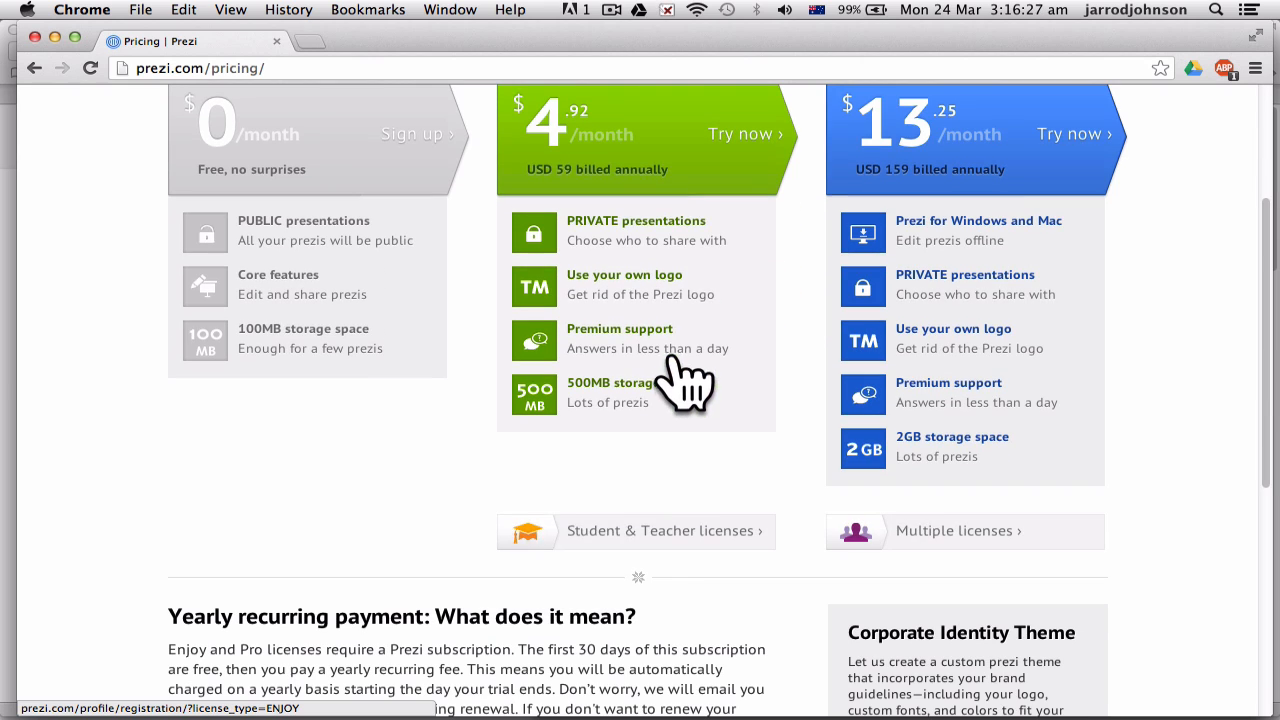
left_click(662, 530)
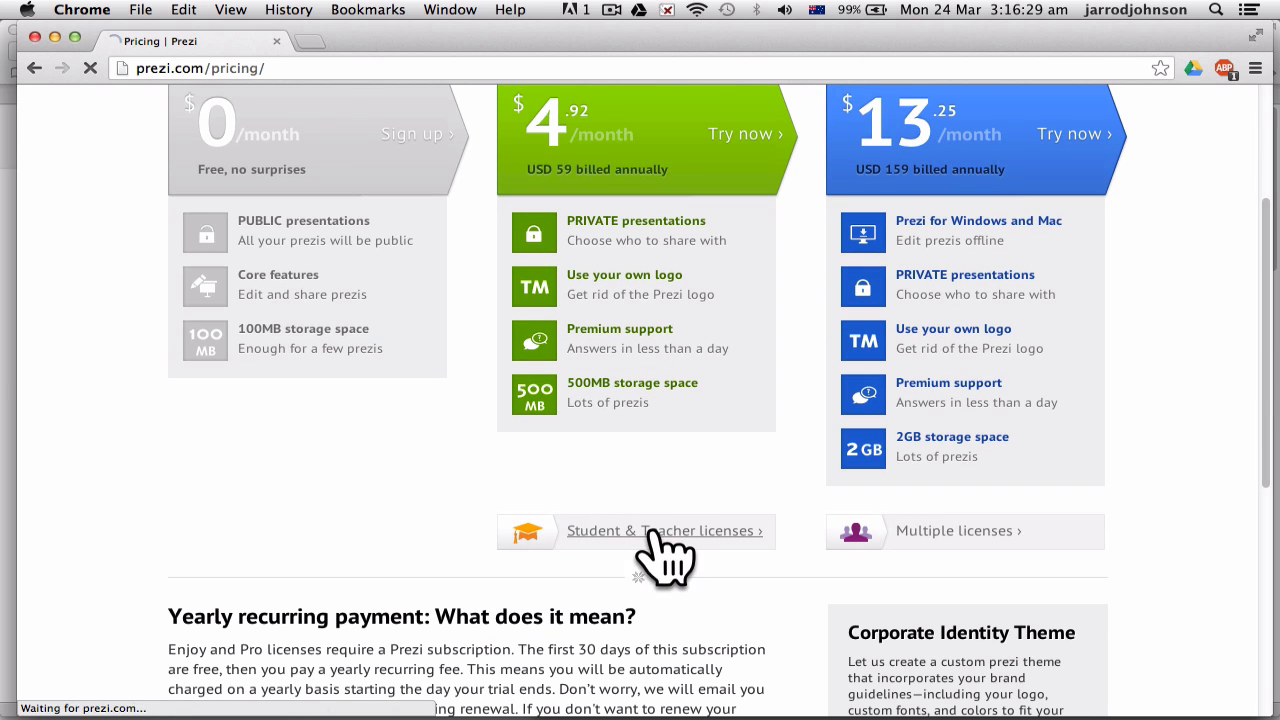
left_click(664, 530)
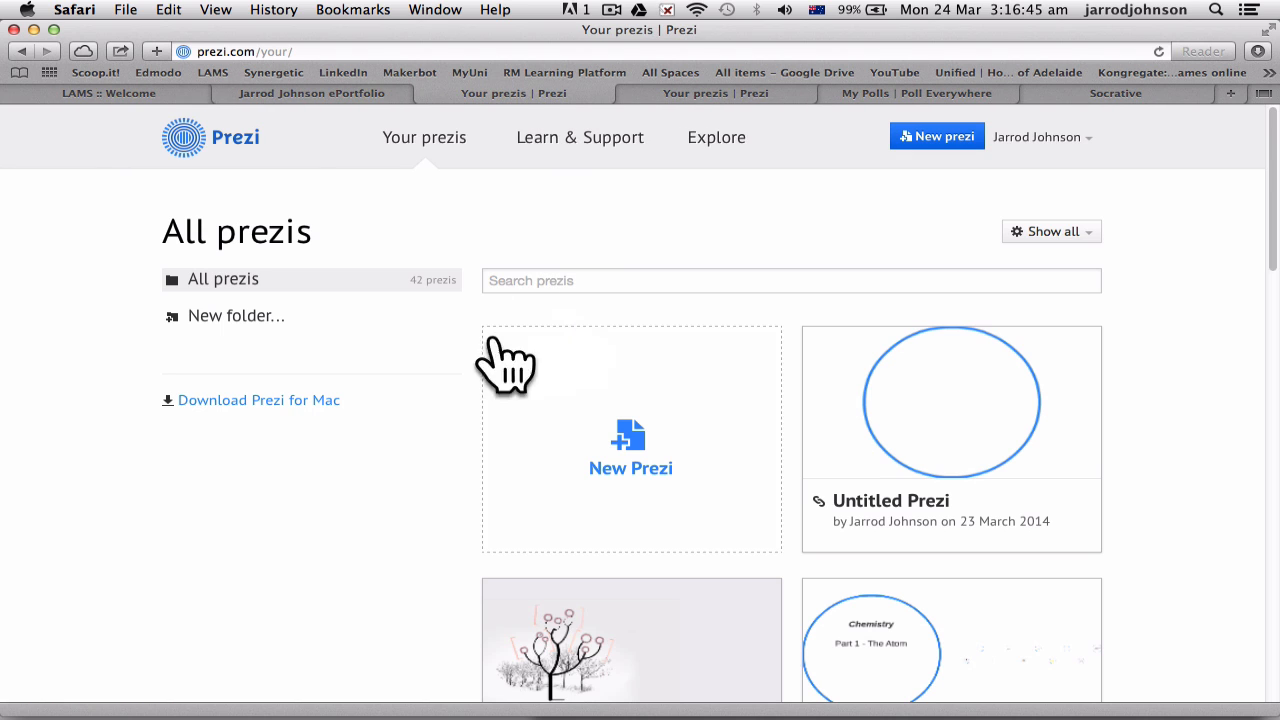
mouse_move(644, 464)
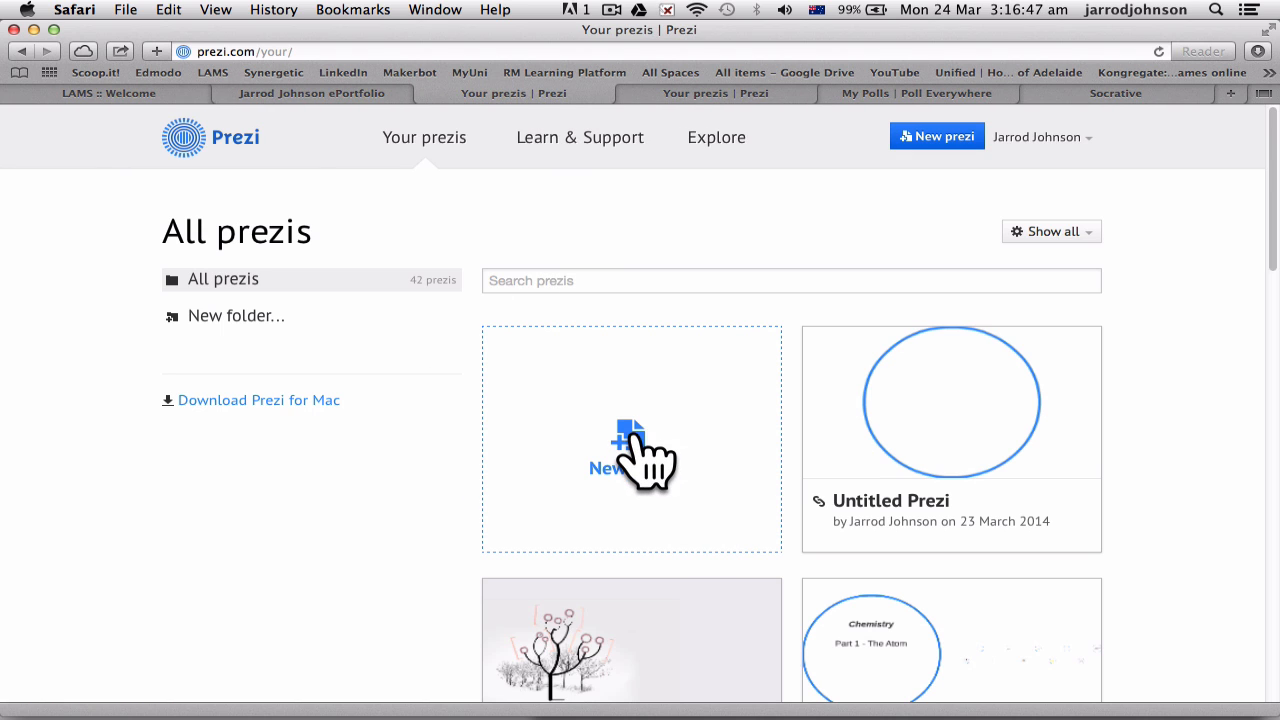
Start a brand new prezi from the All prezis dashboard
left_click(632, 440)
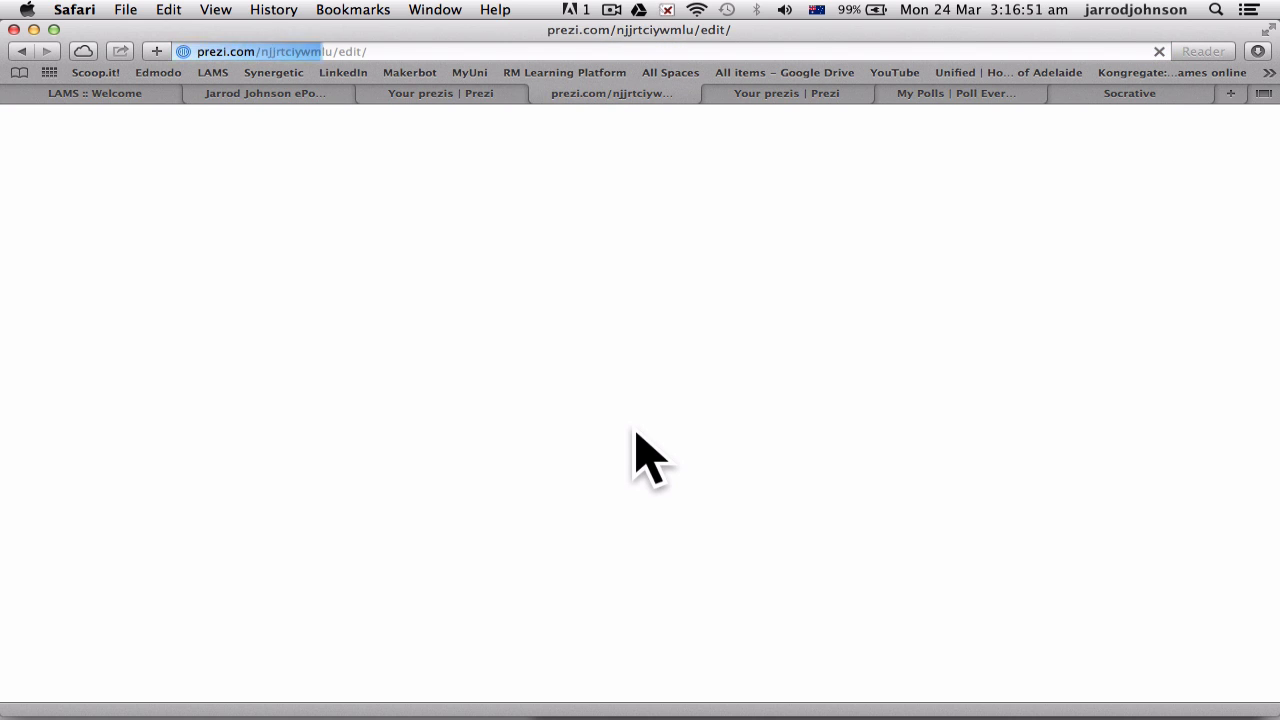
mouse_move(690, 384)
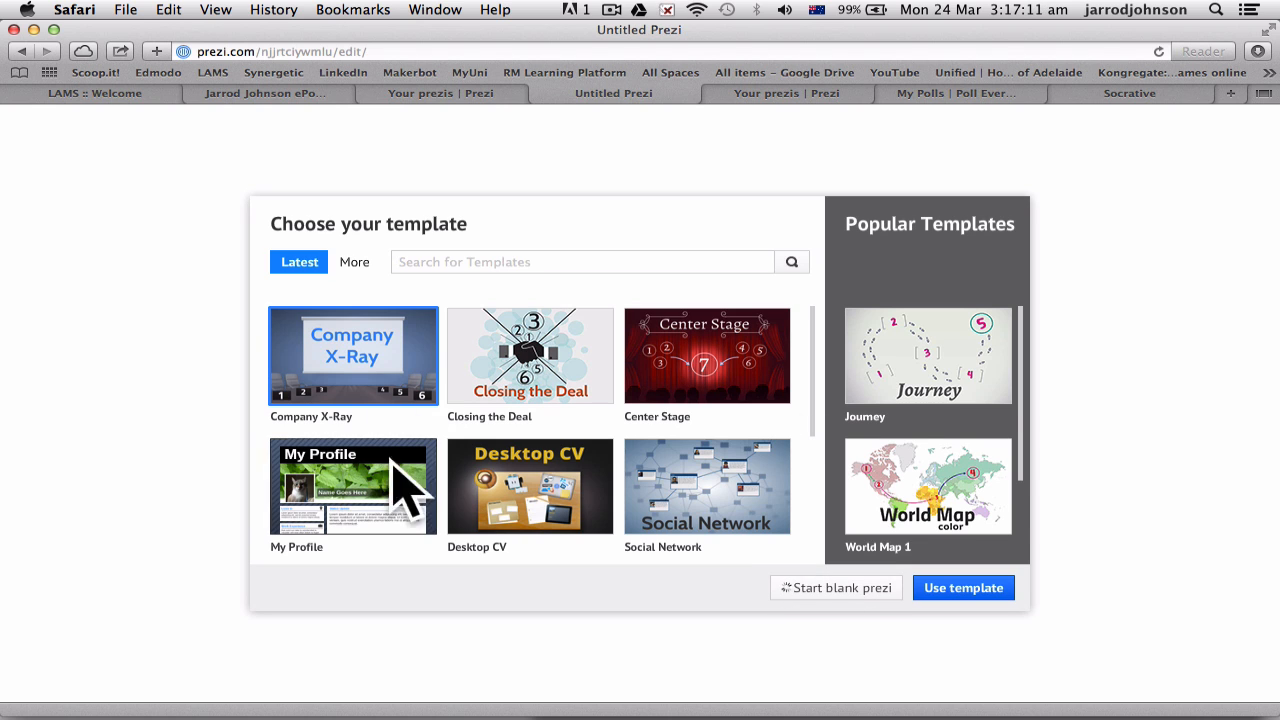
Begin a blank prezi and title it 'Presentation' in the circle
left_click(836, 588)
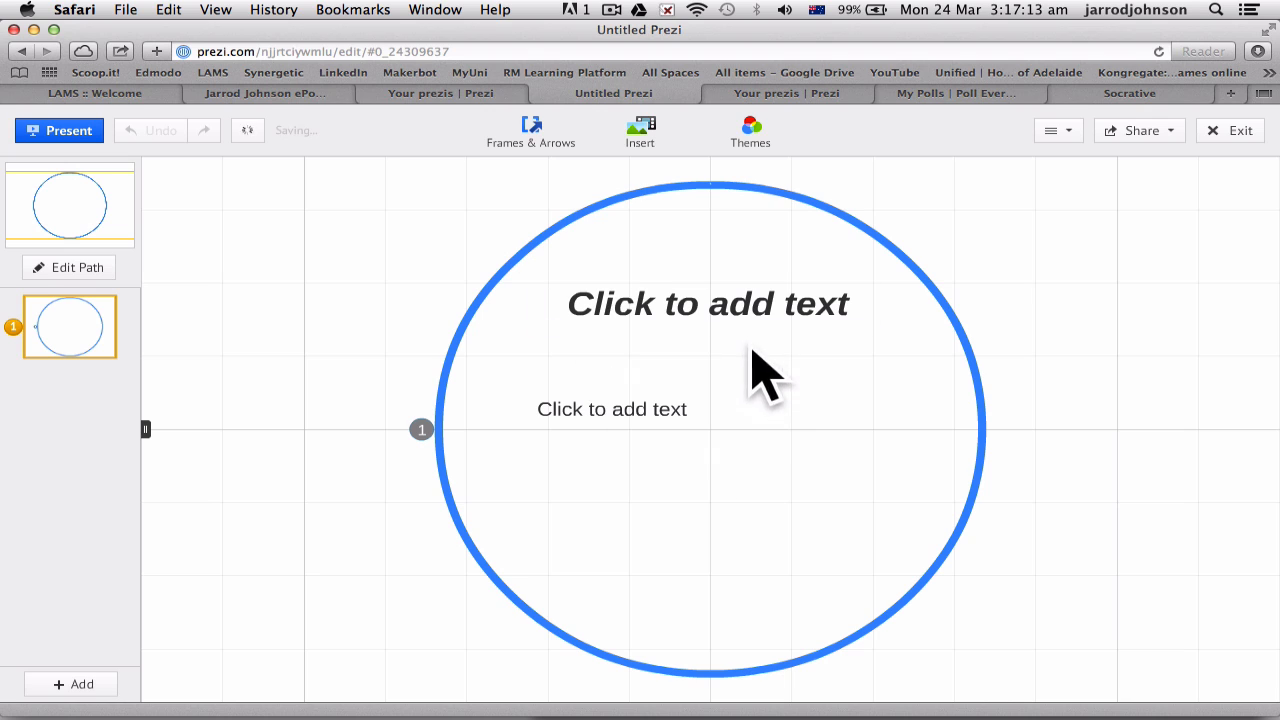
left_click(708, 304)
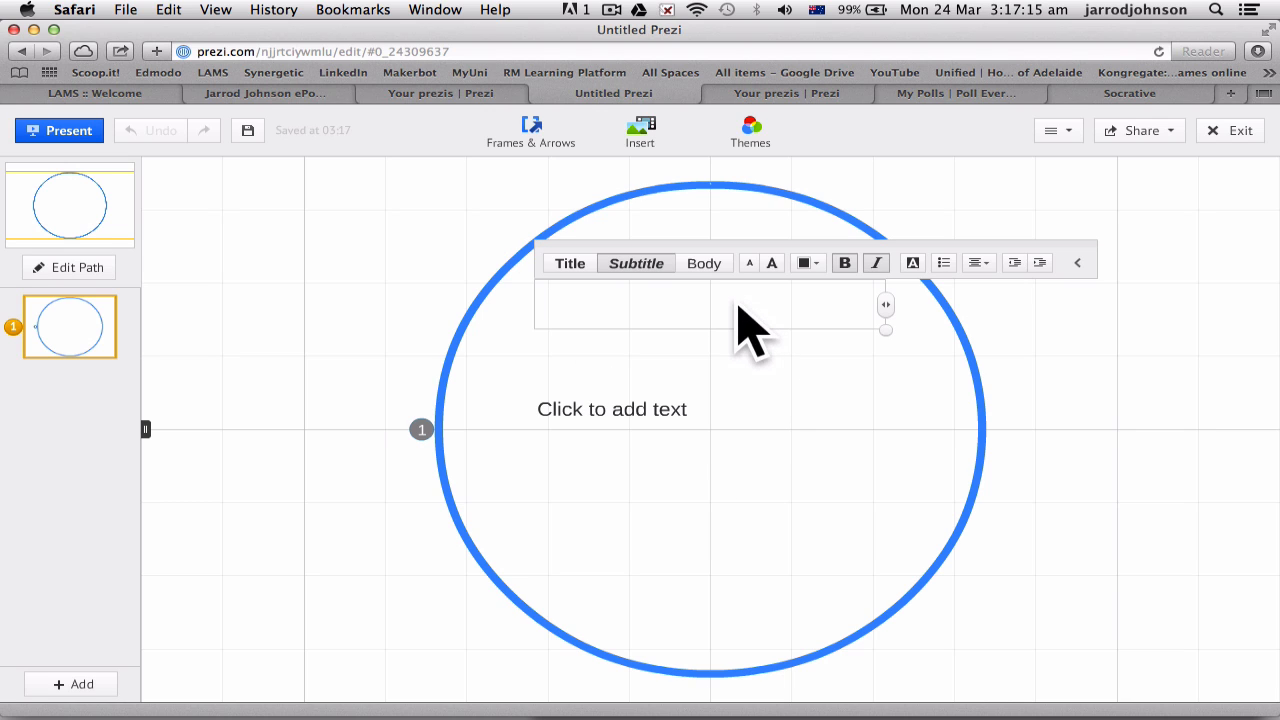
type("Prese")
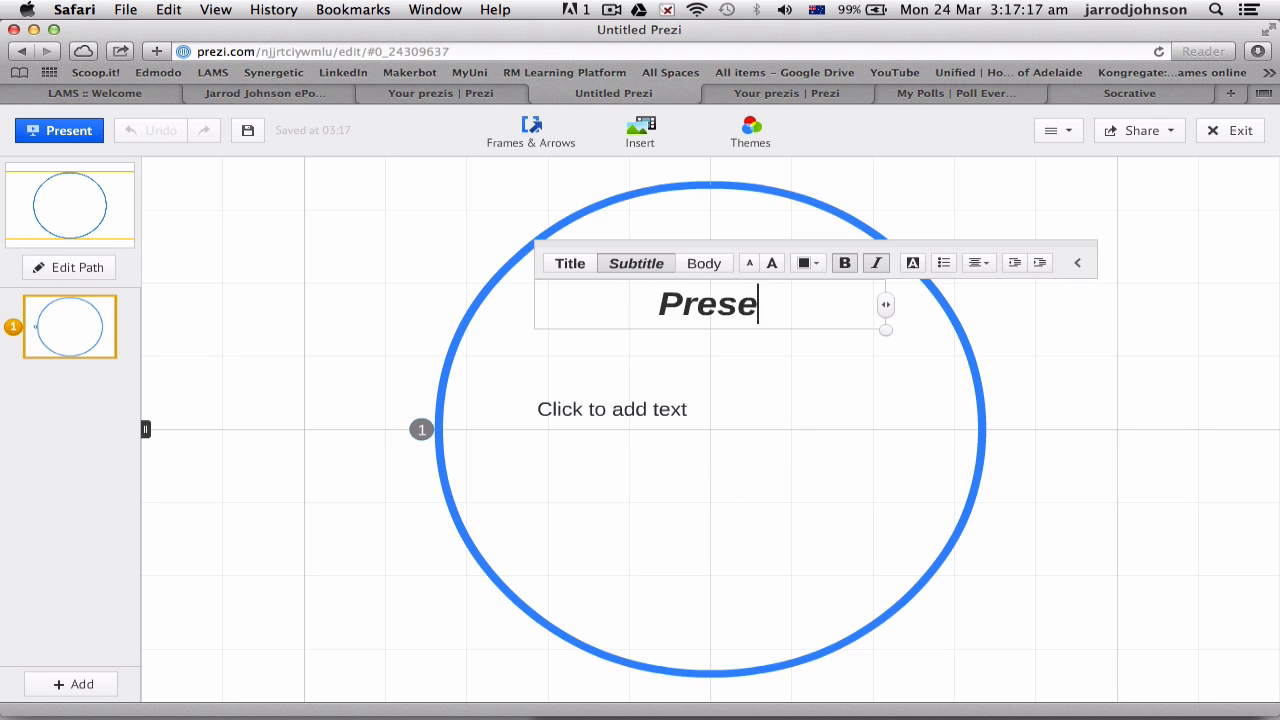
type("ntati")
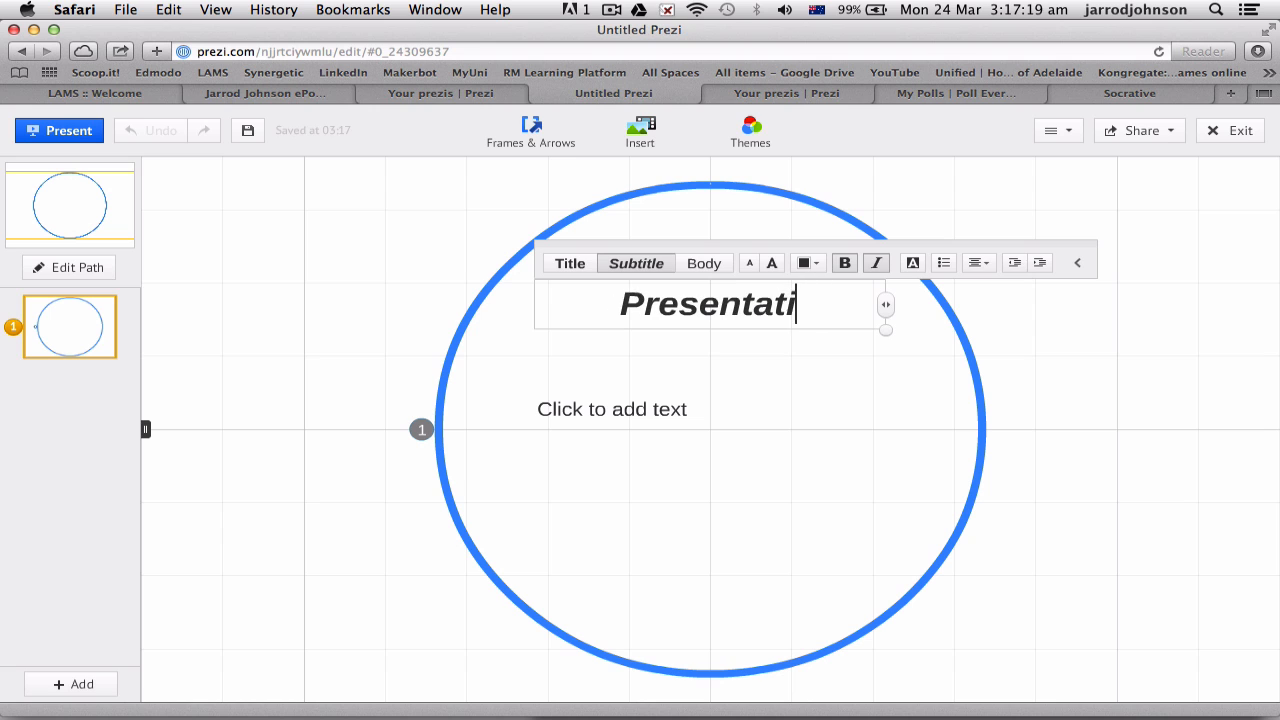
type("on")
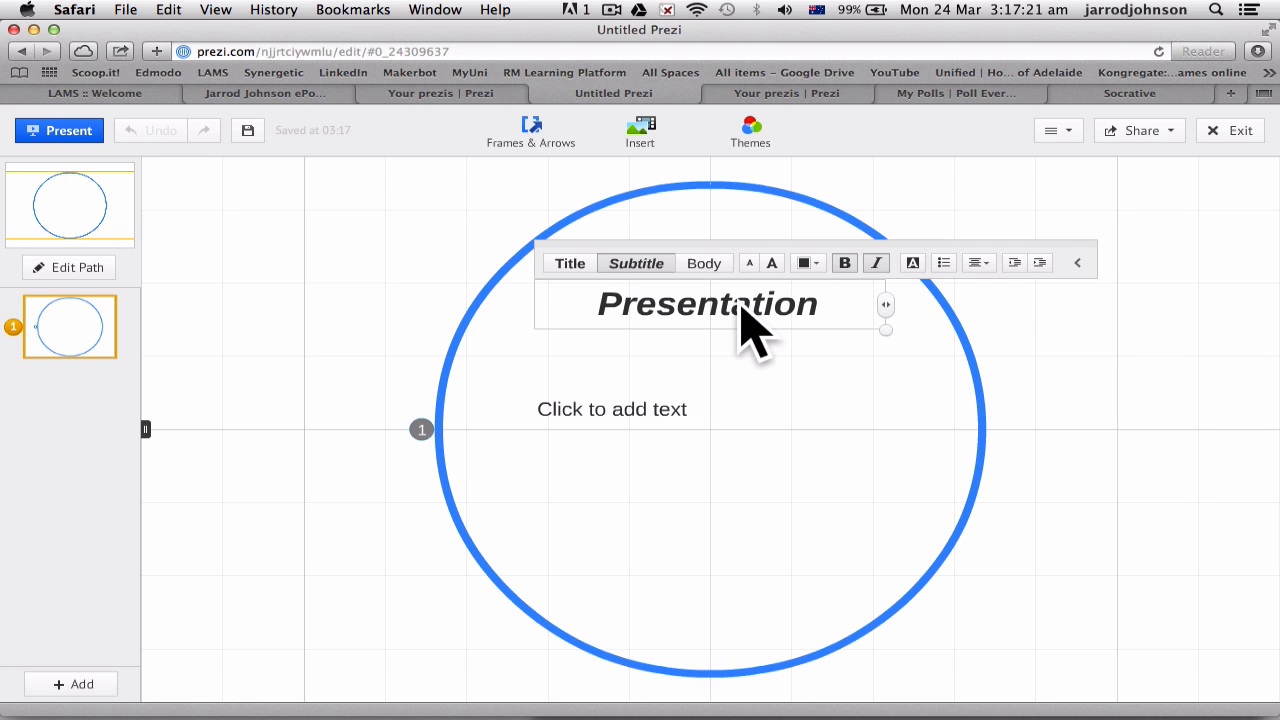
mouse_move(776, 420)
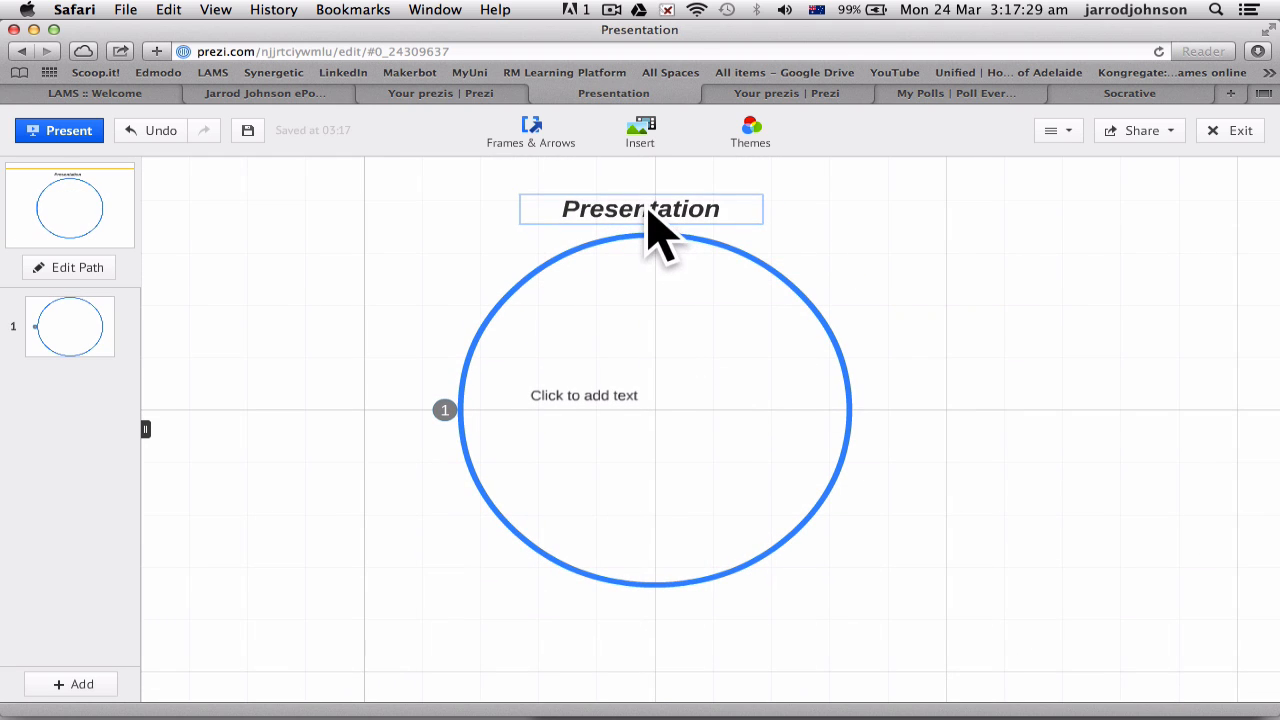
Remove the empty body text placeholder and deselect it
left_click(584, 396)
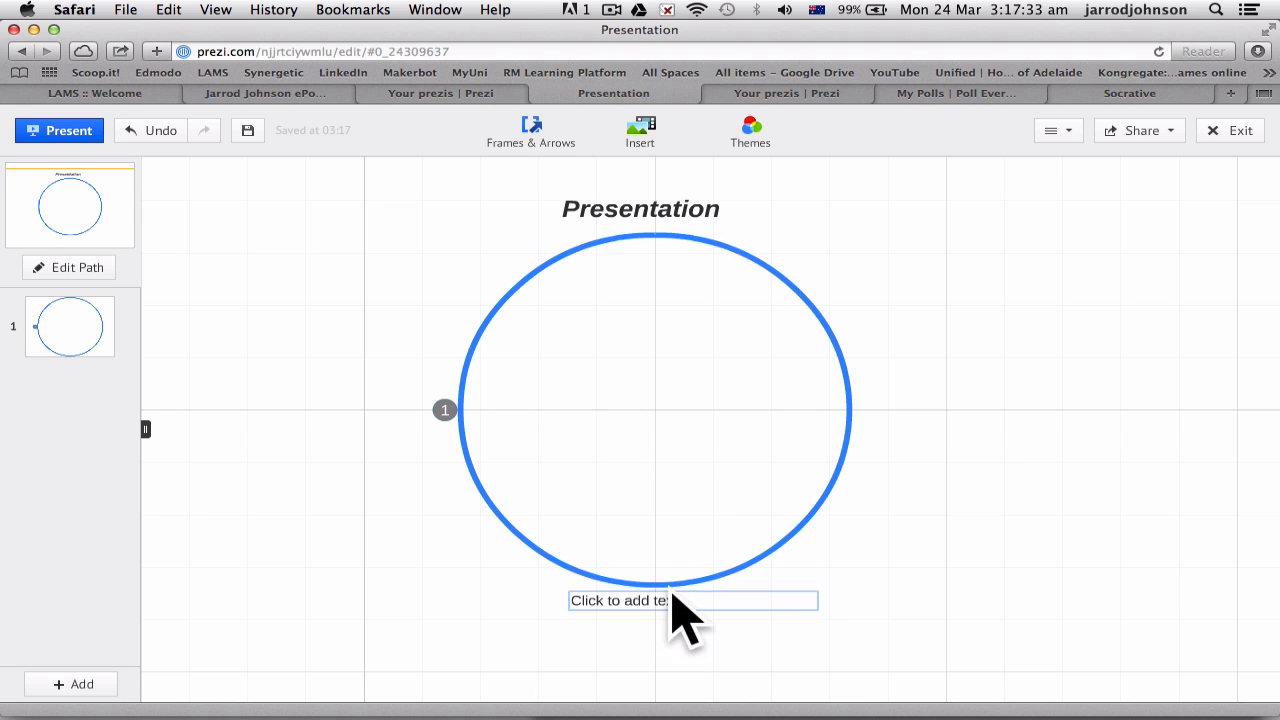
left_click(690, 600)
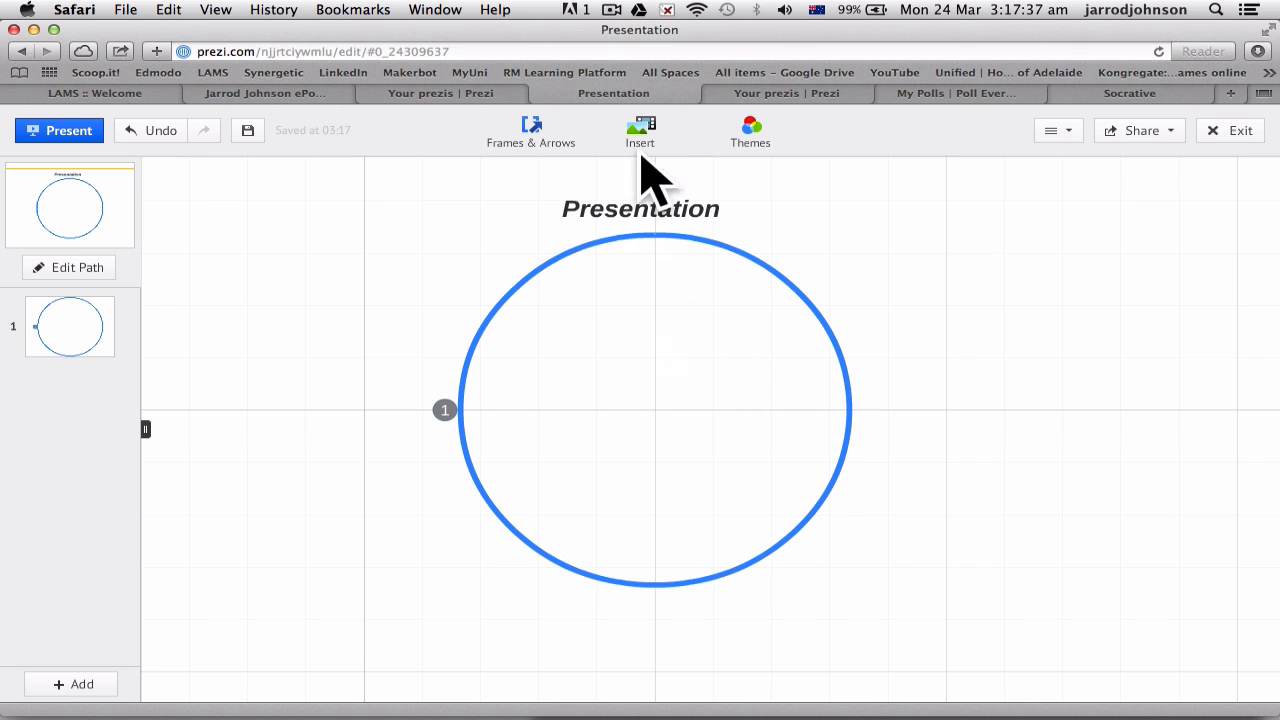
Insert the classroom technology photos from the ICT Integration Podcasts folder as images
left_click(640, 130)
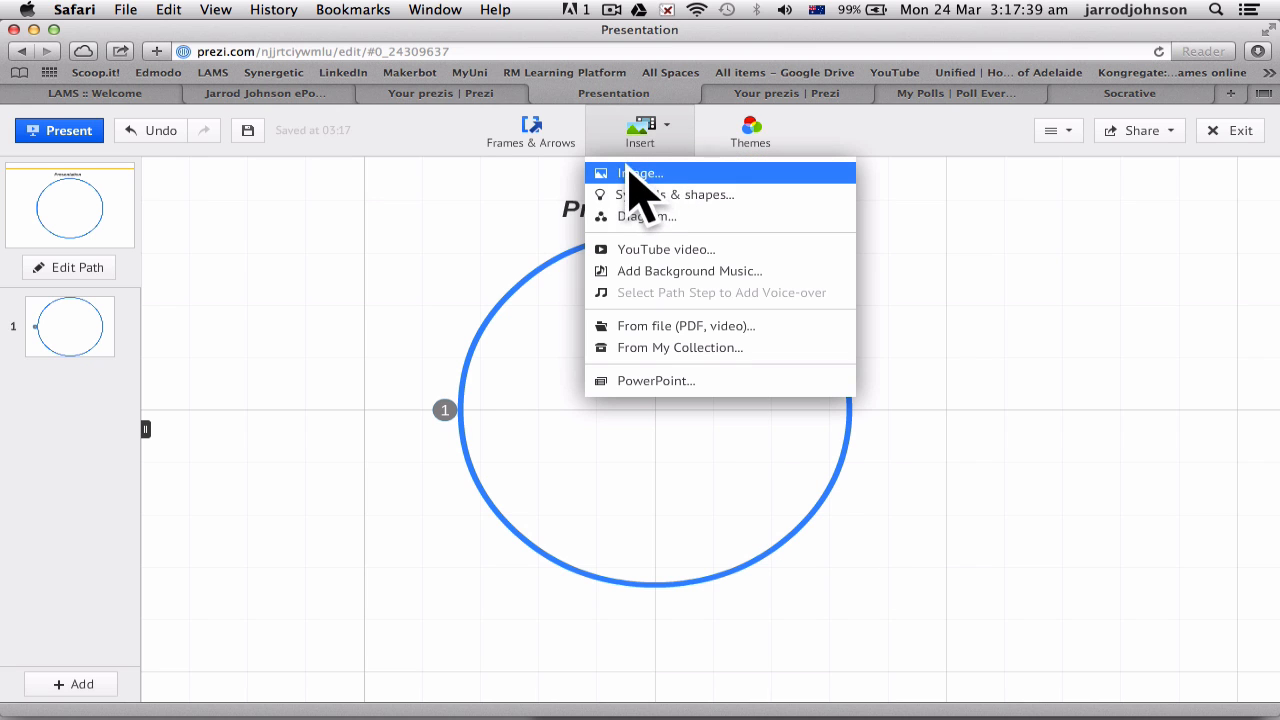
left_click(640, 172)
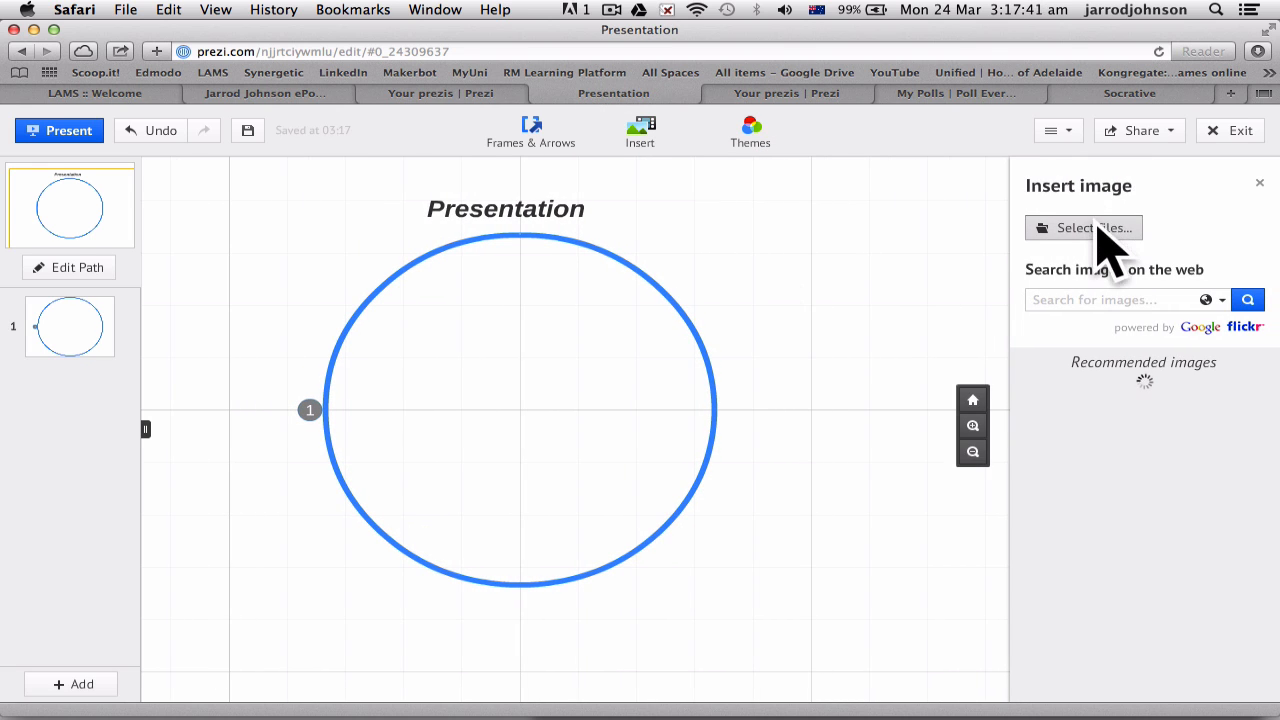
left_click(1084, 228)
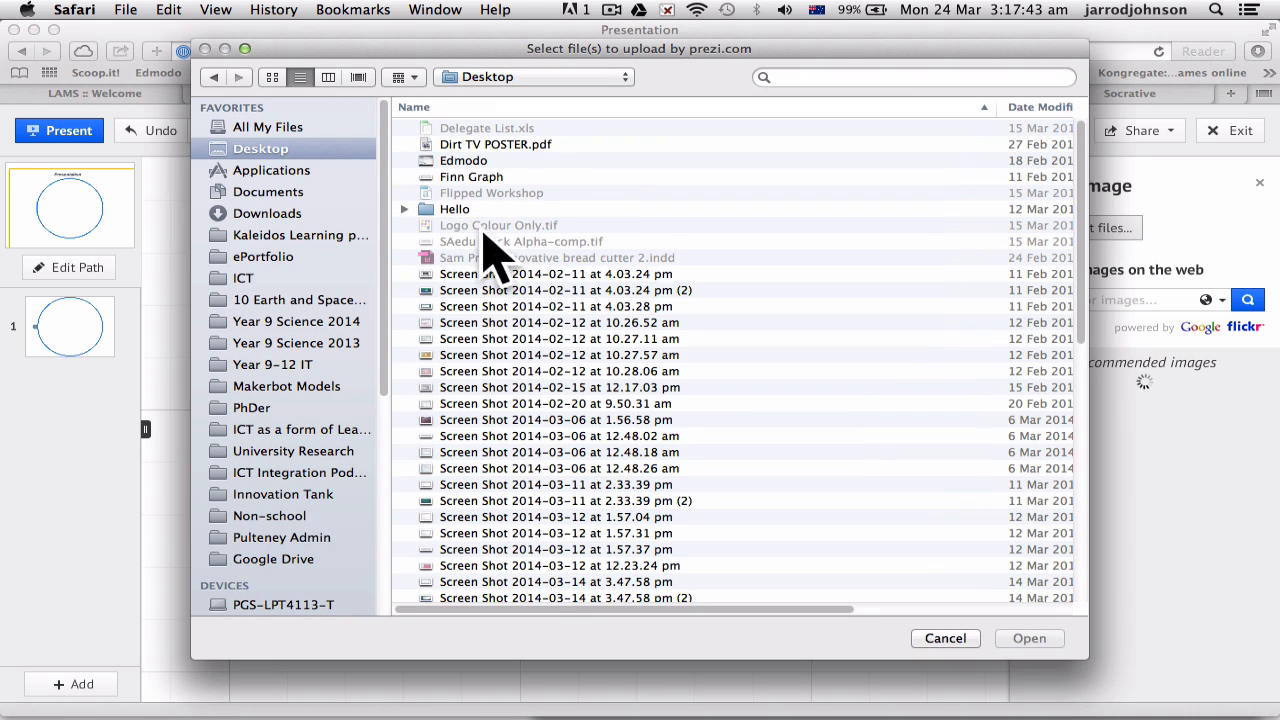
left_click(300, 472)
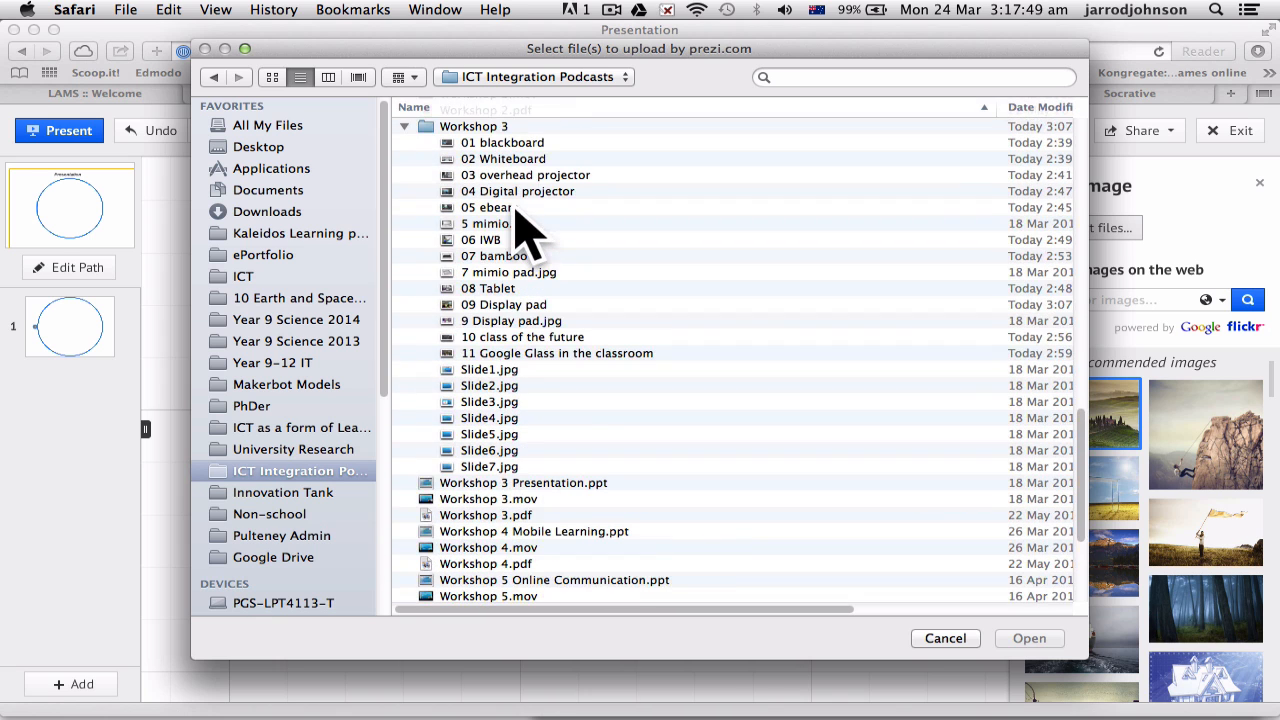
left_click(504, 144)
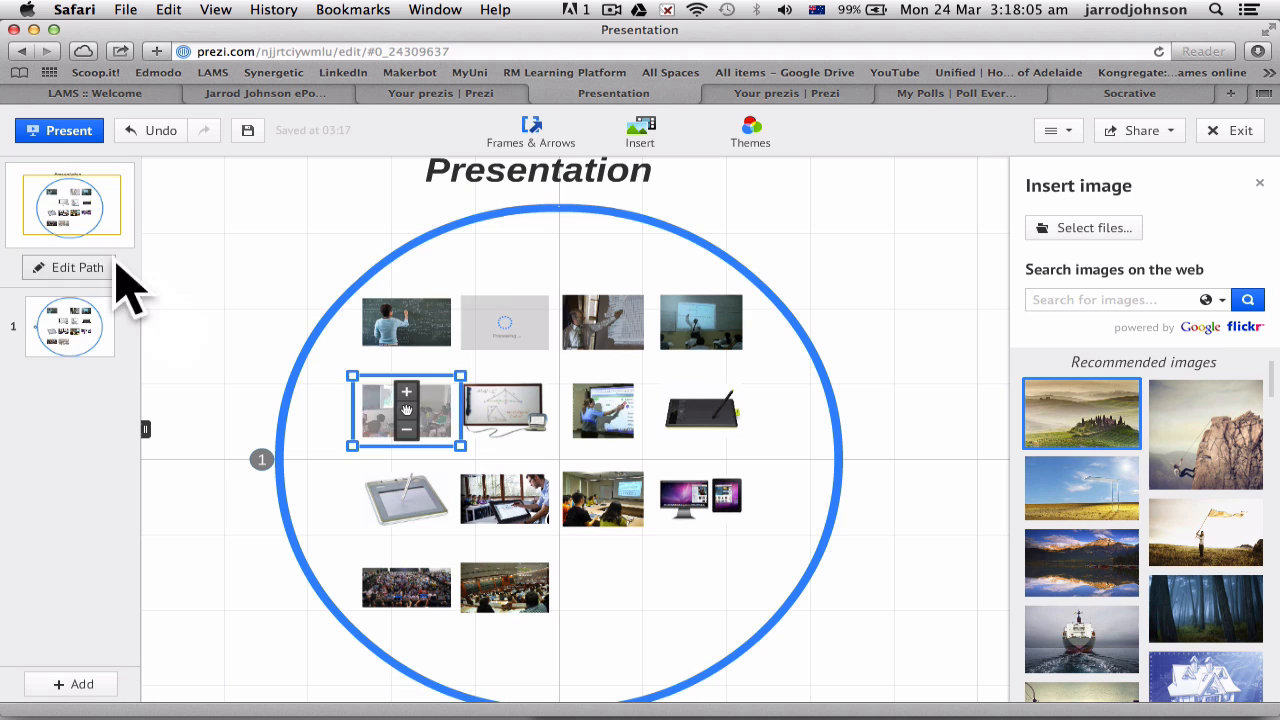
Deselect the last photo and enter path-editing mode
left_click(504, 320)
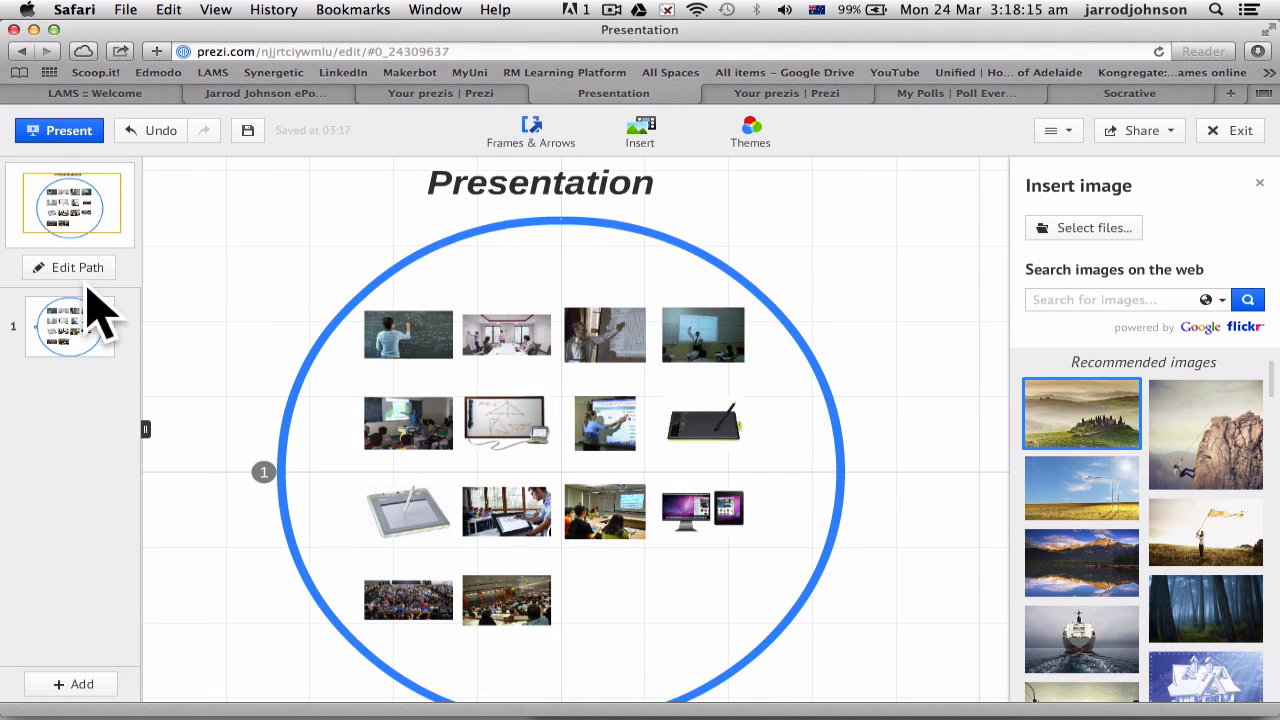
left_click(68, 268)
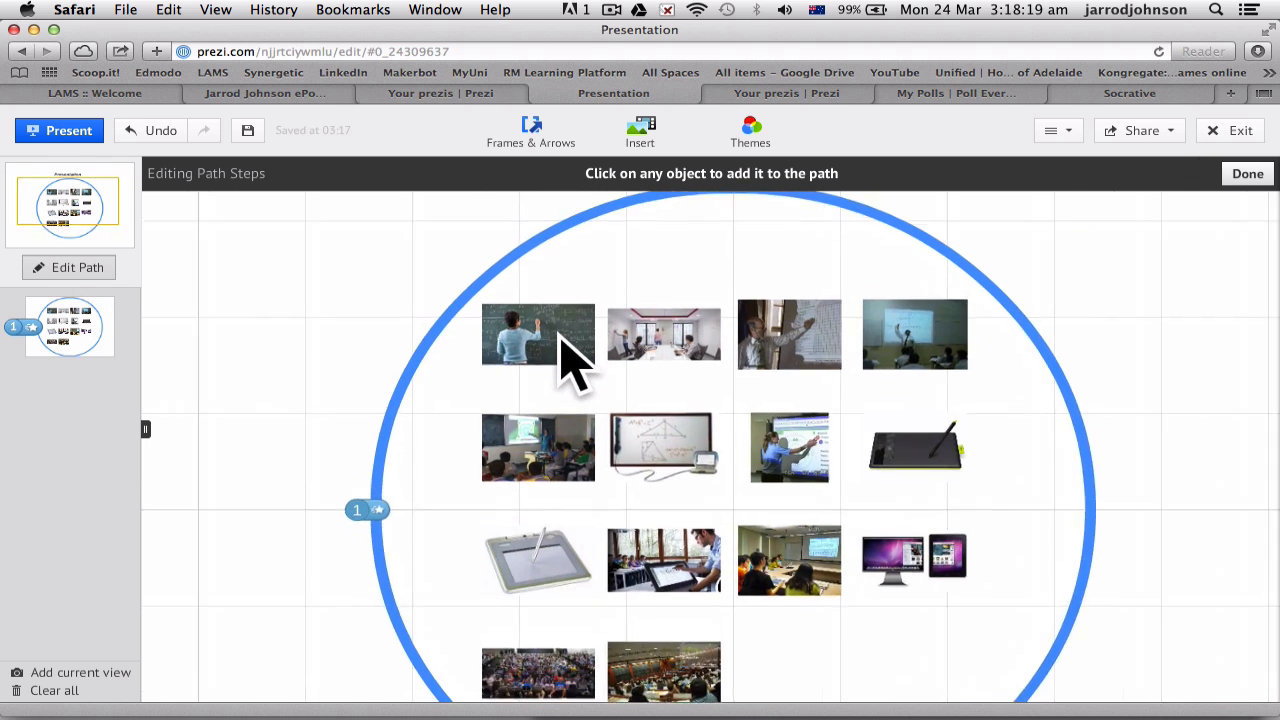
Add the circle's photos, starting with the teacher-at-blackboard one, as numbered path steps
left_click(538, 334)
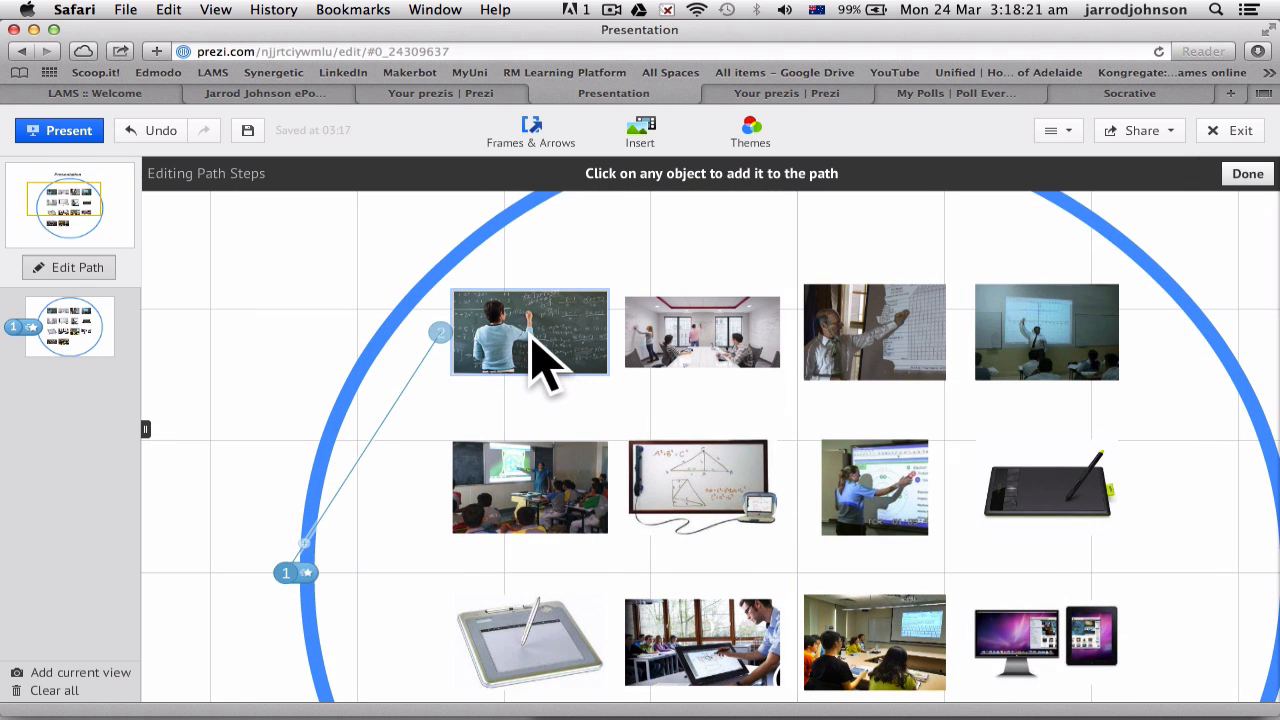
left_click(528, 332)
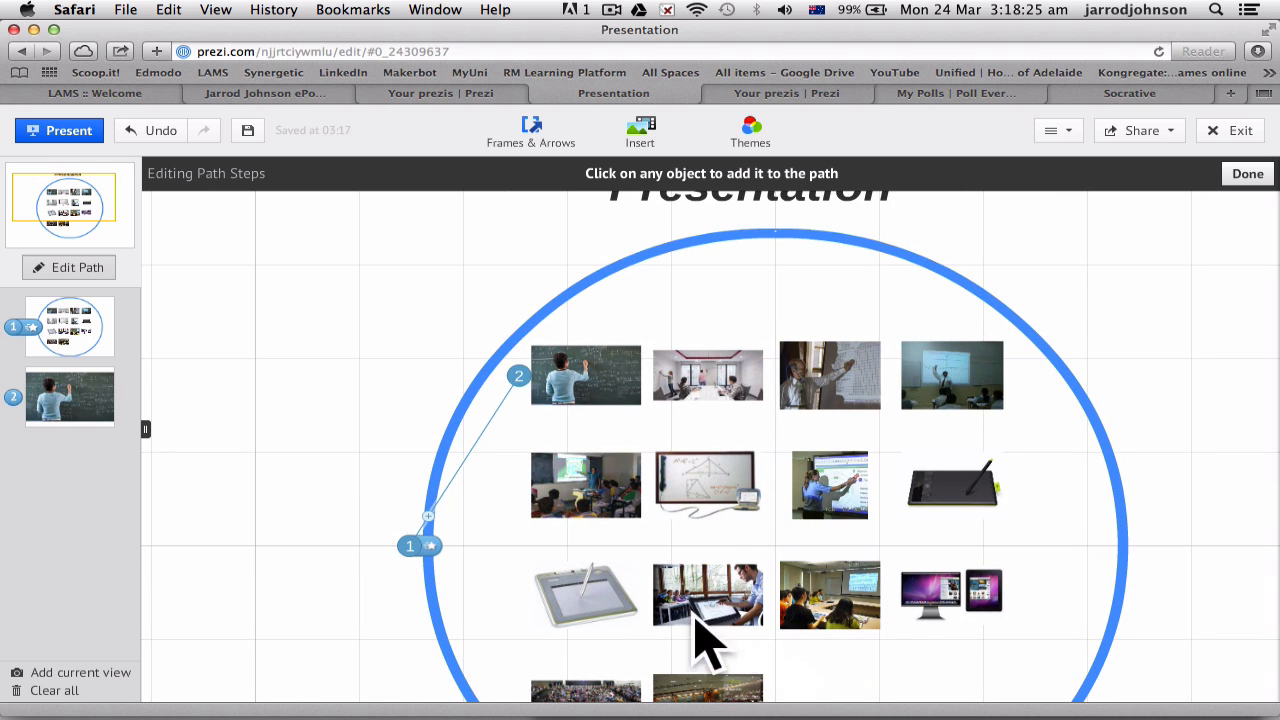
left_click(708, 486)
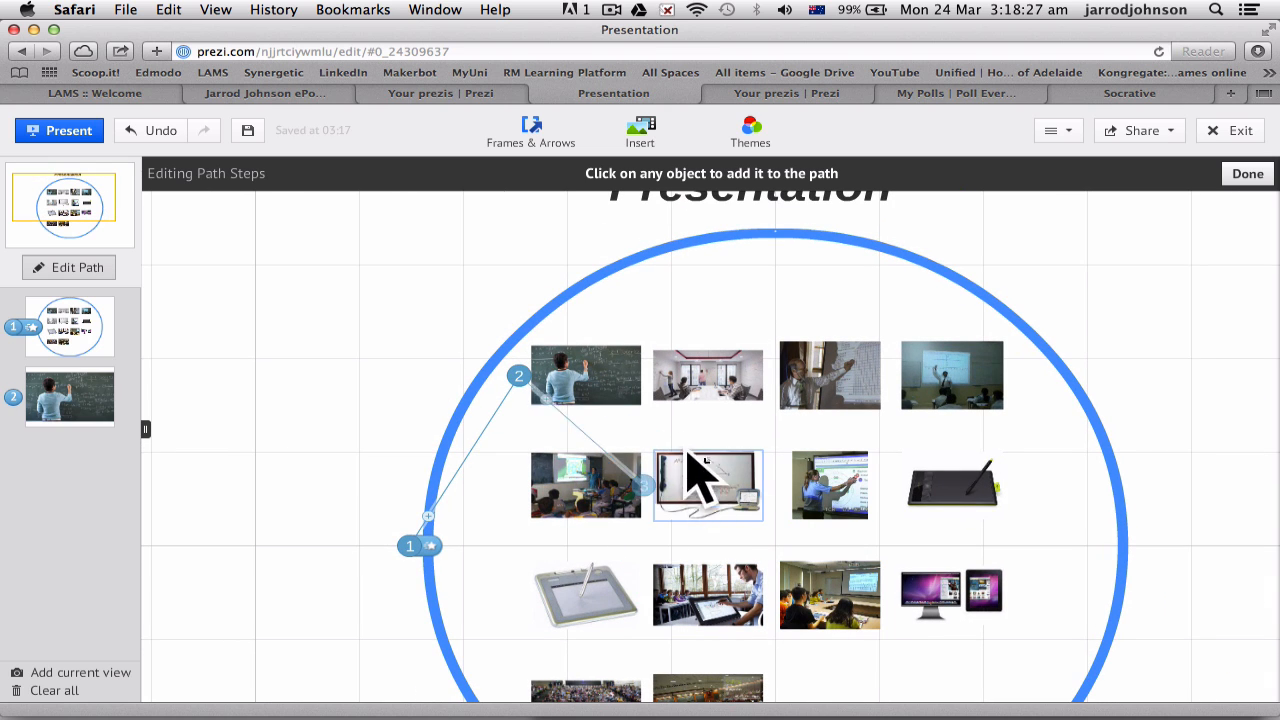
left_click(830, 376)
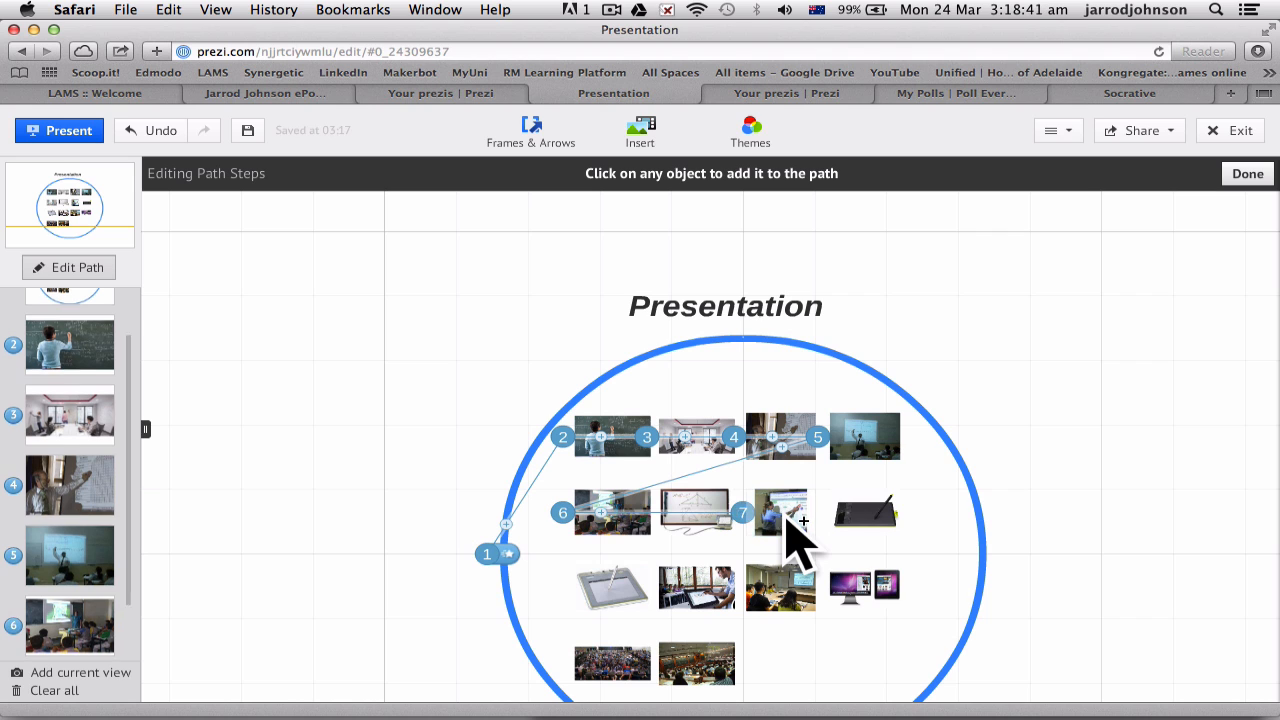
left_click(864, 512)
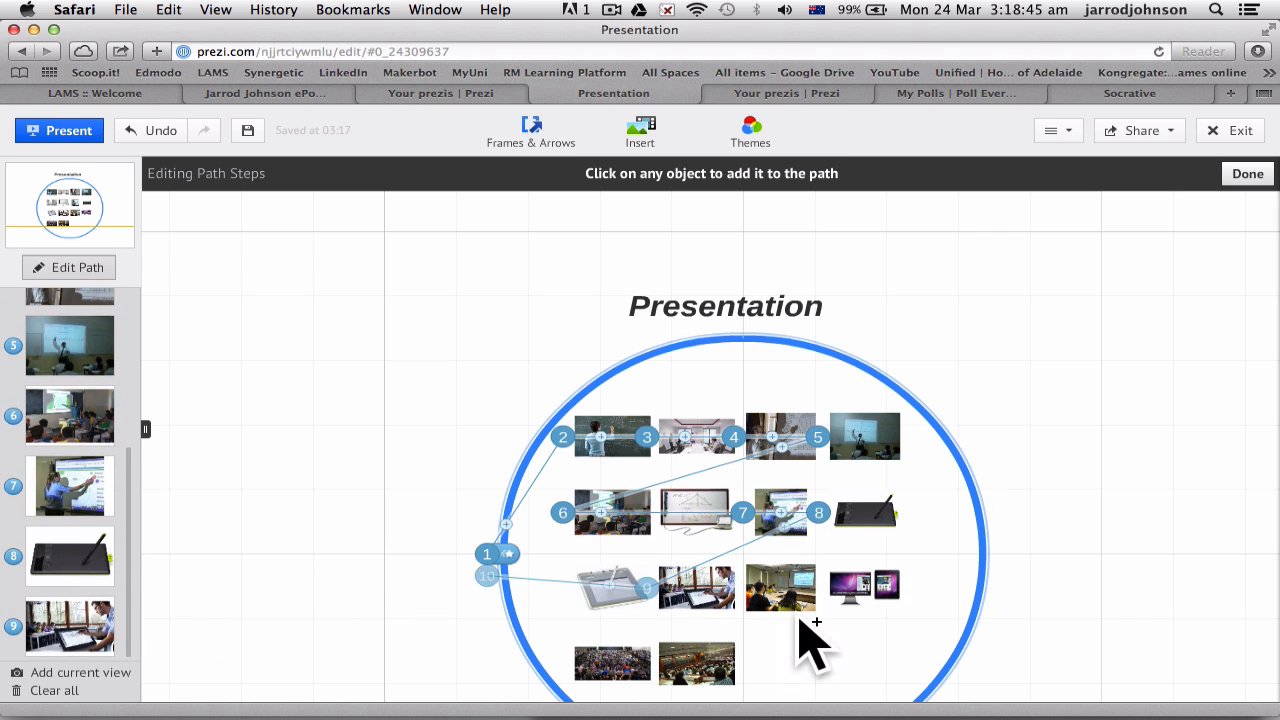
left_click(780, 588)
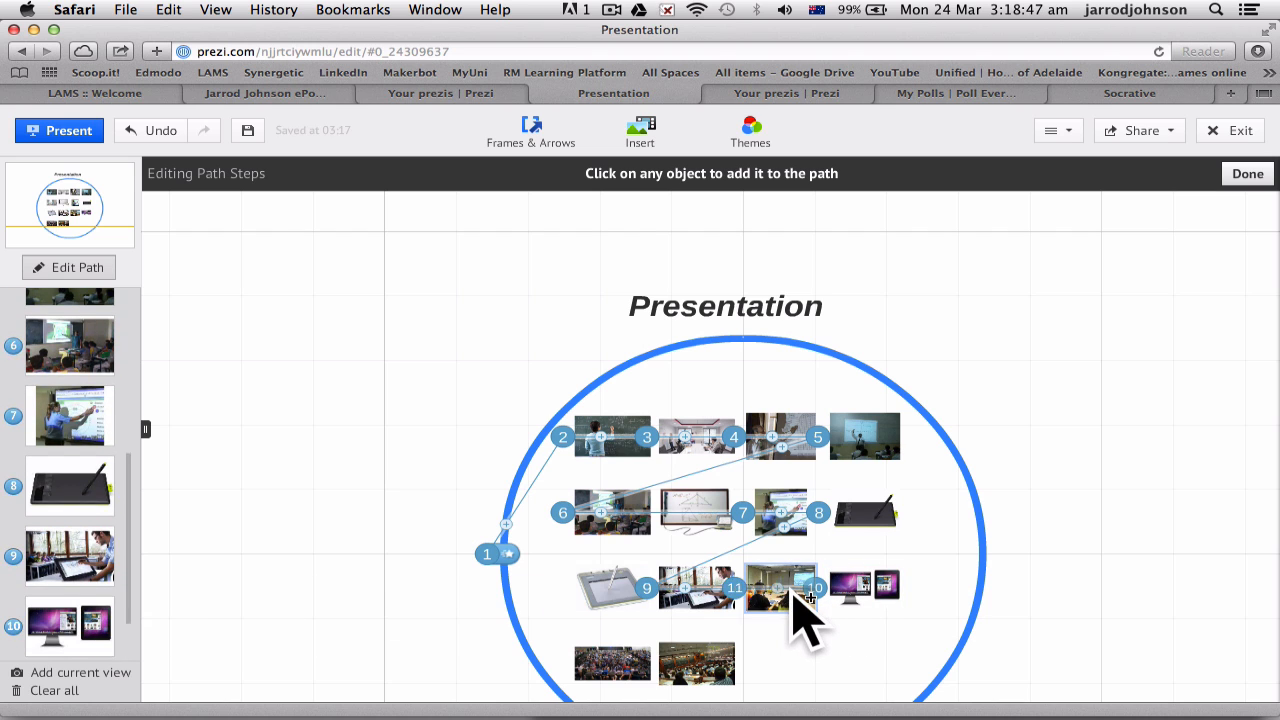
left_click(780, 588)
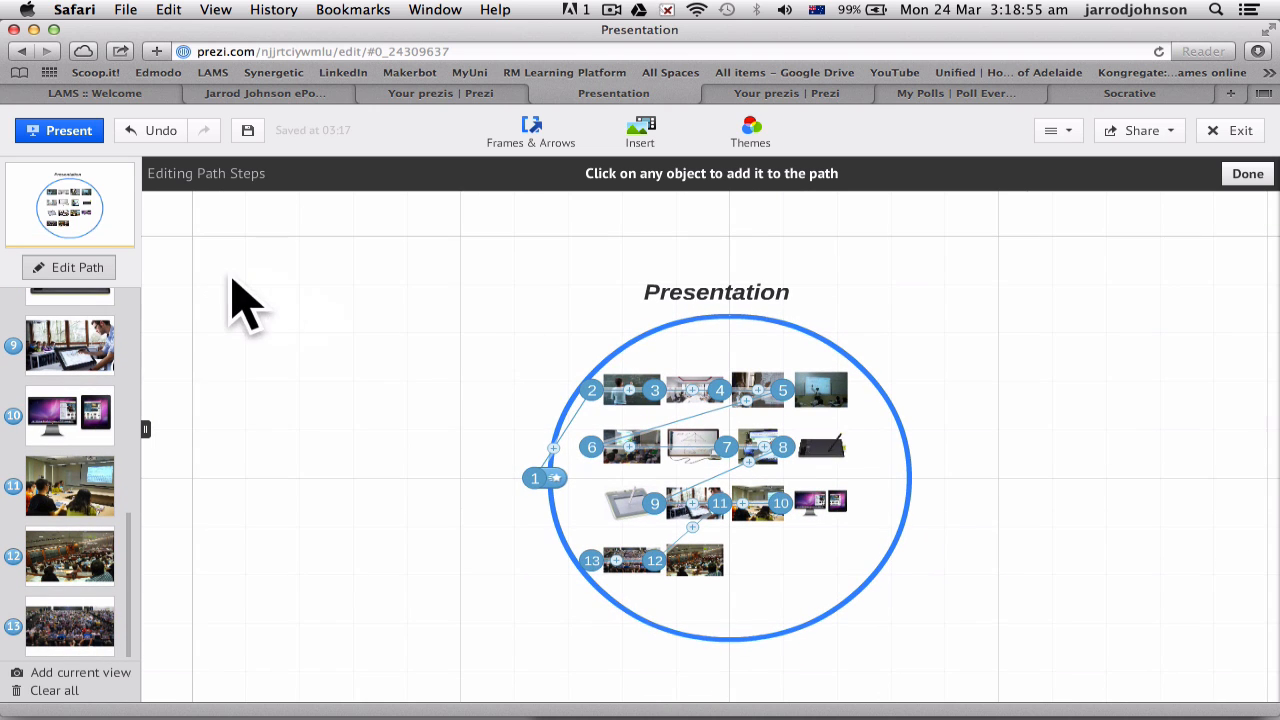
mouse_move(610, 530)
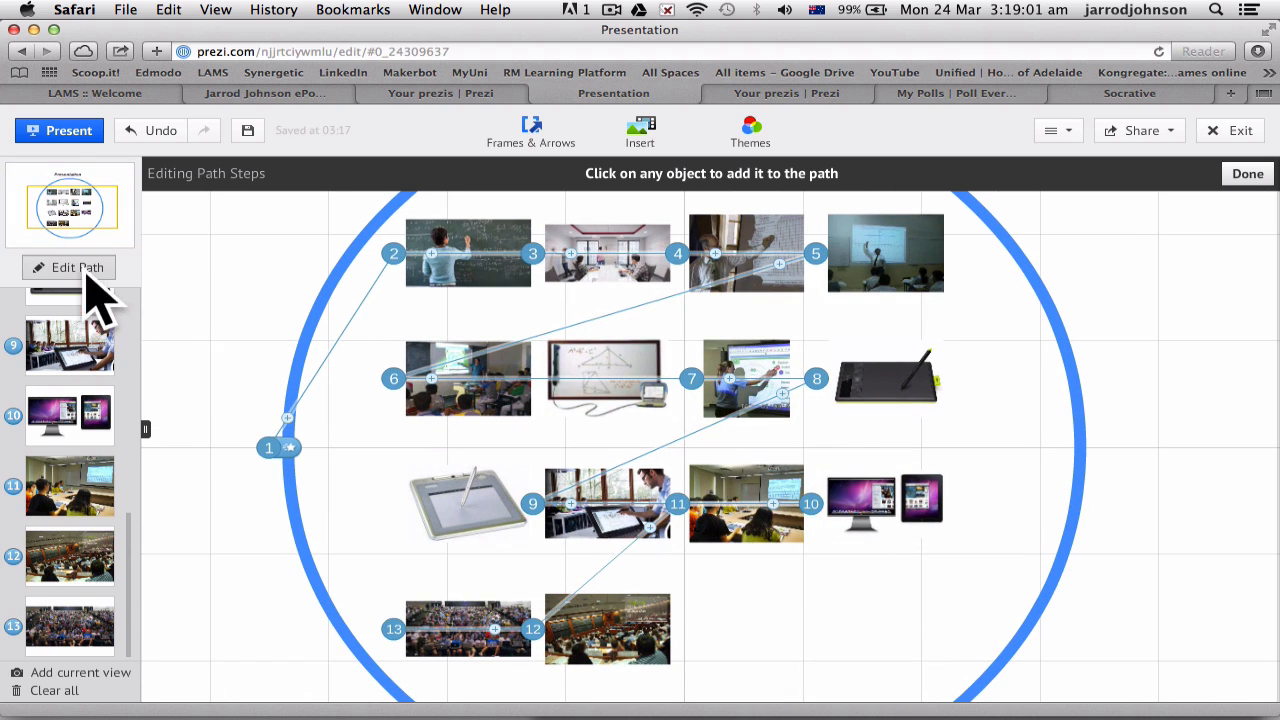
Tilt the projector photo, enlarge the drawing tablet image and shrink the neighbouring top-row photo
left_click(640, 130)
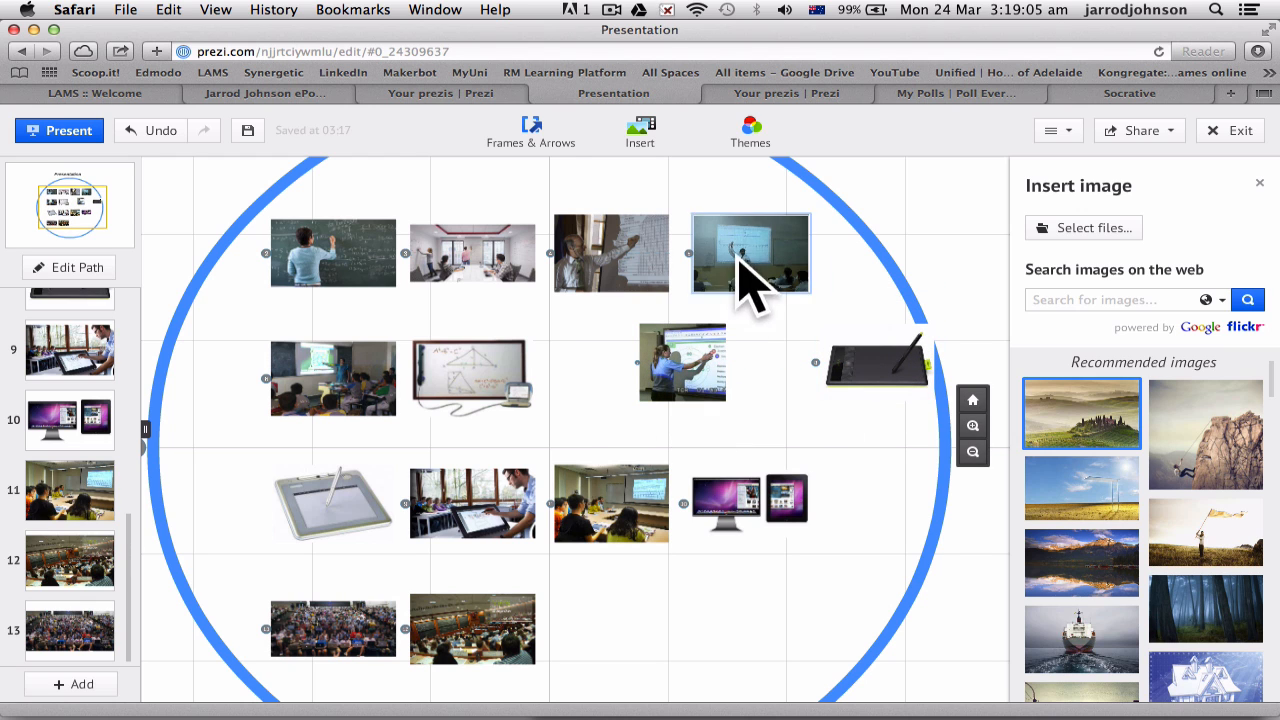
left_click(750, 252)
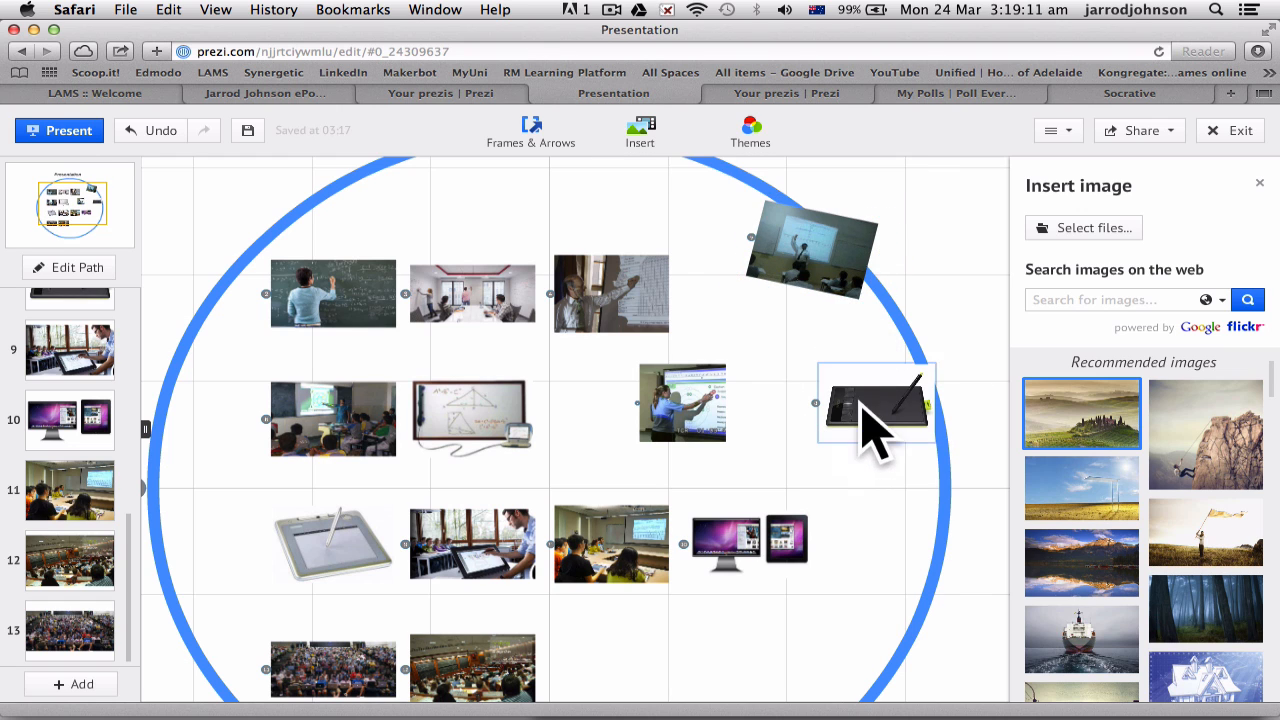
left_click(876, 404)
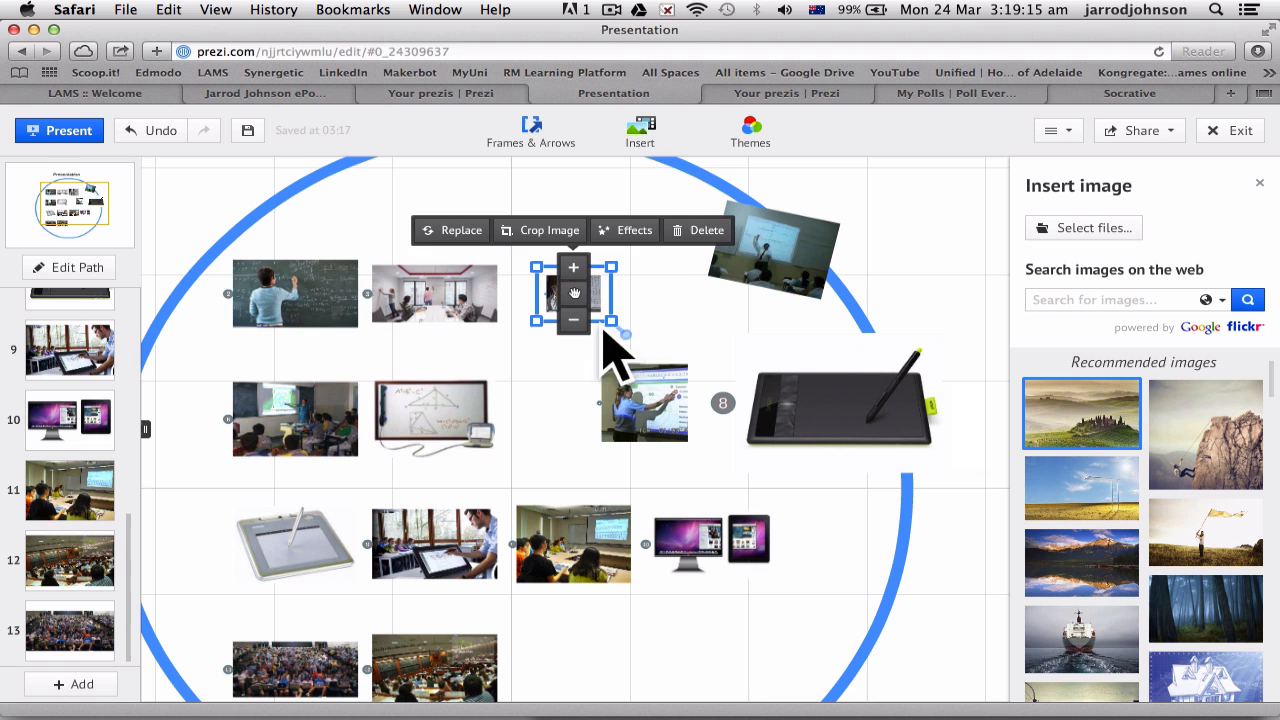
left_click(68, 268)
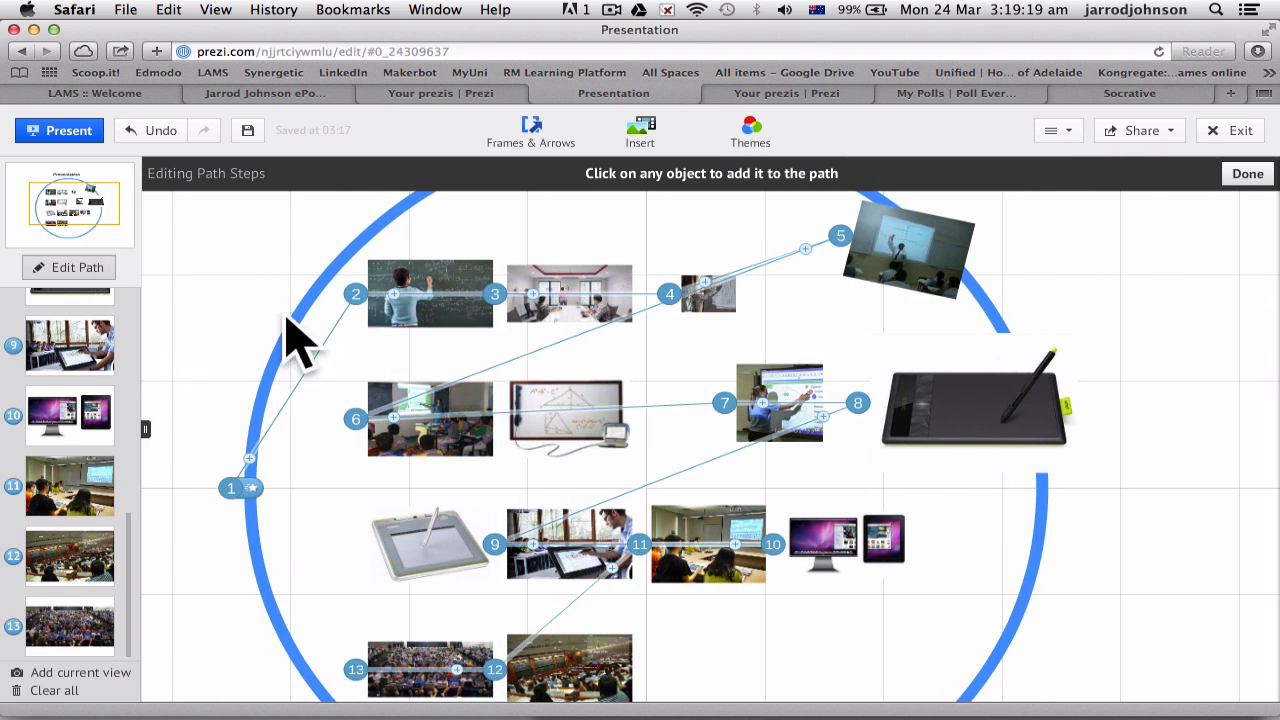
left_click(640, 130)
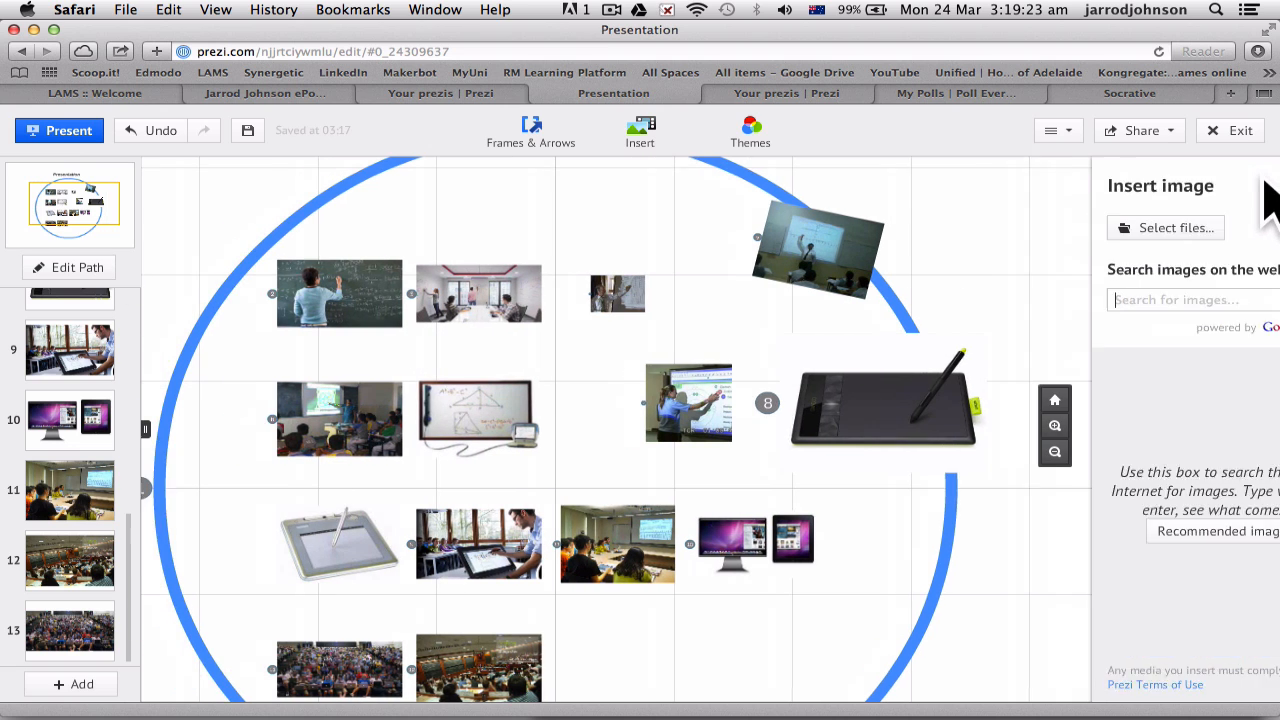
Present the prezi full screen, opening on the whiteboard meeting room photo
left_click(60, 130)
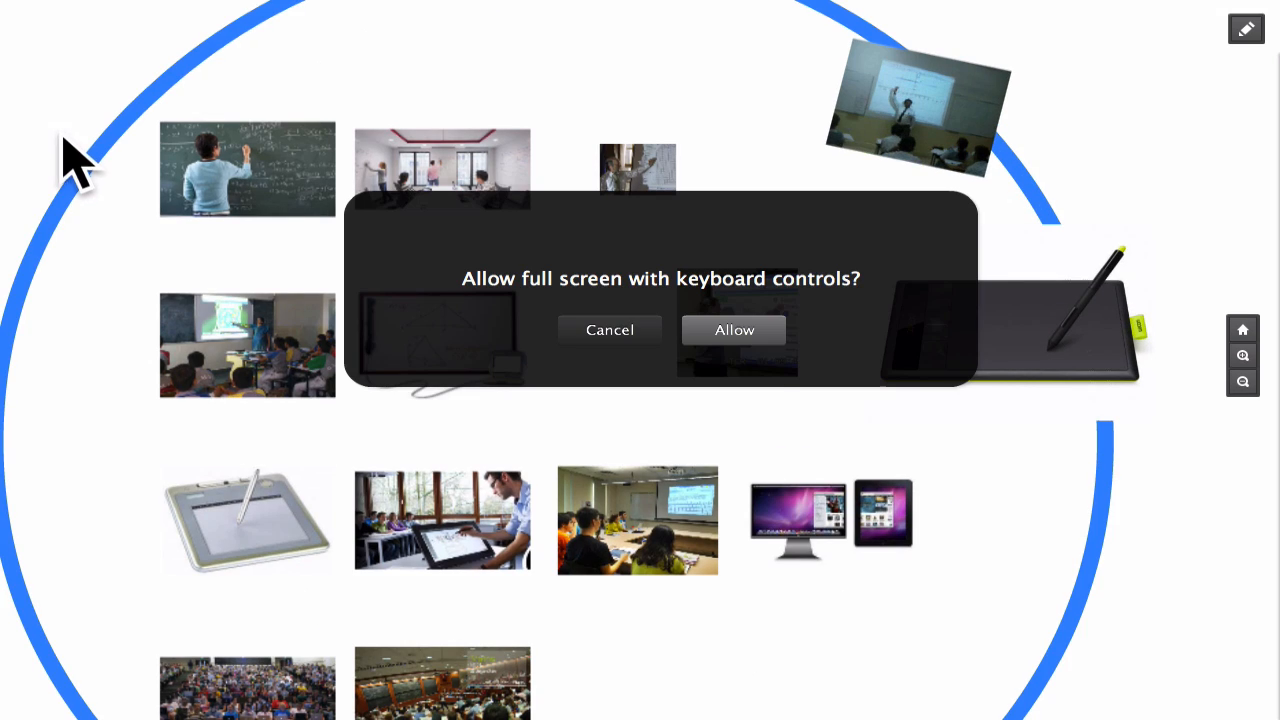
left_click(732, 330)
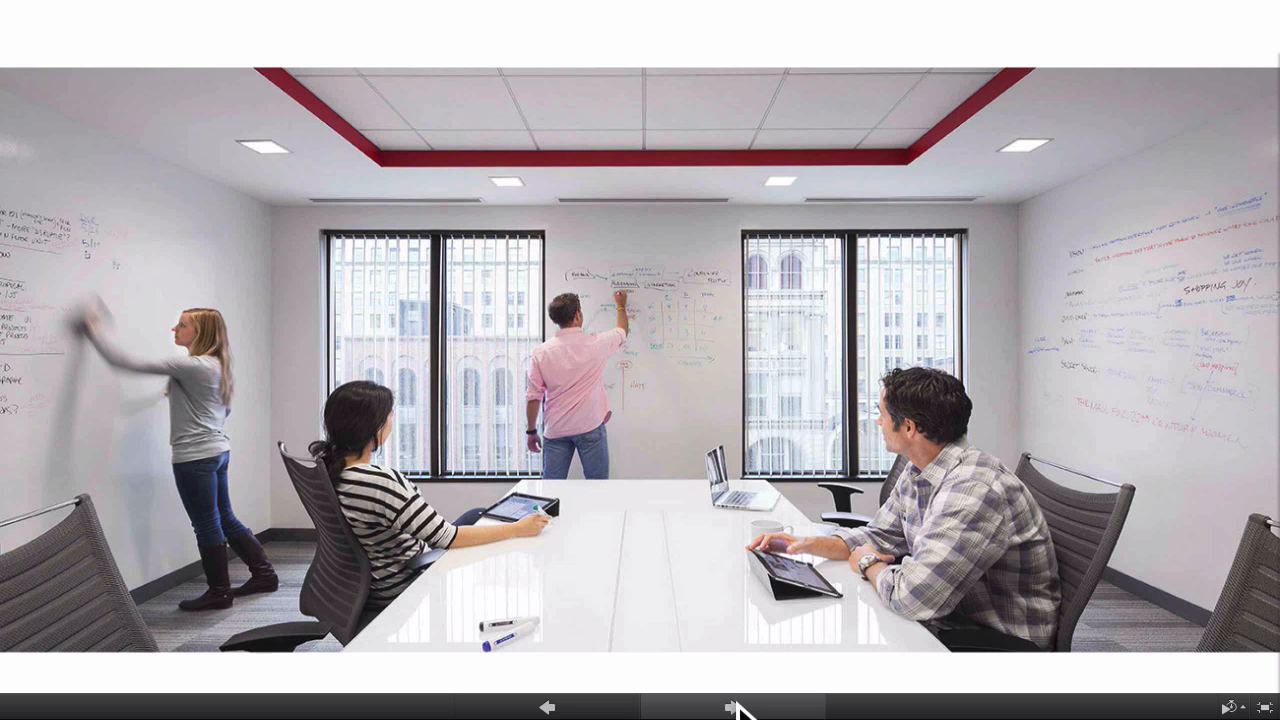
Advance to the next path step, the classroom projector photo
left_click(732, 708)
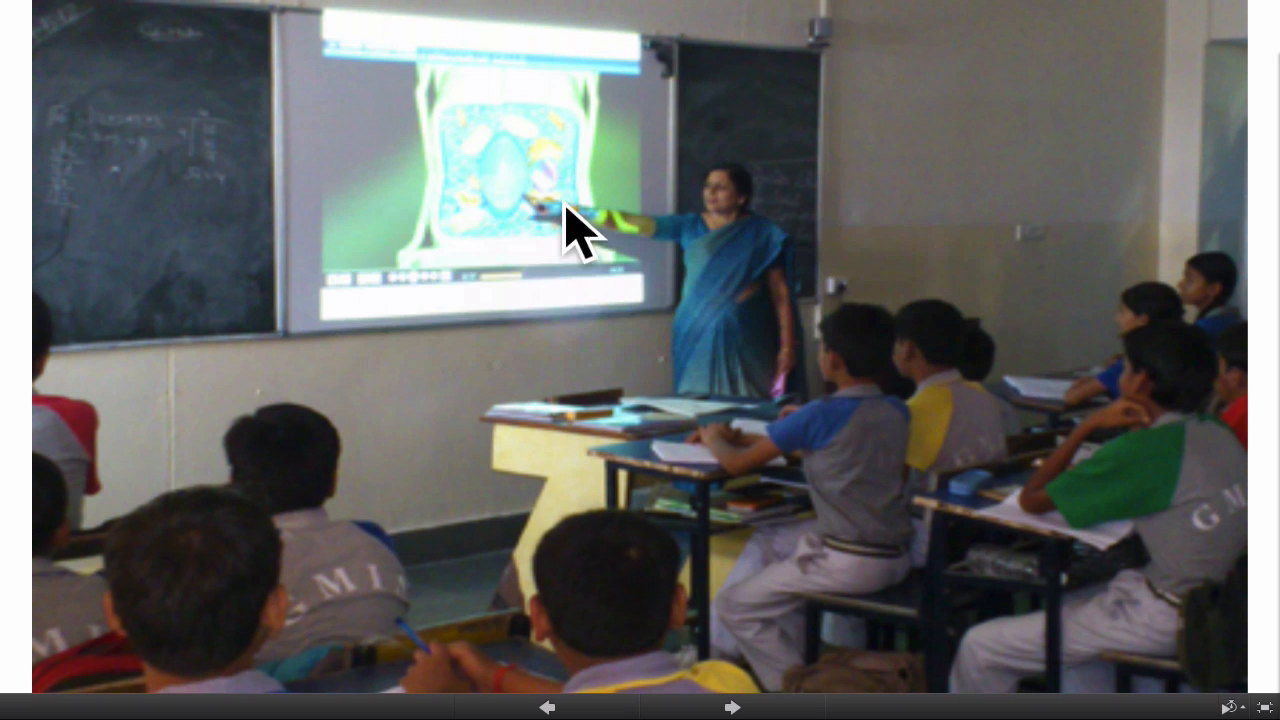
mouse_move(600, 290)
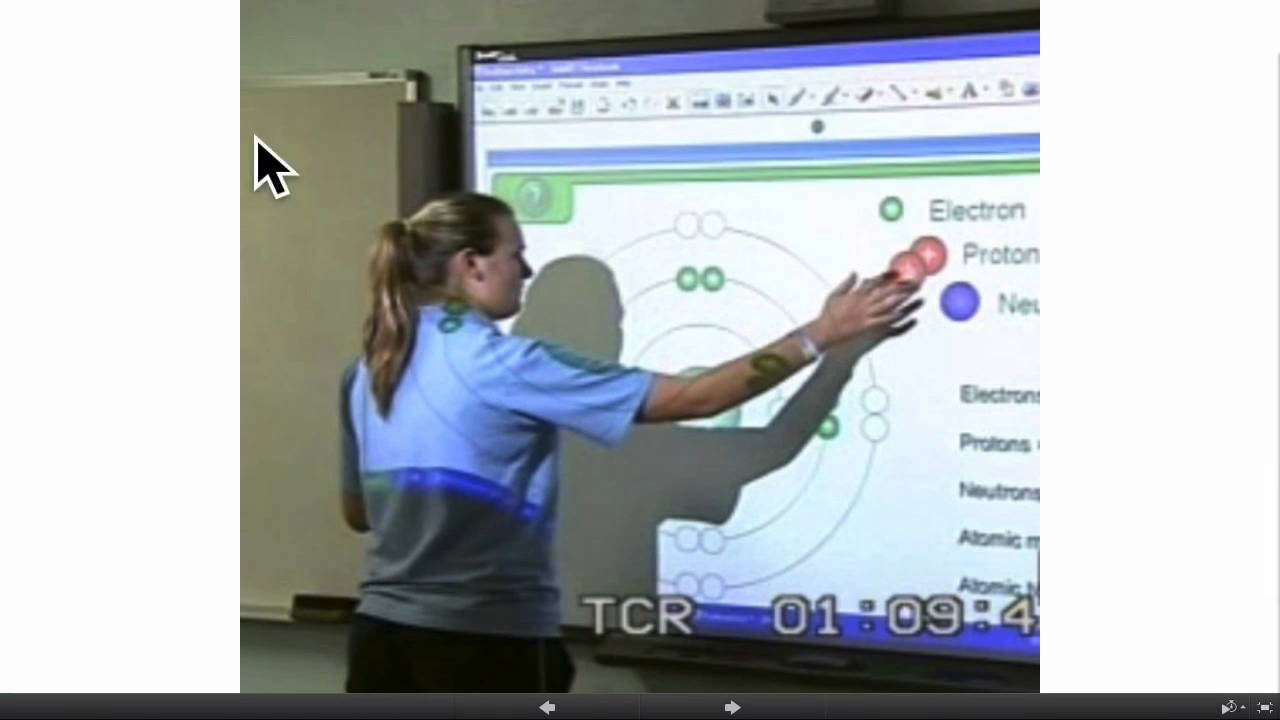
mouse_move(620, 510)
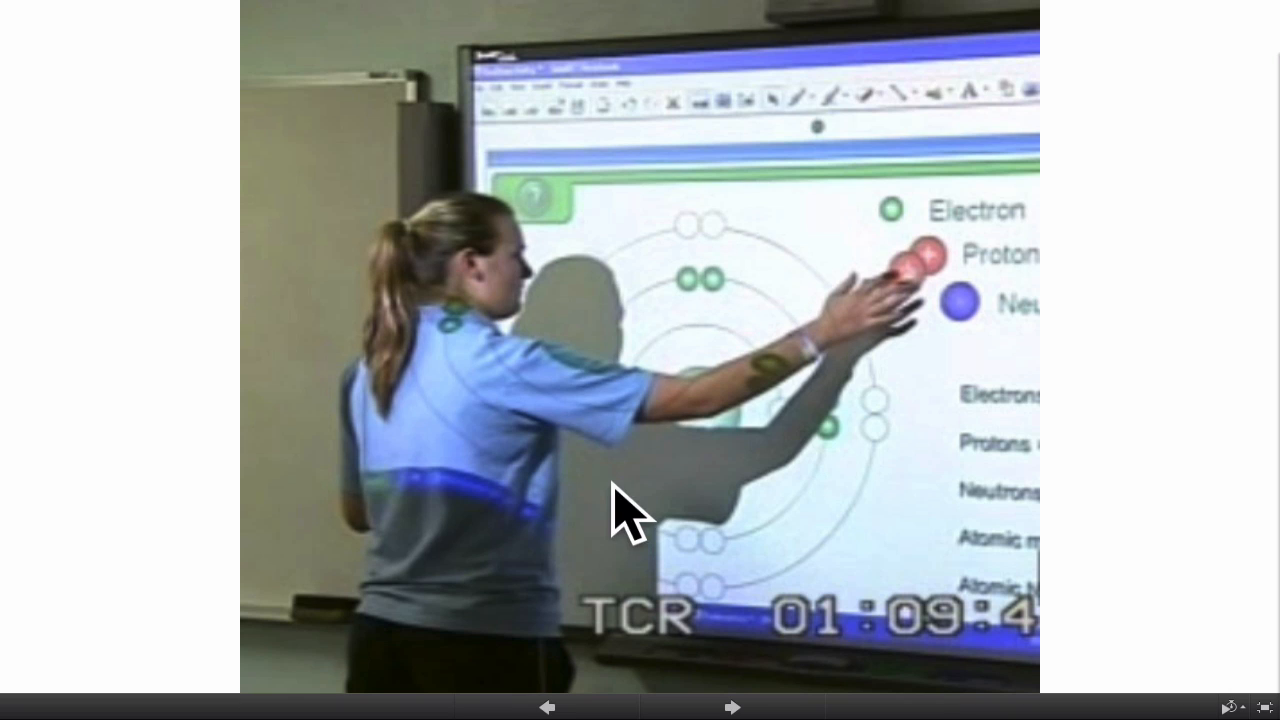
mouse_move(804, 410)
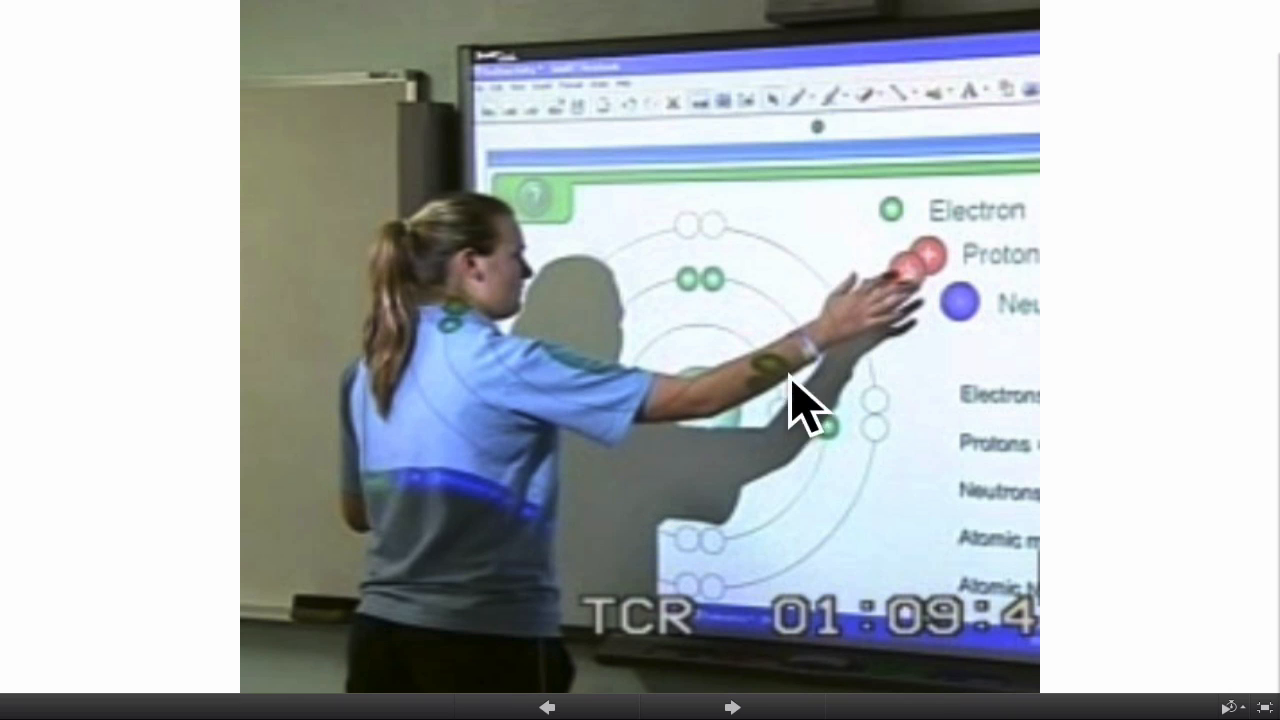
mouse_move(884, 404)
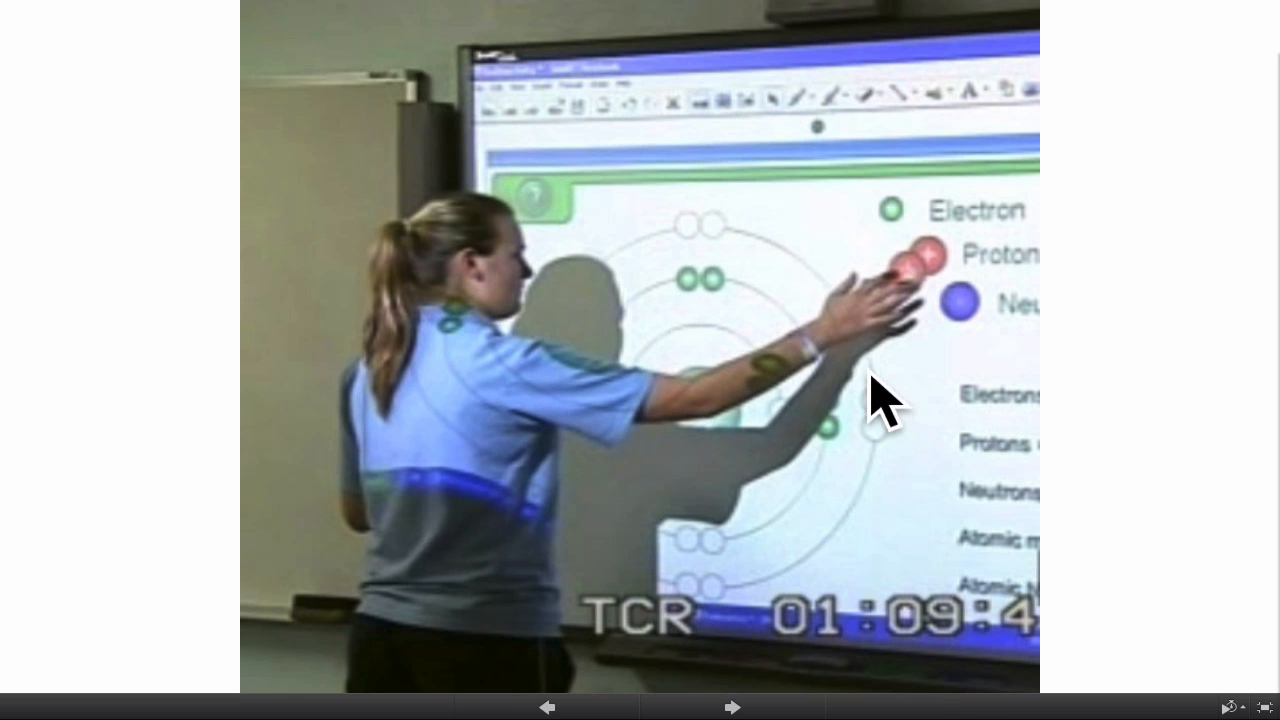
mouse_move(736, 476)
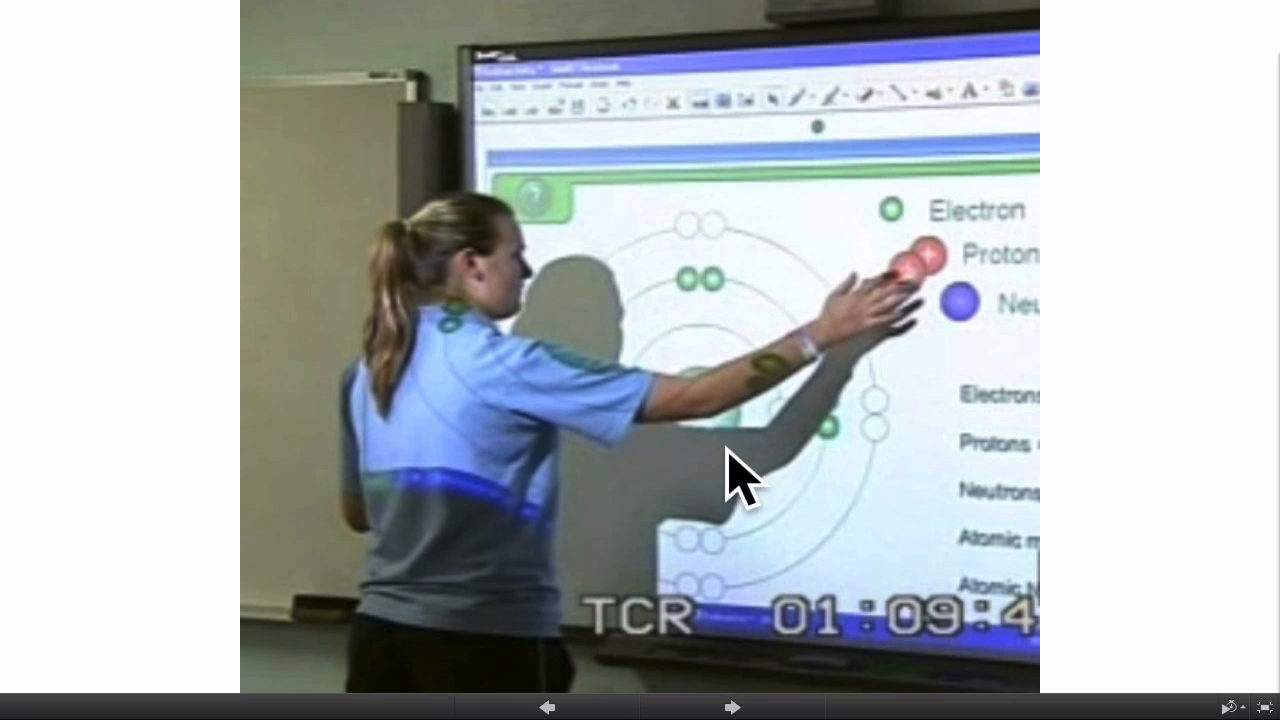
mouse_move(776, 410)
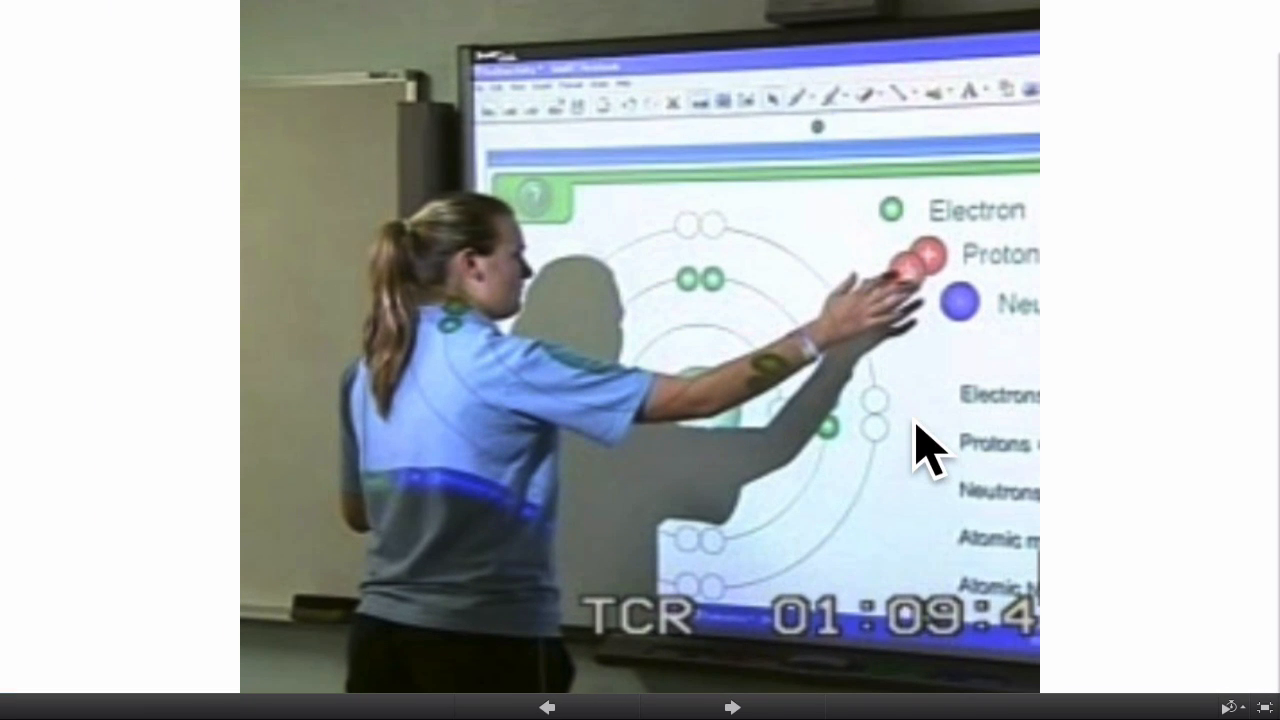
mouse_move(698, 308)
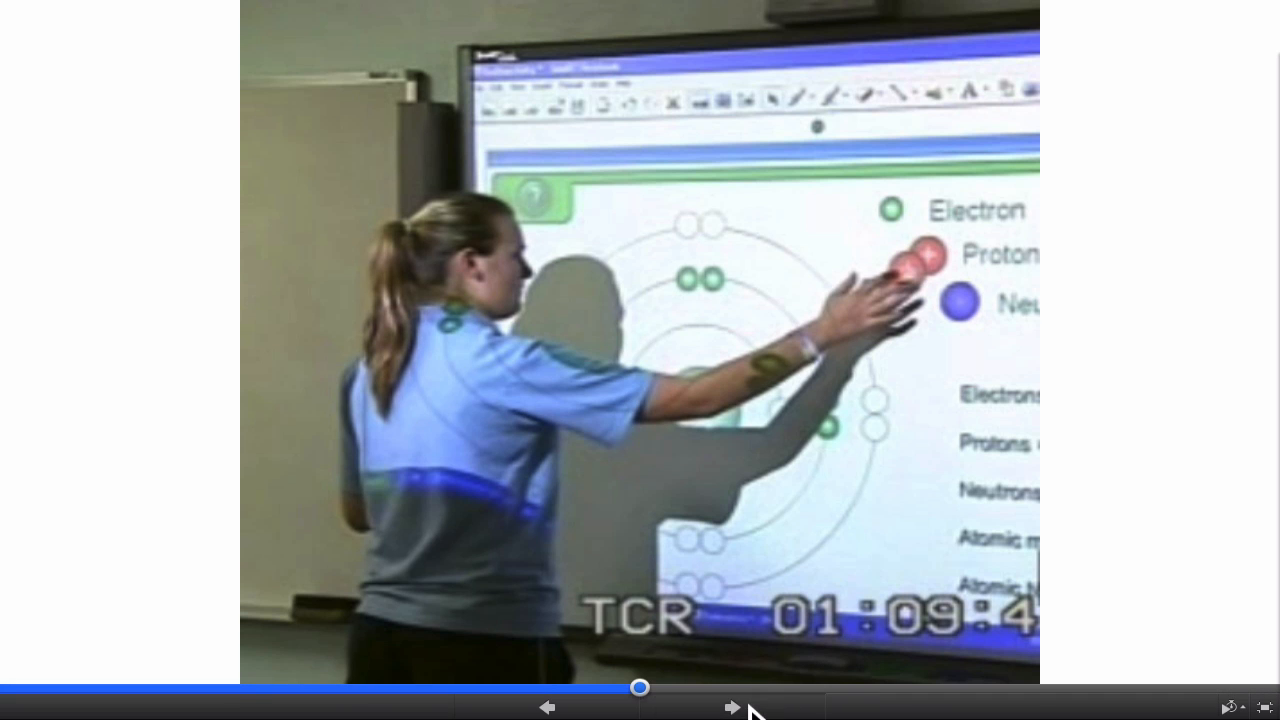
left_click(732, 708)
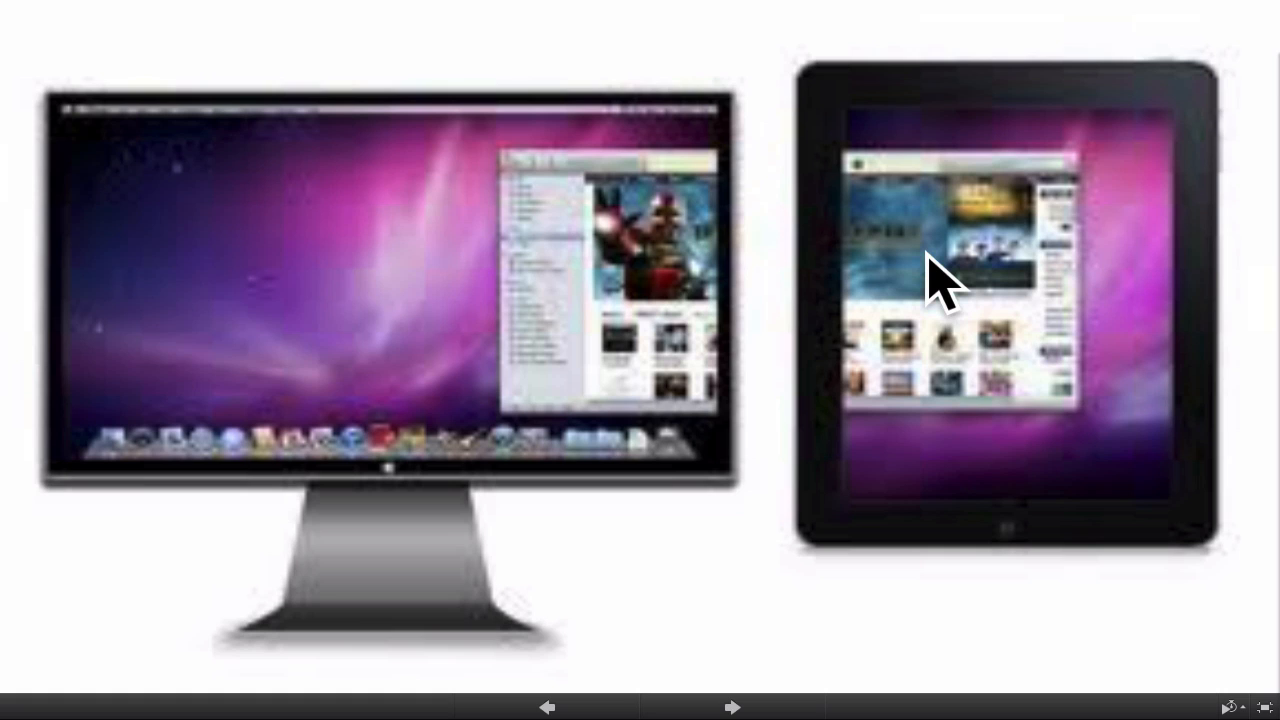
mouse_move(984, 336)
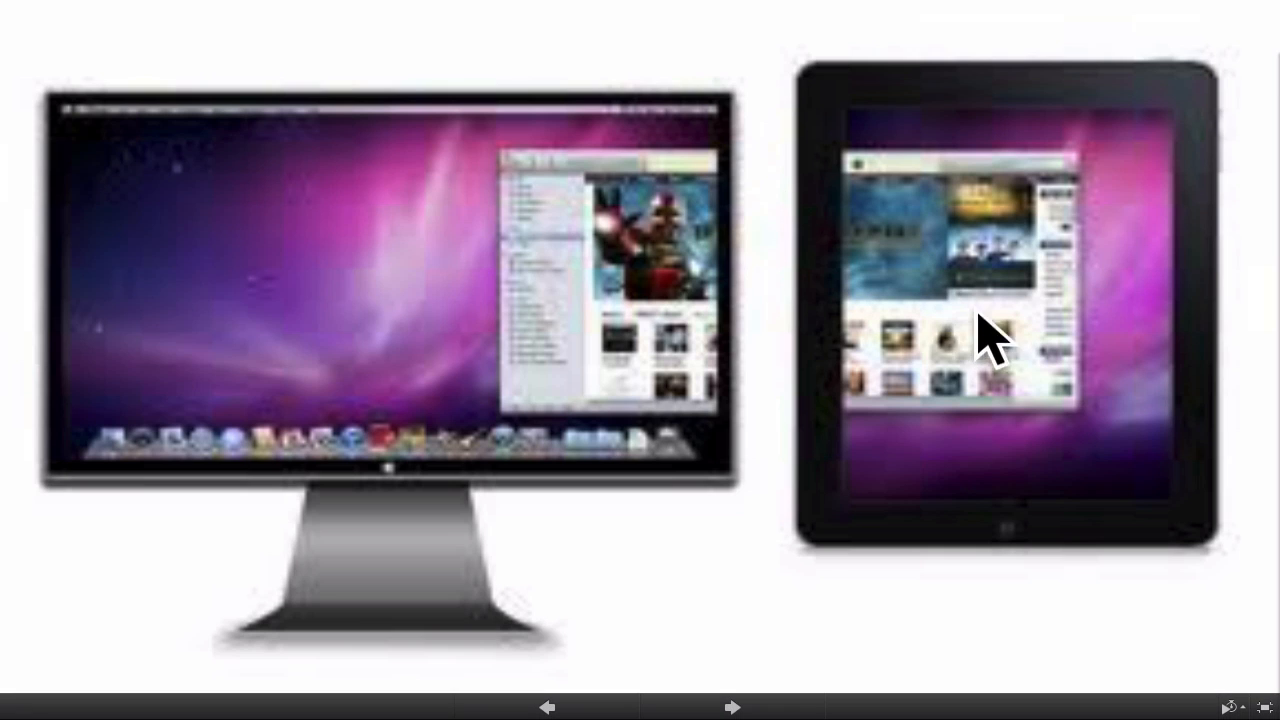
mouse_move(944, 256)
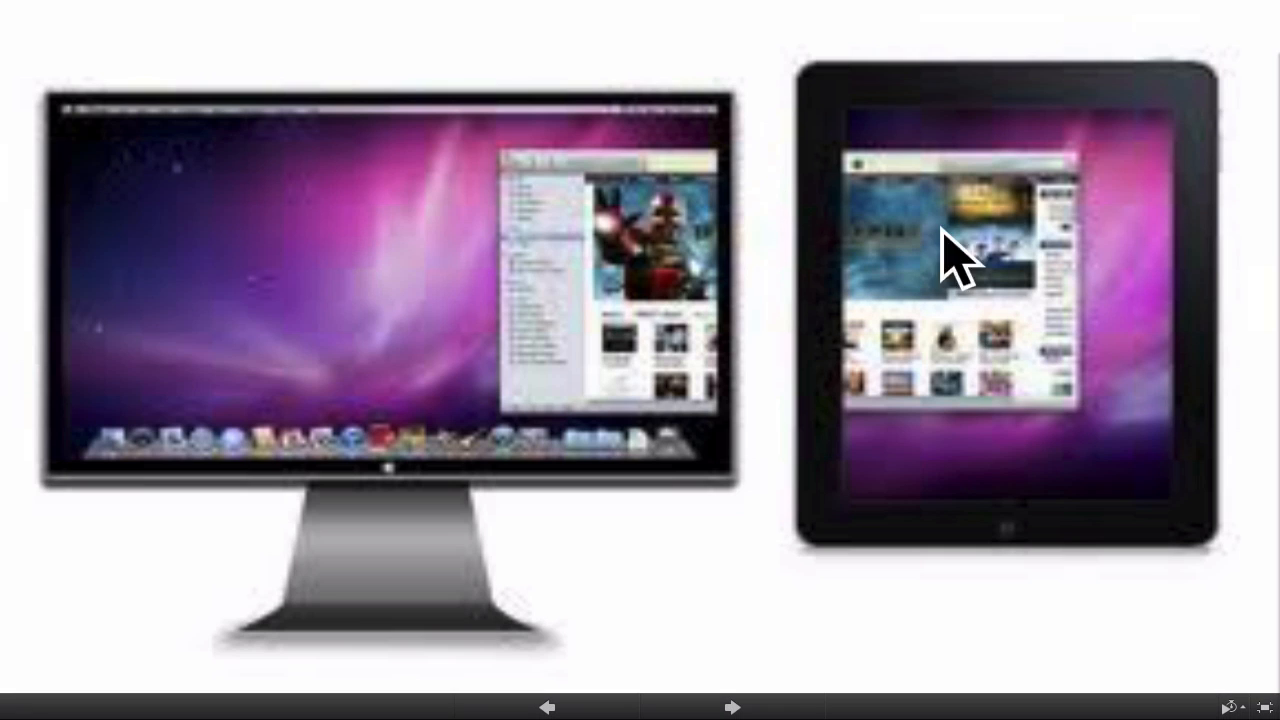
mouse_move(824, 356)
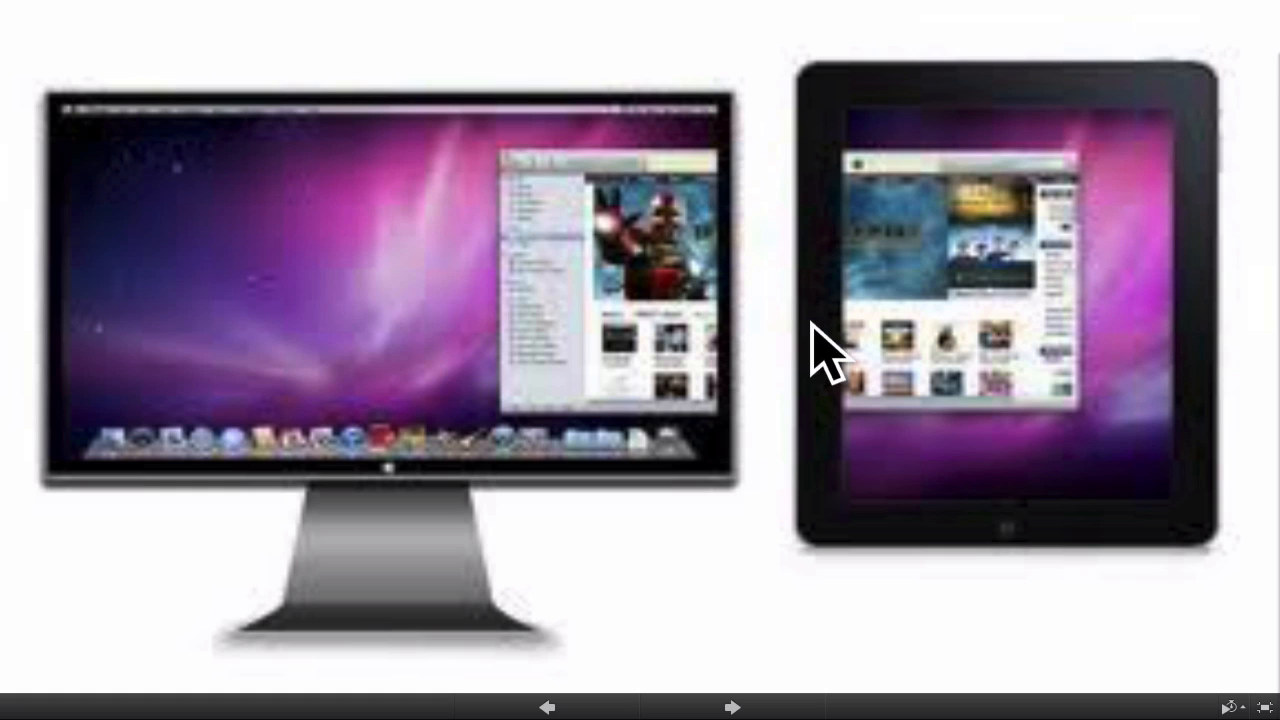
mouse_move(1056, 280)
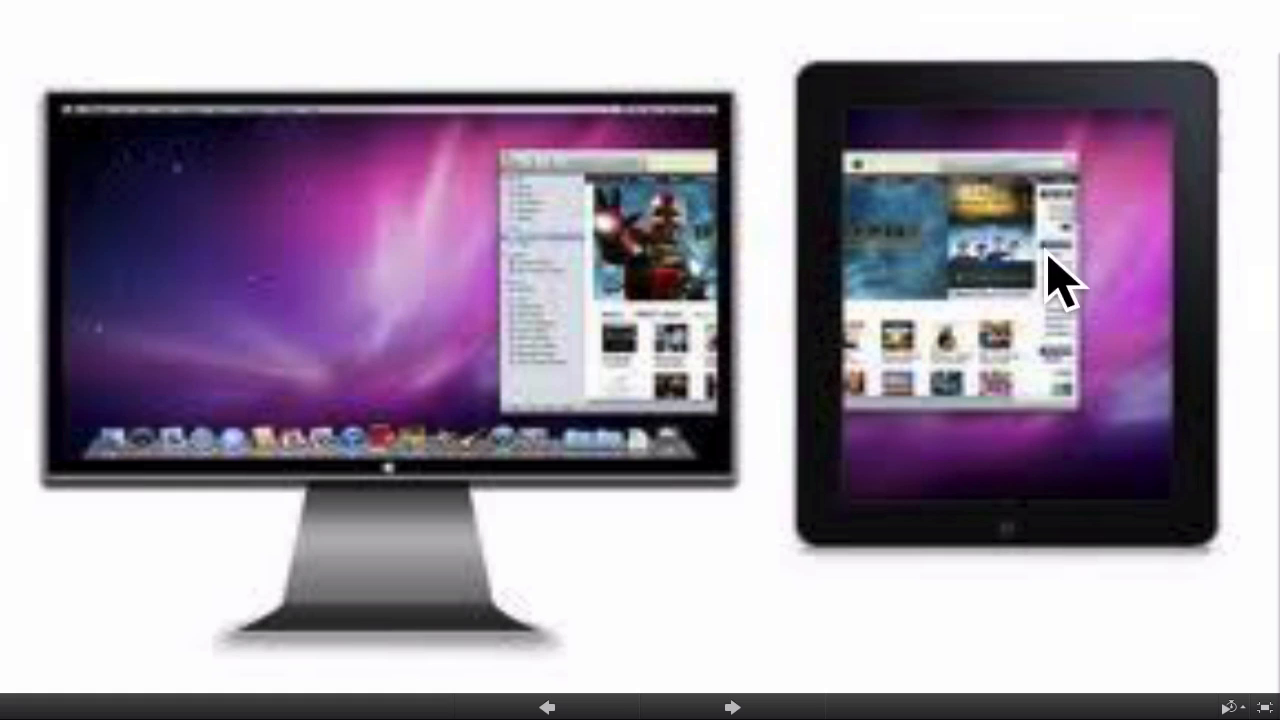
mouse_move(1050, 290)
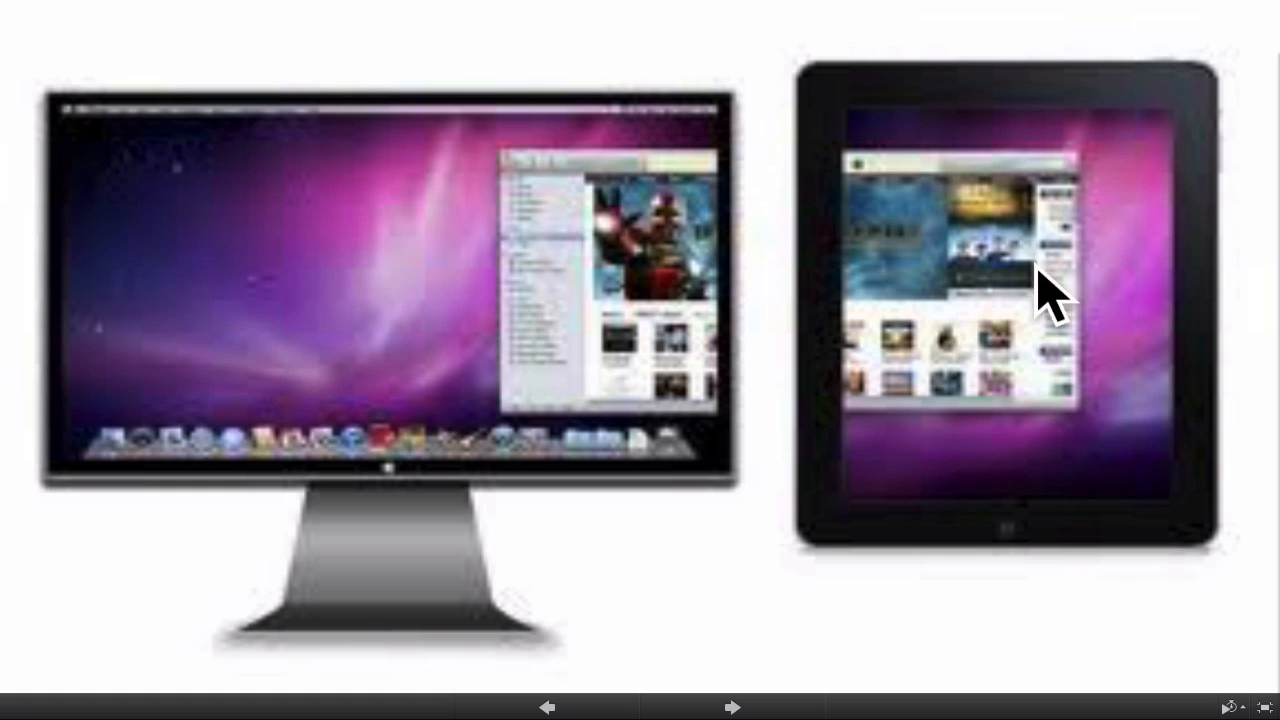
mouse_move(1004, 398)
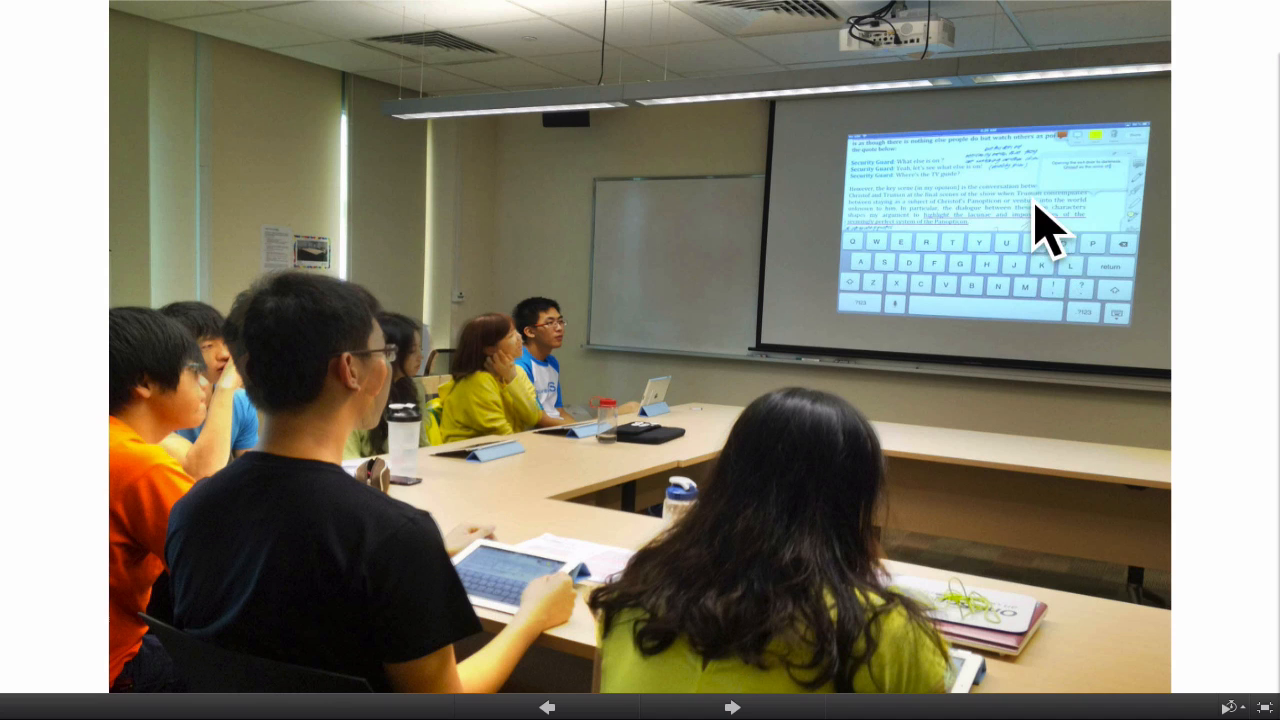
mouse_move(740, 324)
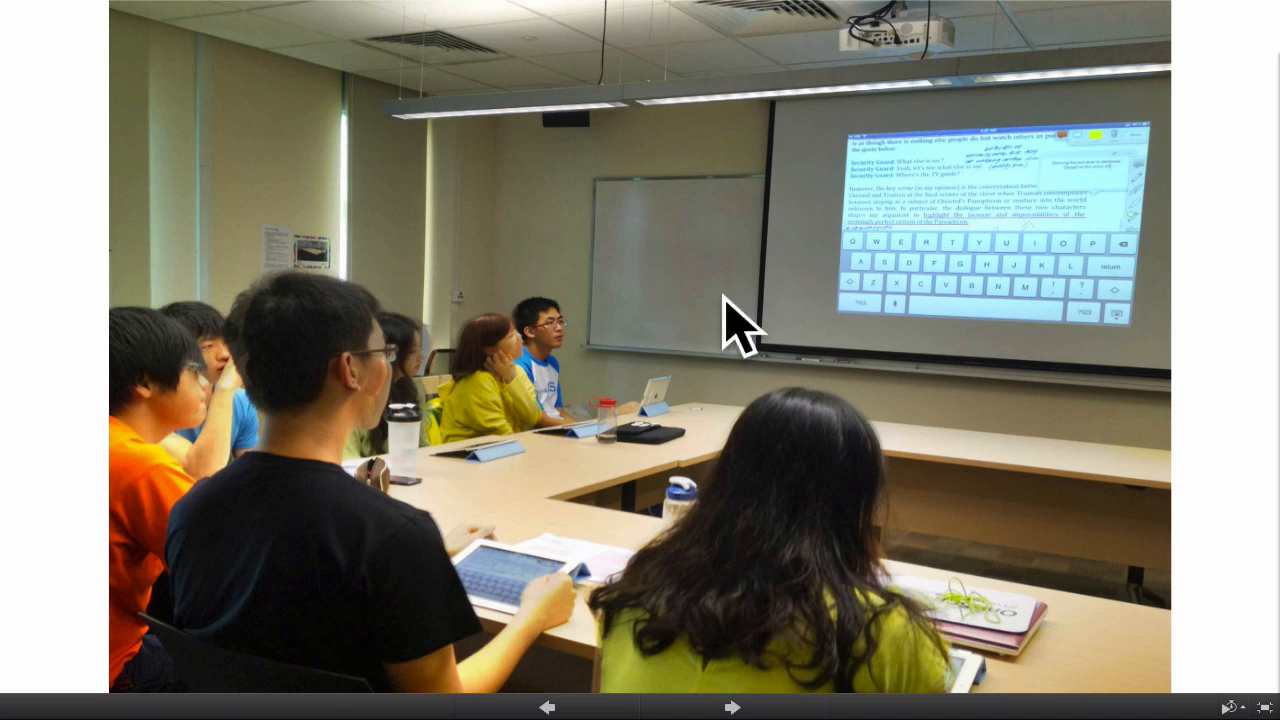
mouse_move(990, 280)
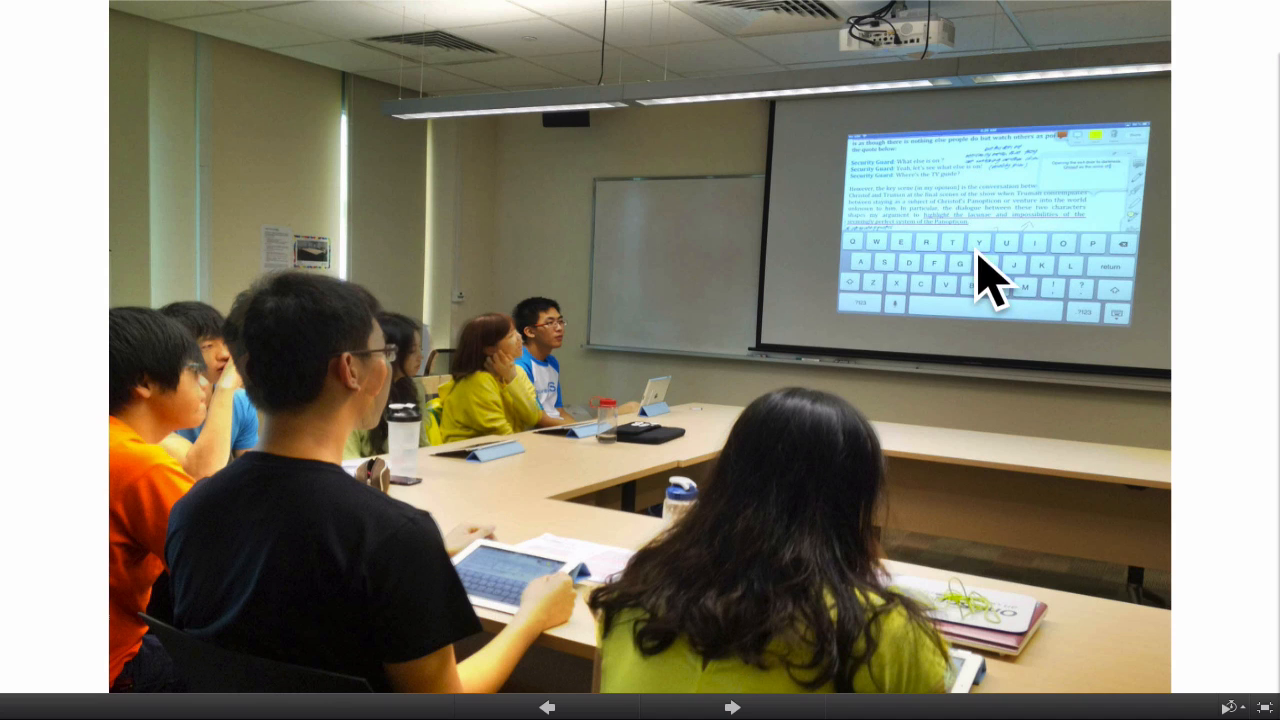
mouse_move(880, 560)
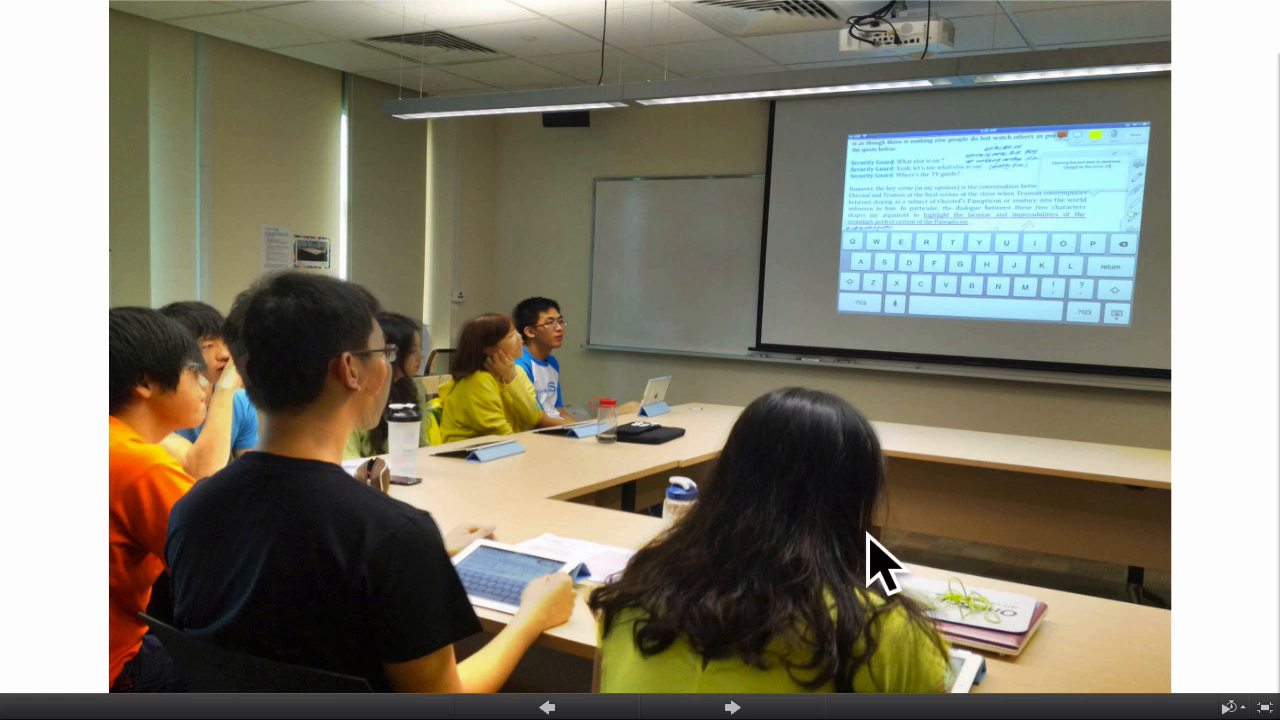
mouse_move(662, 316)
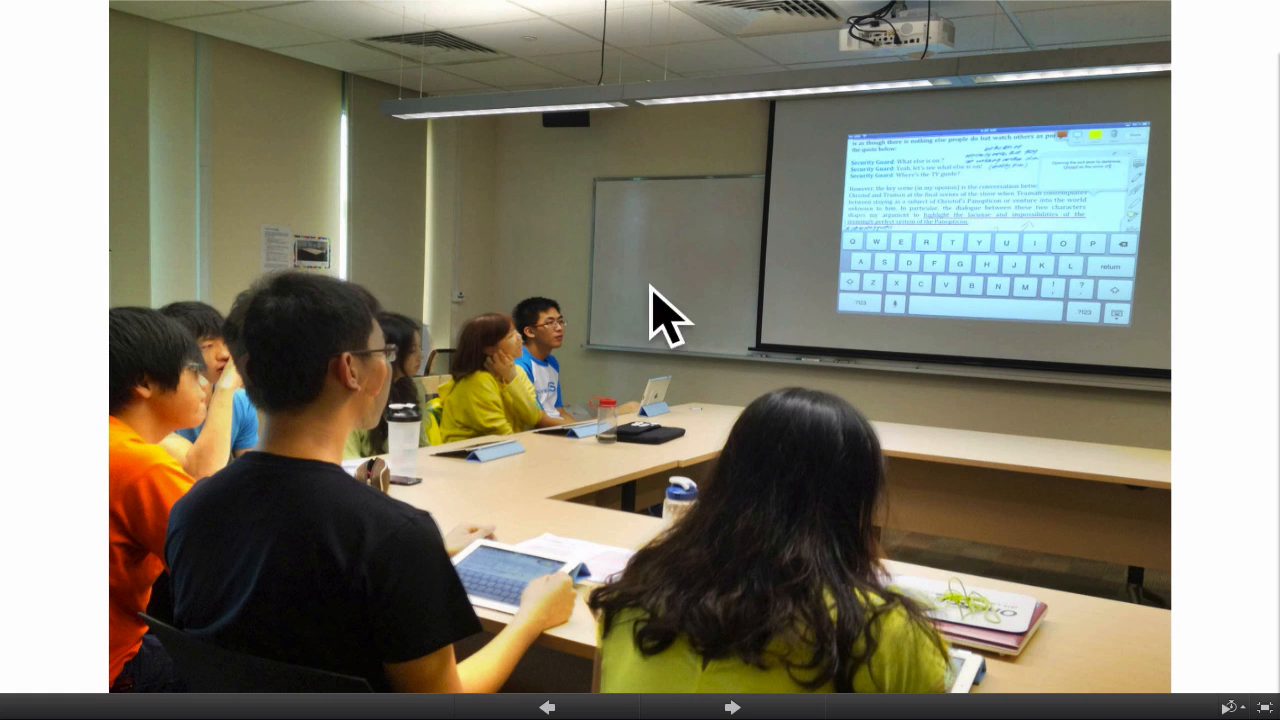
mouse_move(296, 504)
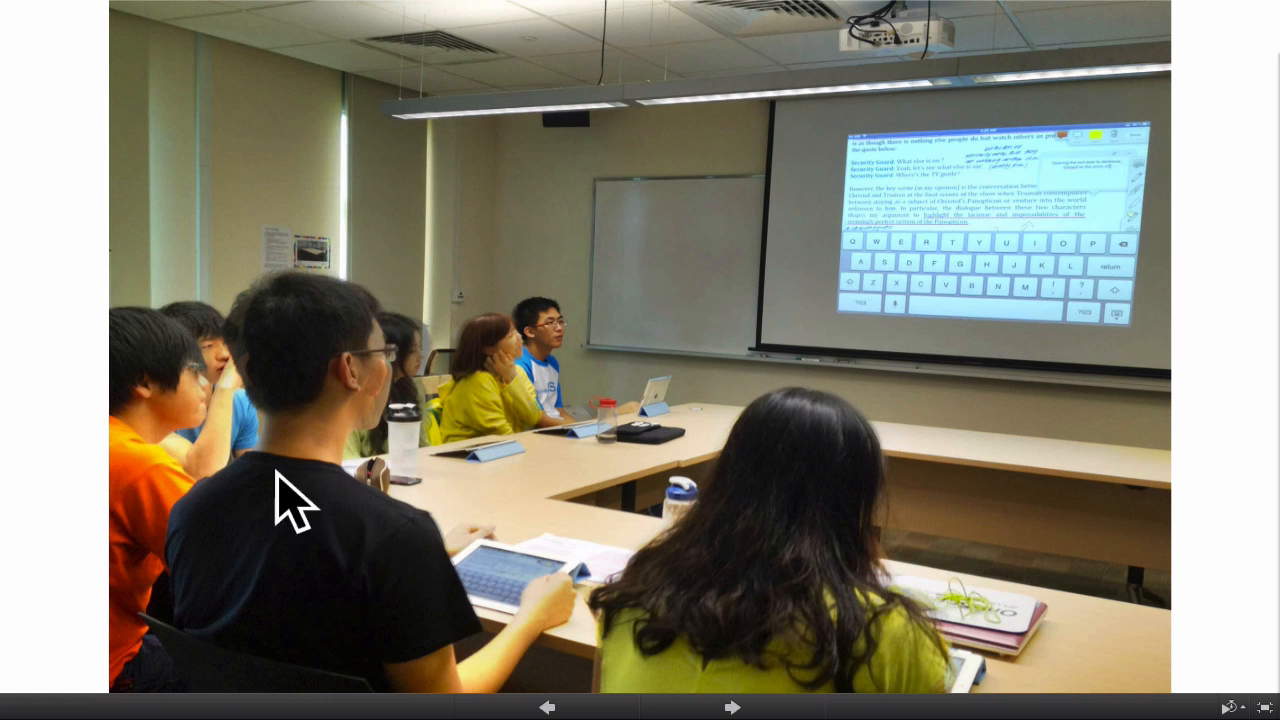
mouse_move(820, 680)
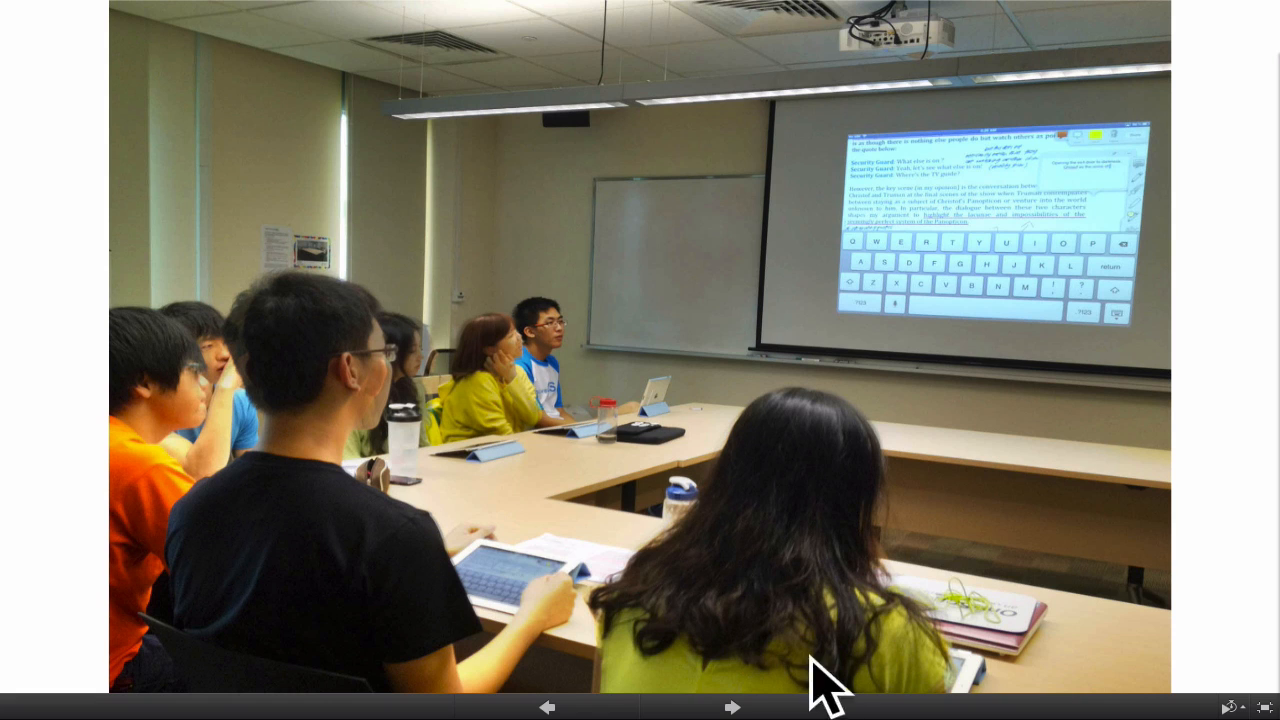
mouse_move(700, 344)
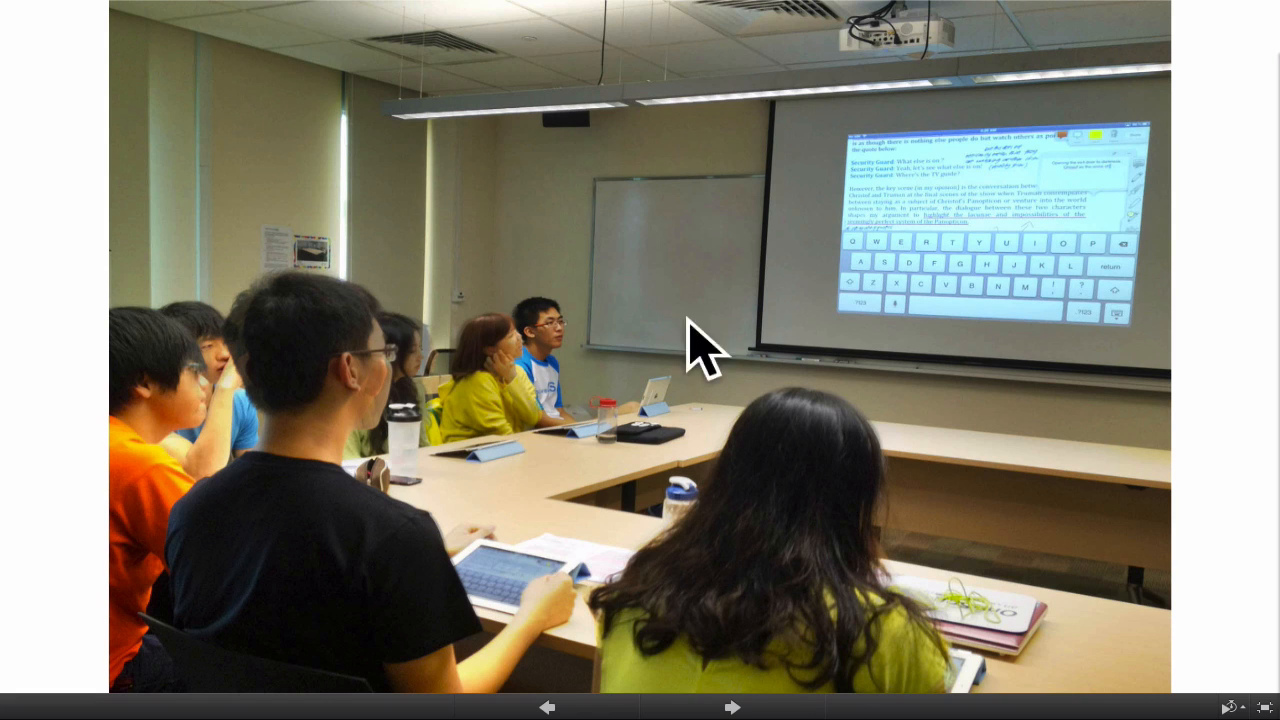
mouse_move(1030, 304)
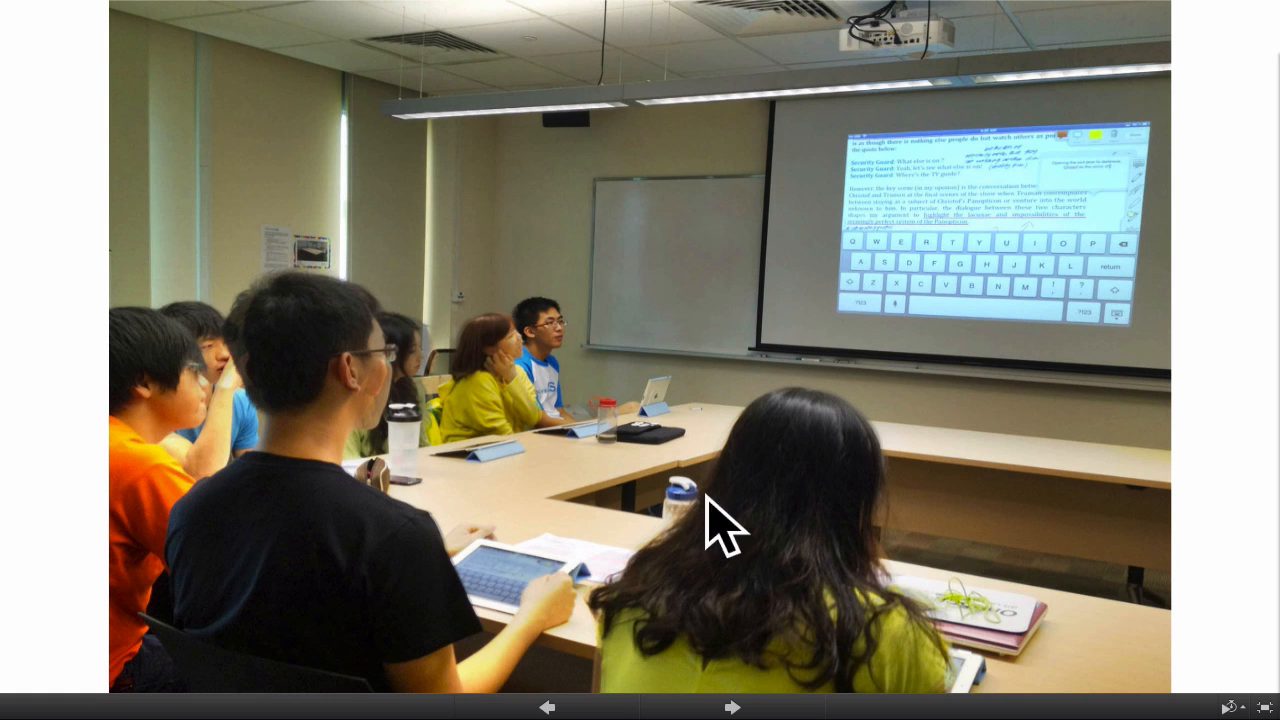
Exit presentation mode and return to the Prezi editor with the lecture-hall photos
left_click(732, 708)
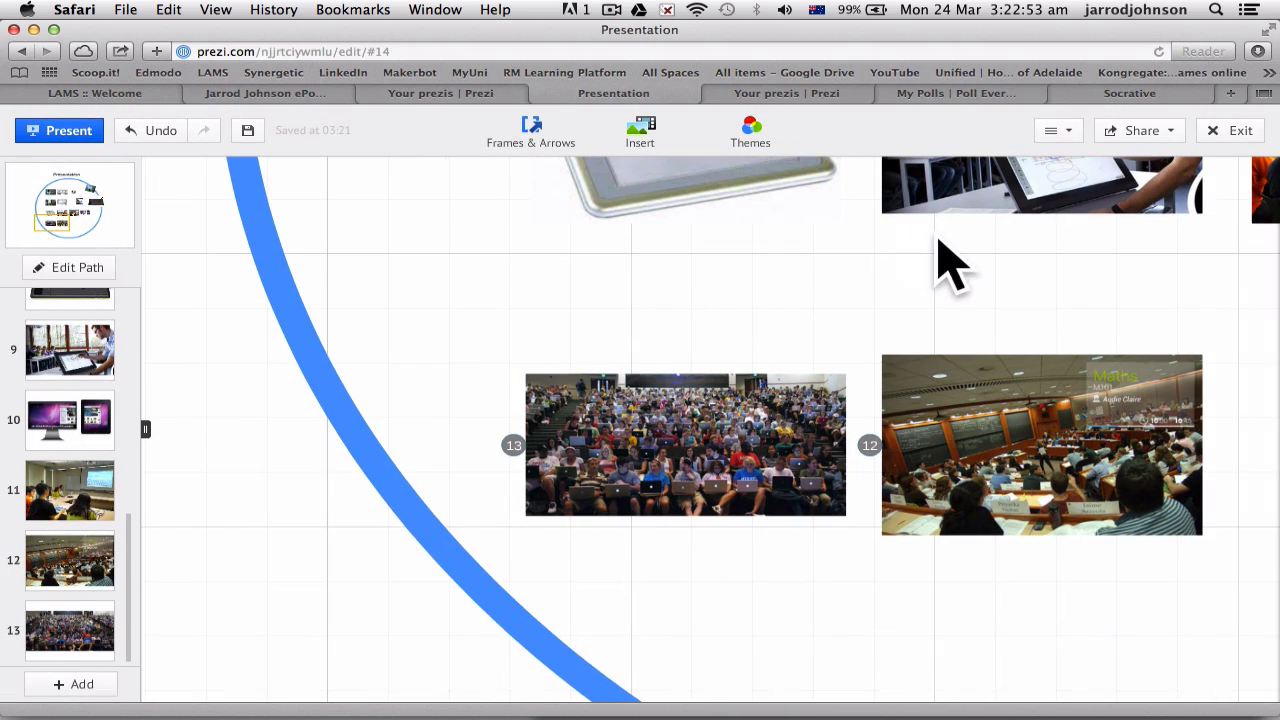
Show the Share prezi settings with Hidden privacy and a view link
left_click(1138, 130)
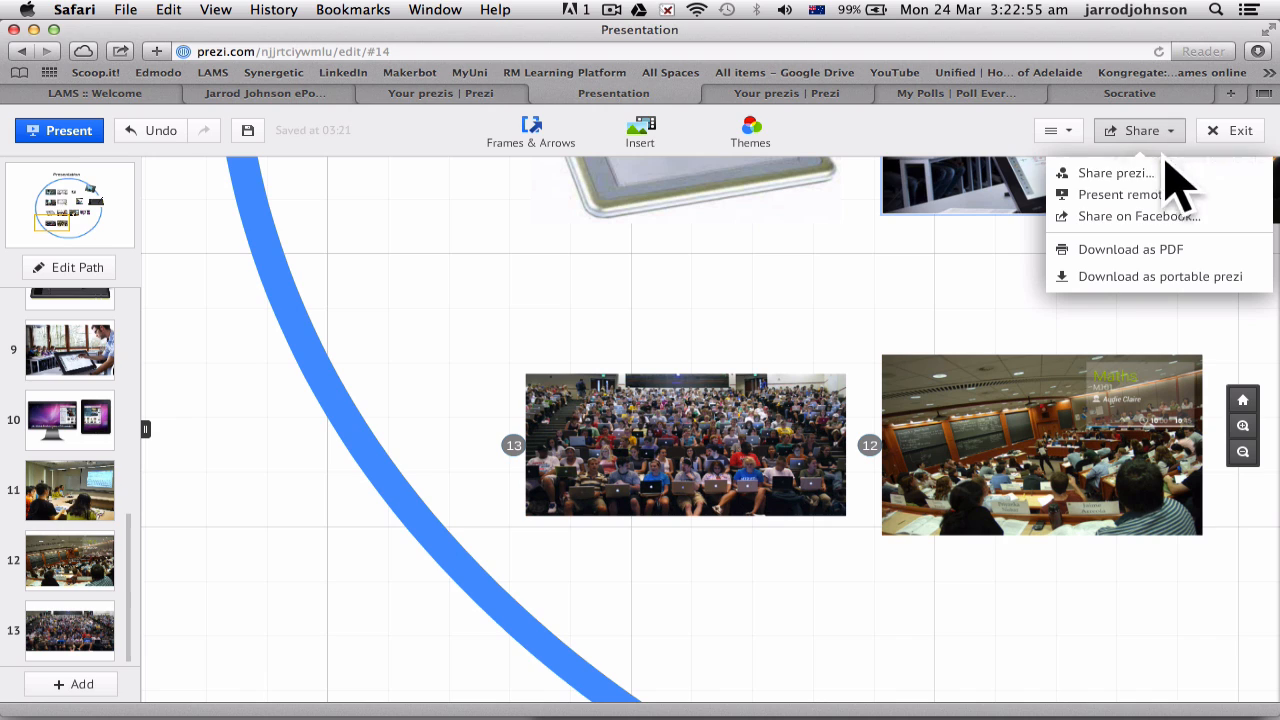
mouse_move(1130, 196)
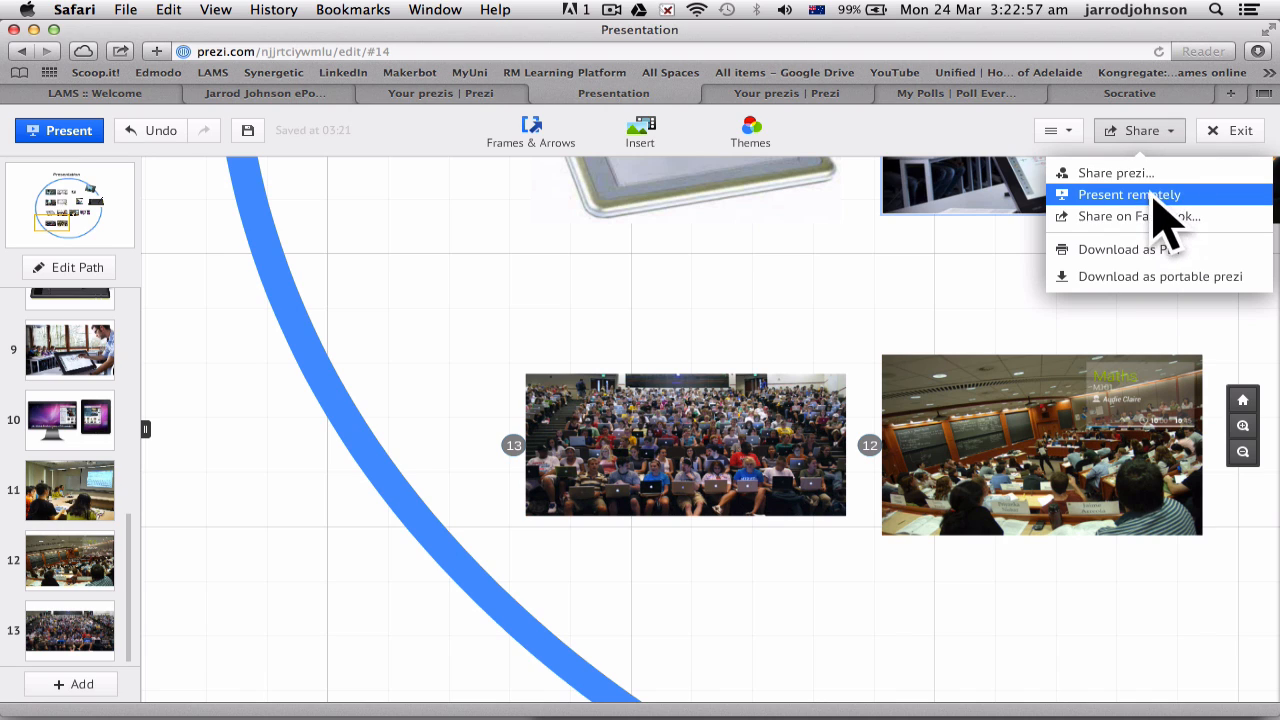
mouse_move(1156, 220)
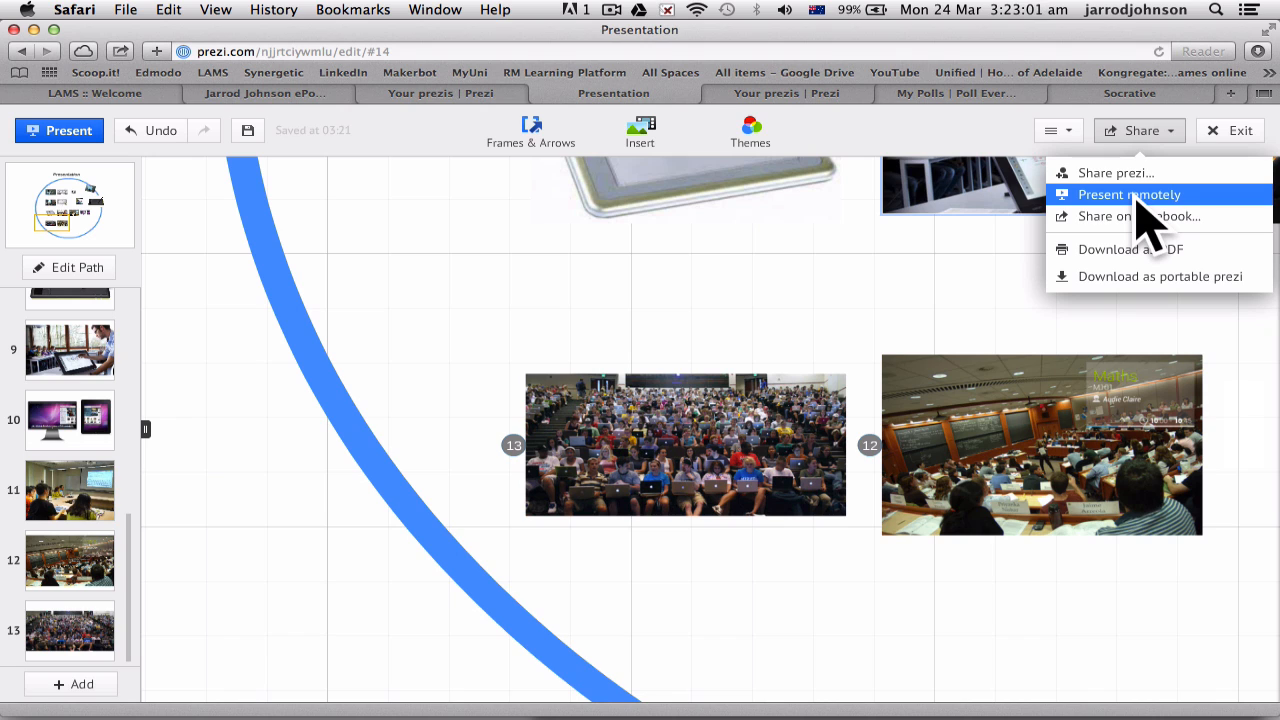
mouse_move(1130, 172)
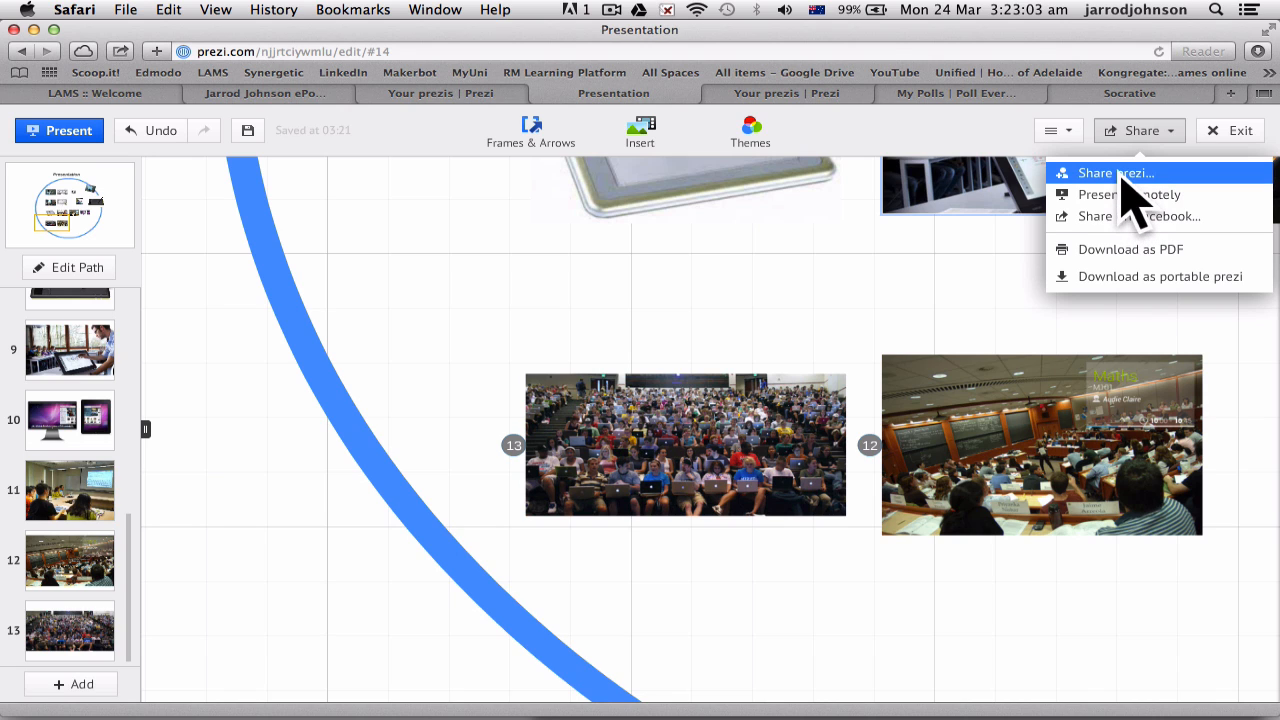
left_click(1116, 172)
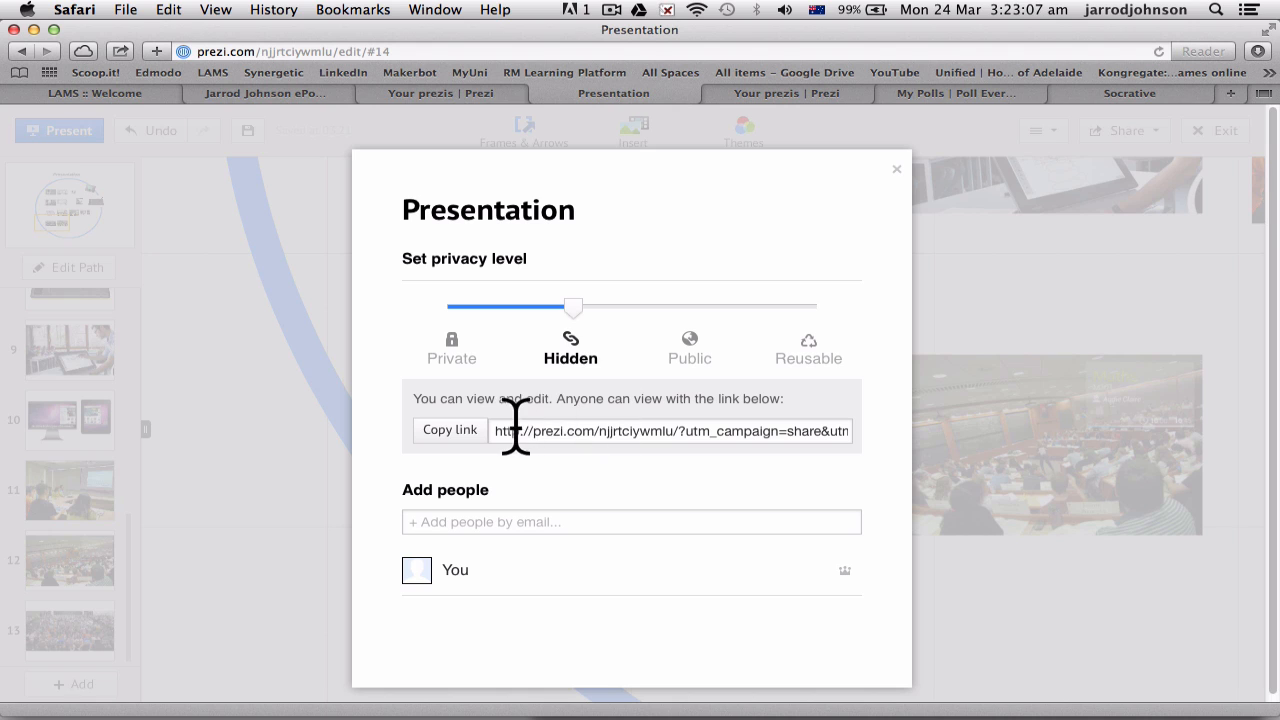
left_click(672, 430)
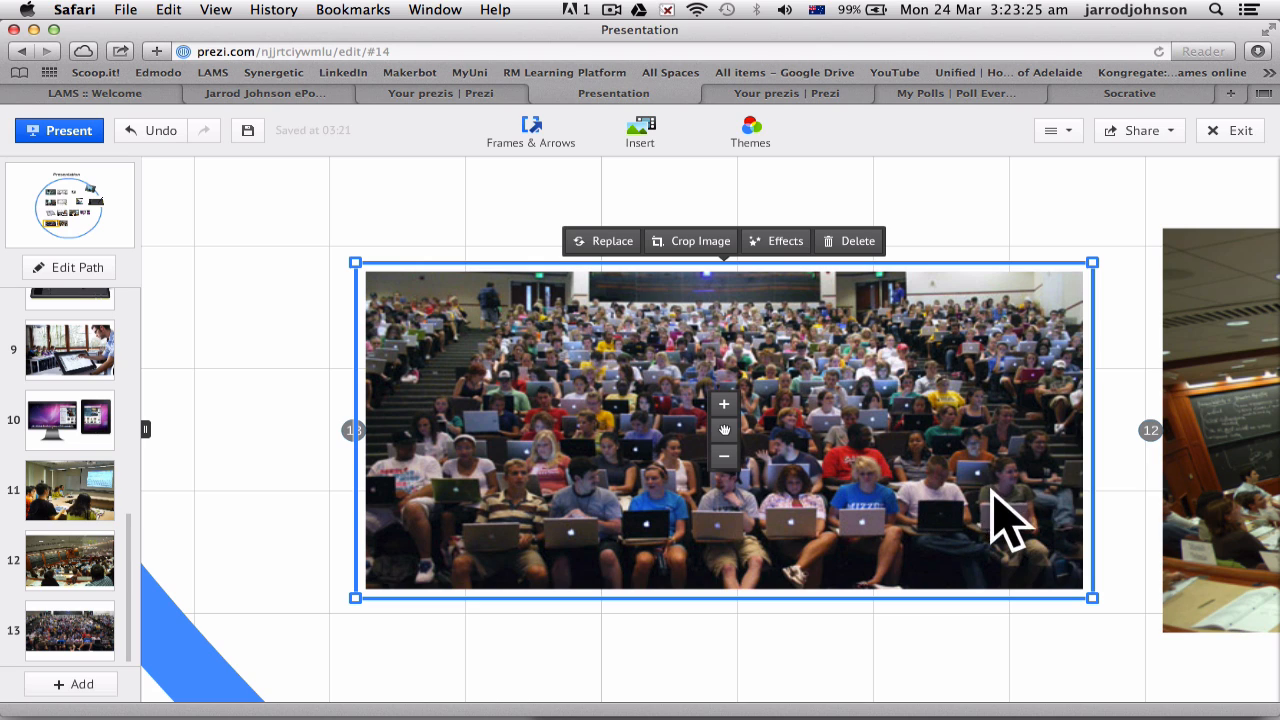
mouse_move(1024, 536)
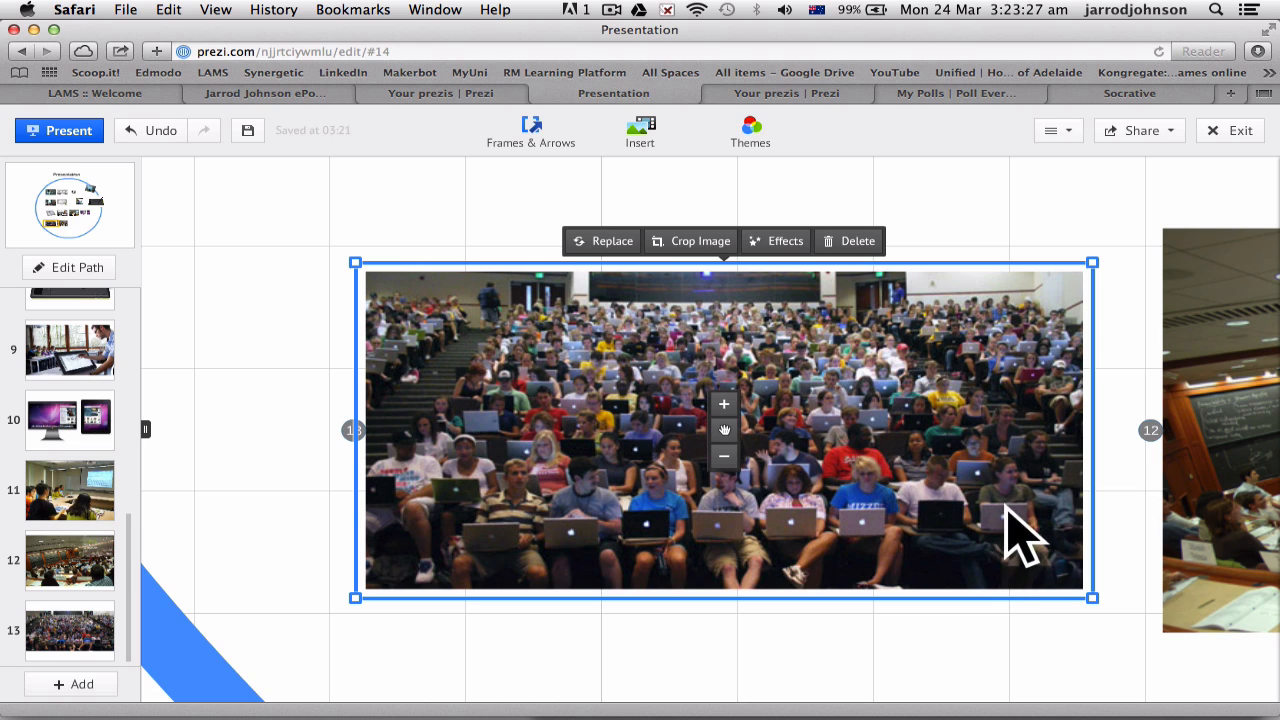
mouse_move(964, 536)
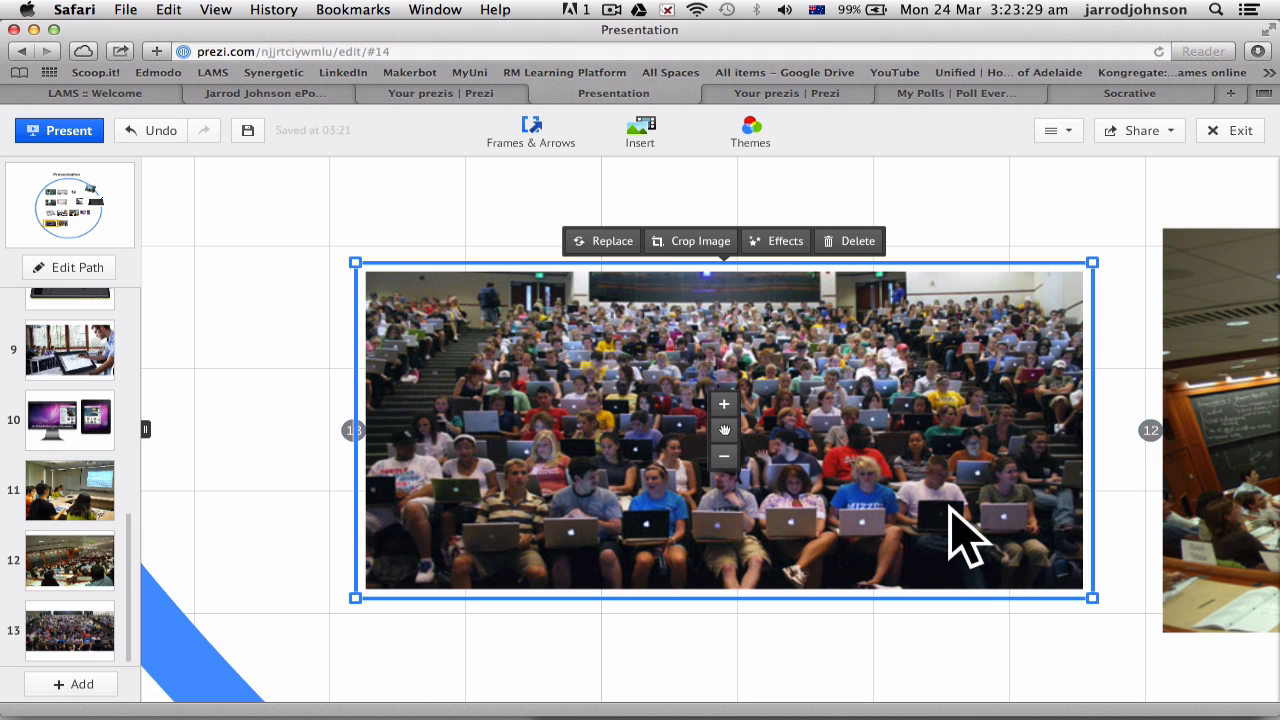
mouse_move(470, 476)
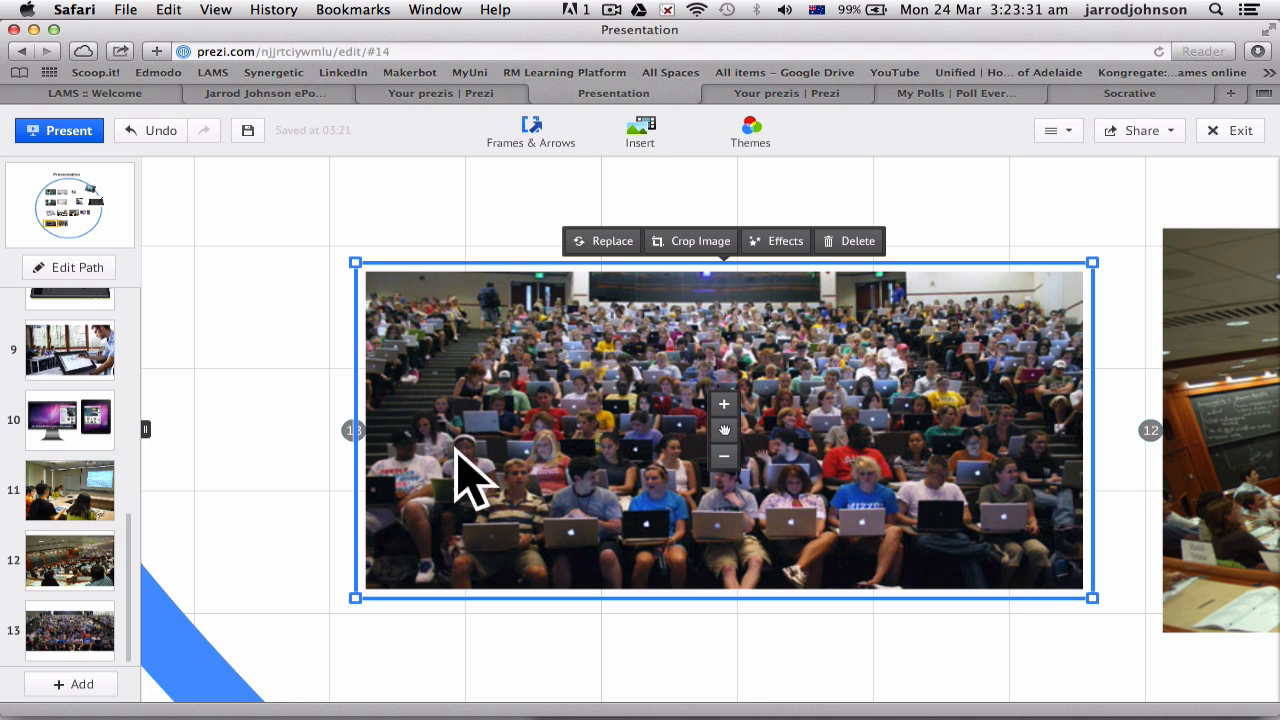
mouse_move(764, 200)
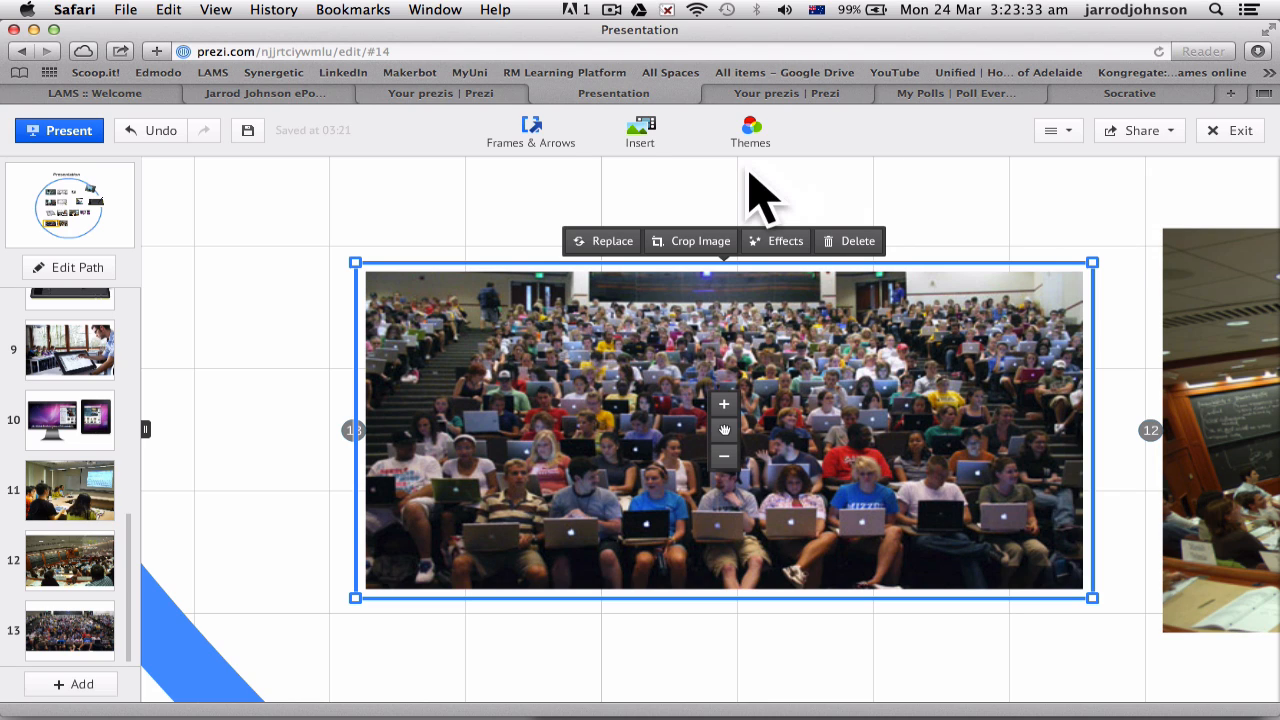
mouse_move(804, 200)
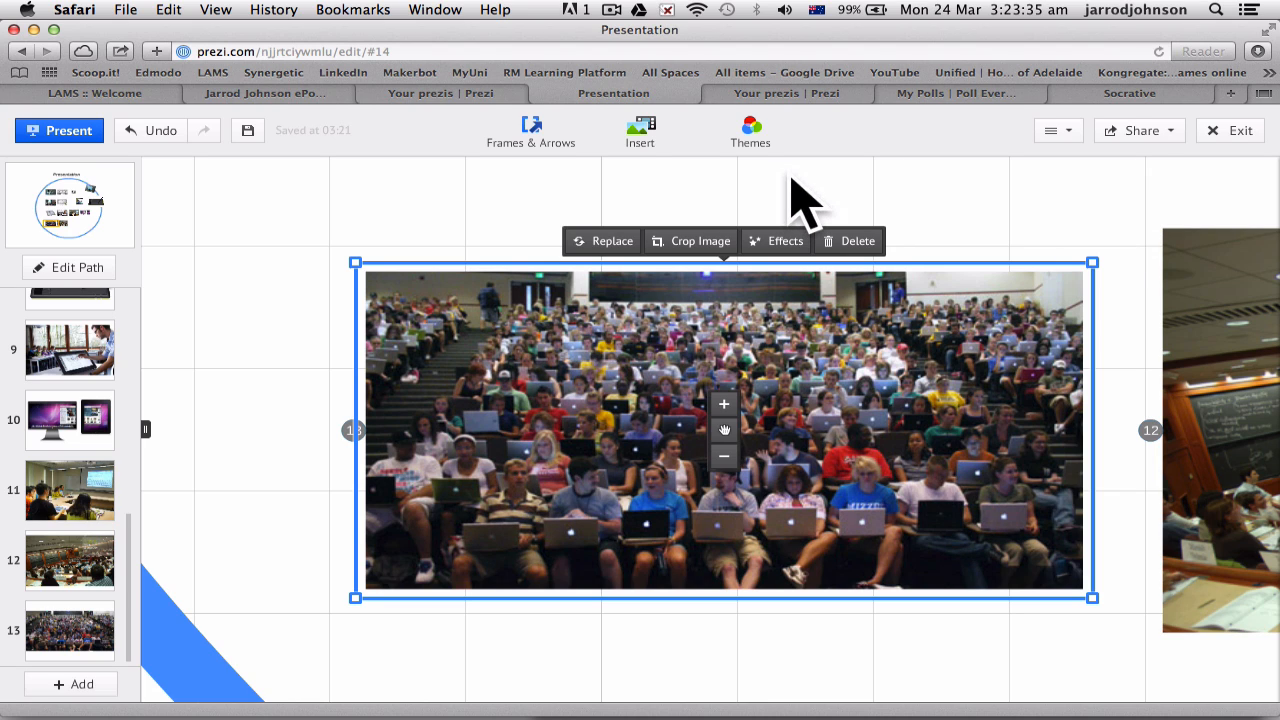
Present the Poll Everywhere slide showing the Does this work poll
left_click(60, 130)
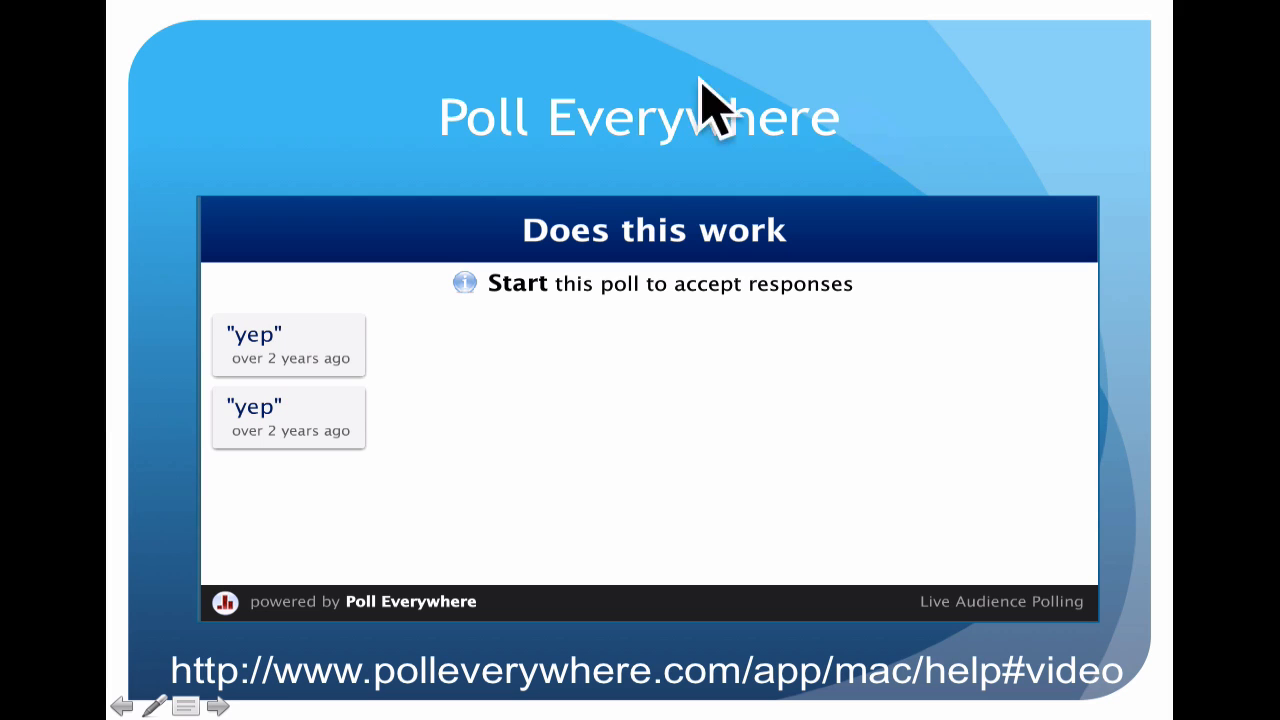
mouse_move(1184, 320)
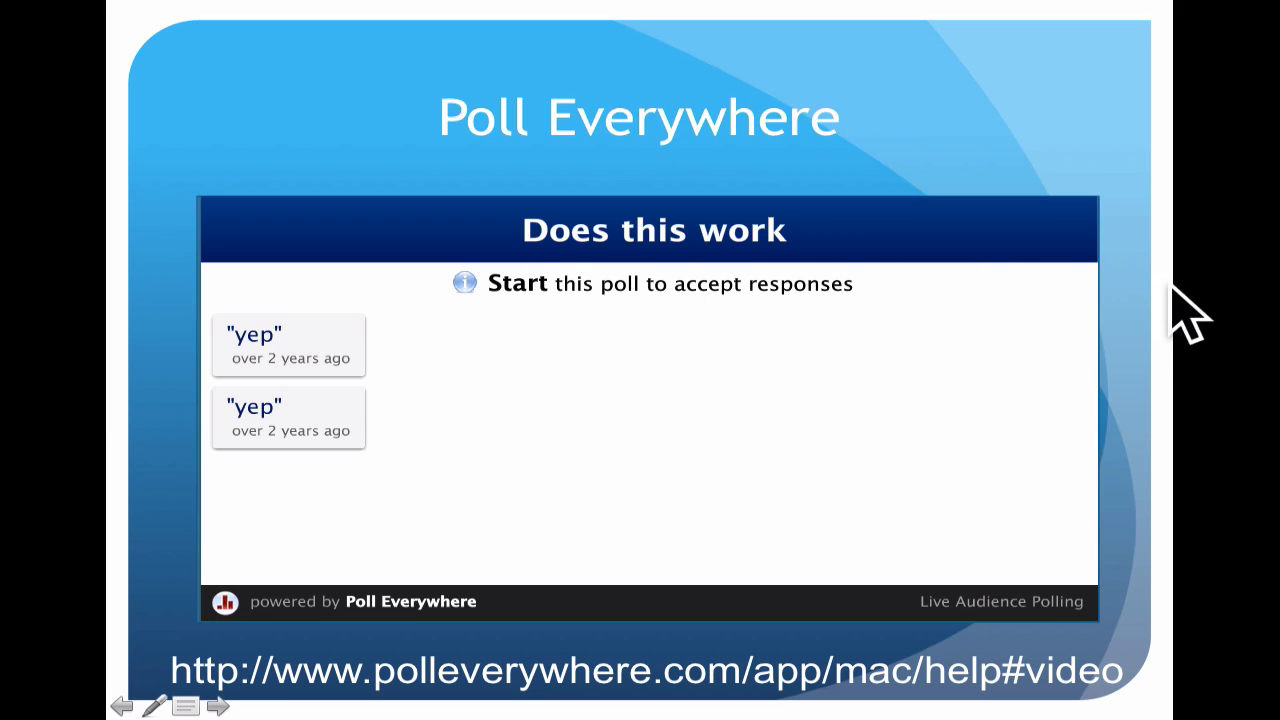
mouse_move(1168, 390)
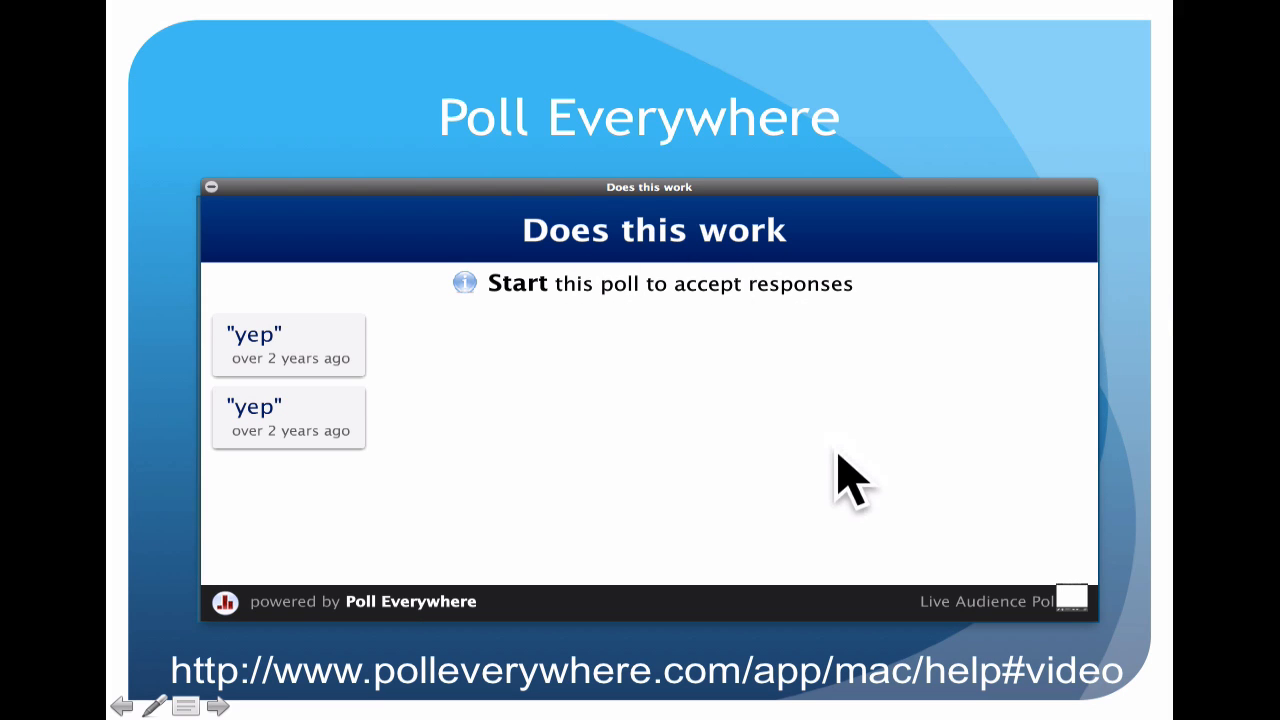
mouse_move(630, 310)
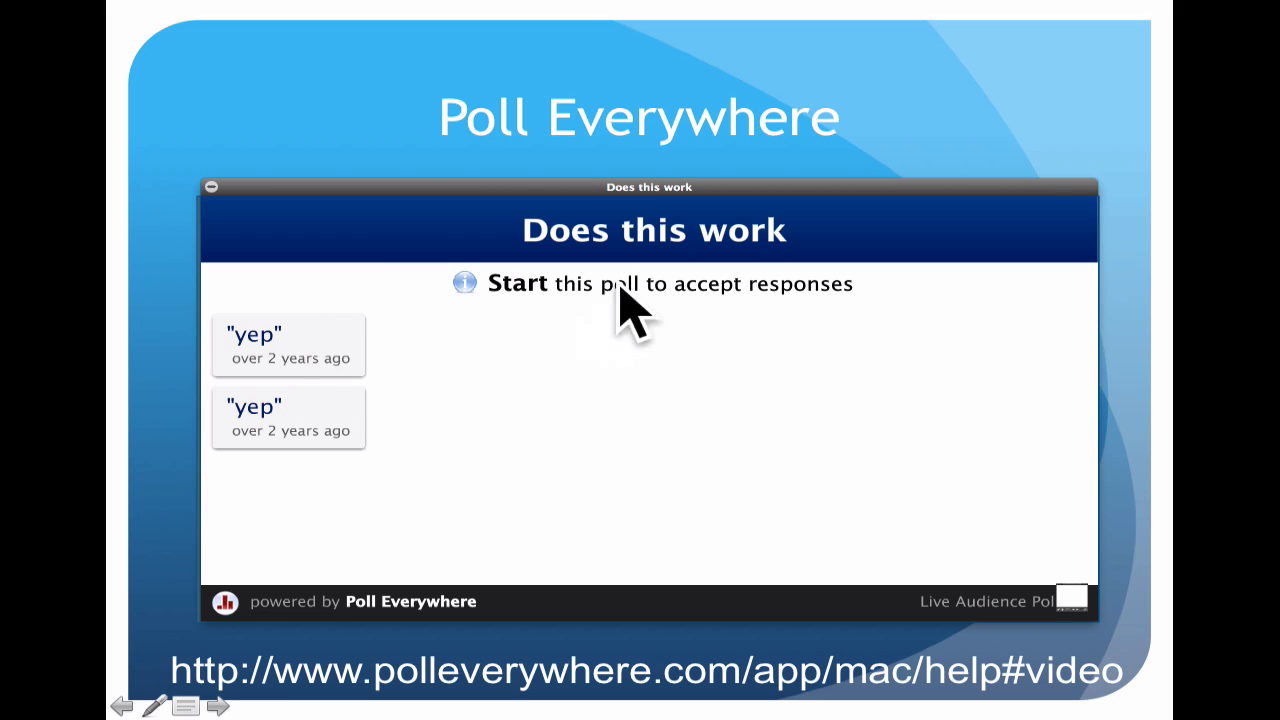
mouse_move(920, 330)
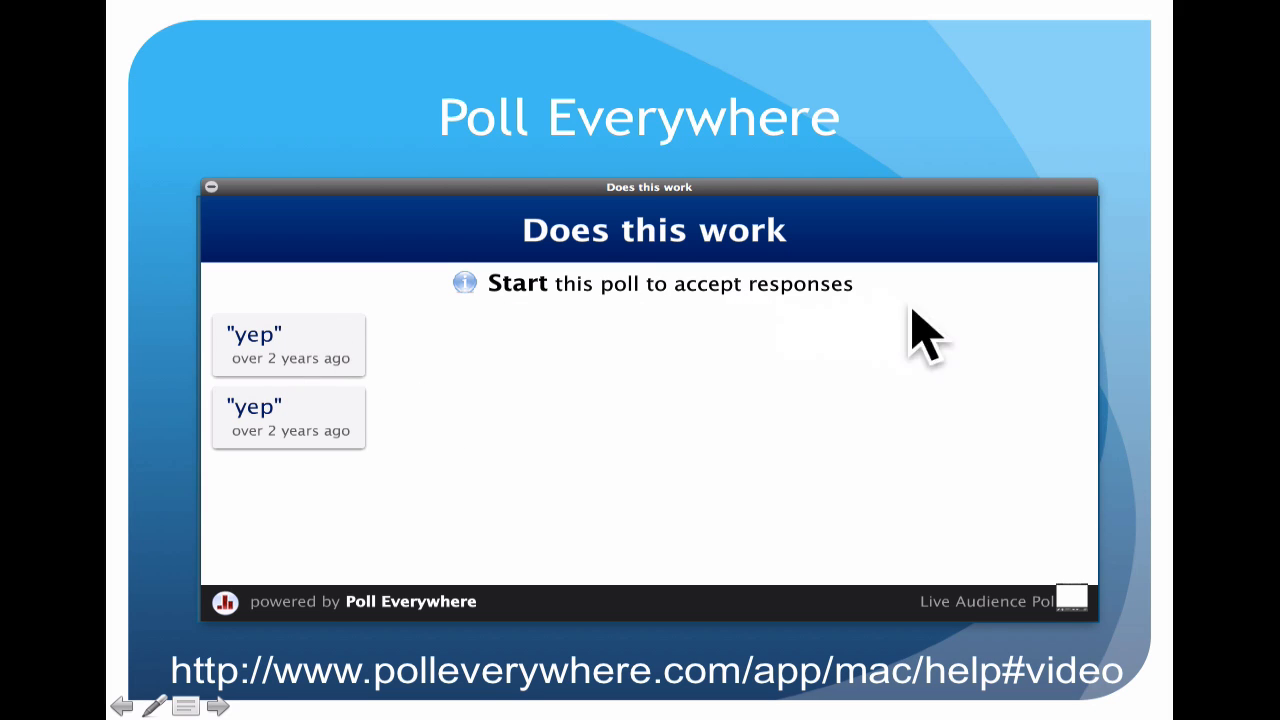
mouse_move(640, 370)
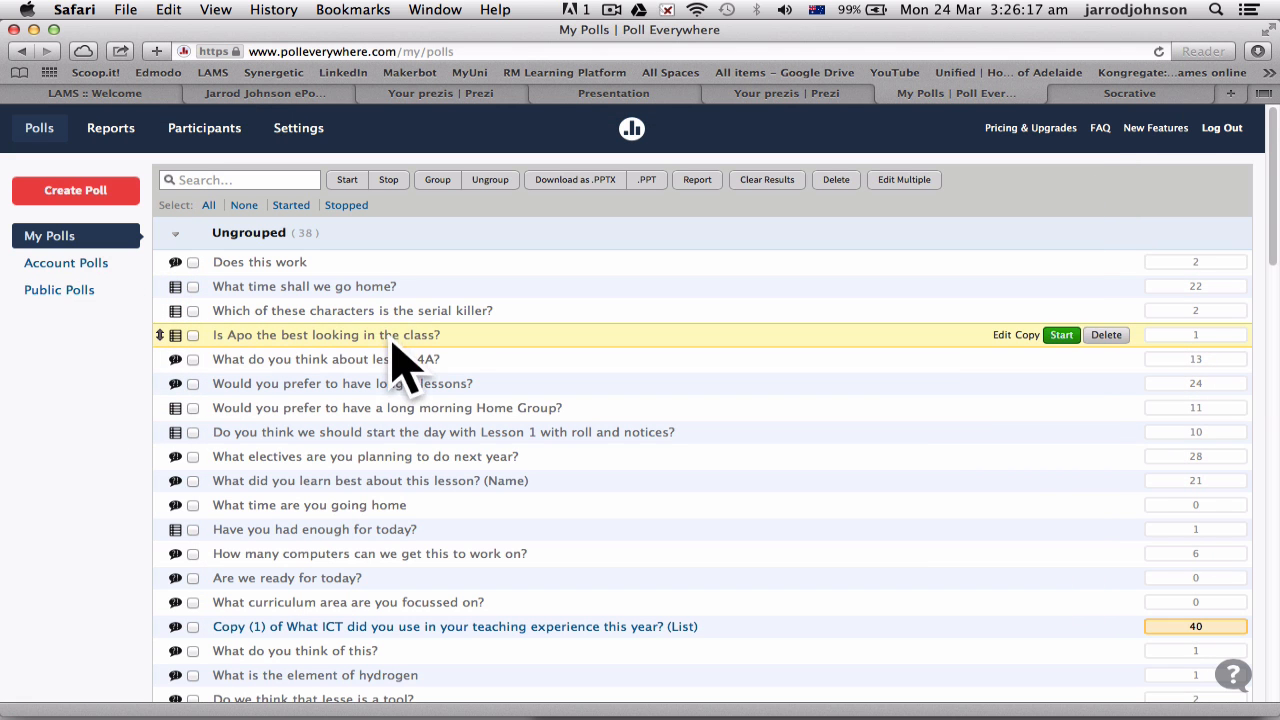
mouse_move(1030, 128)
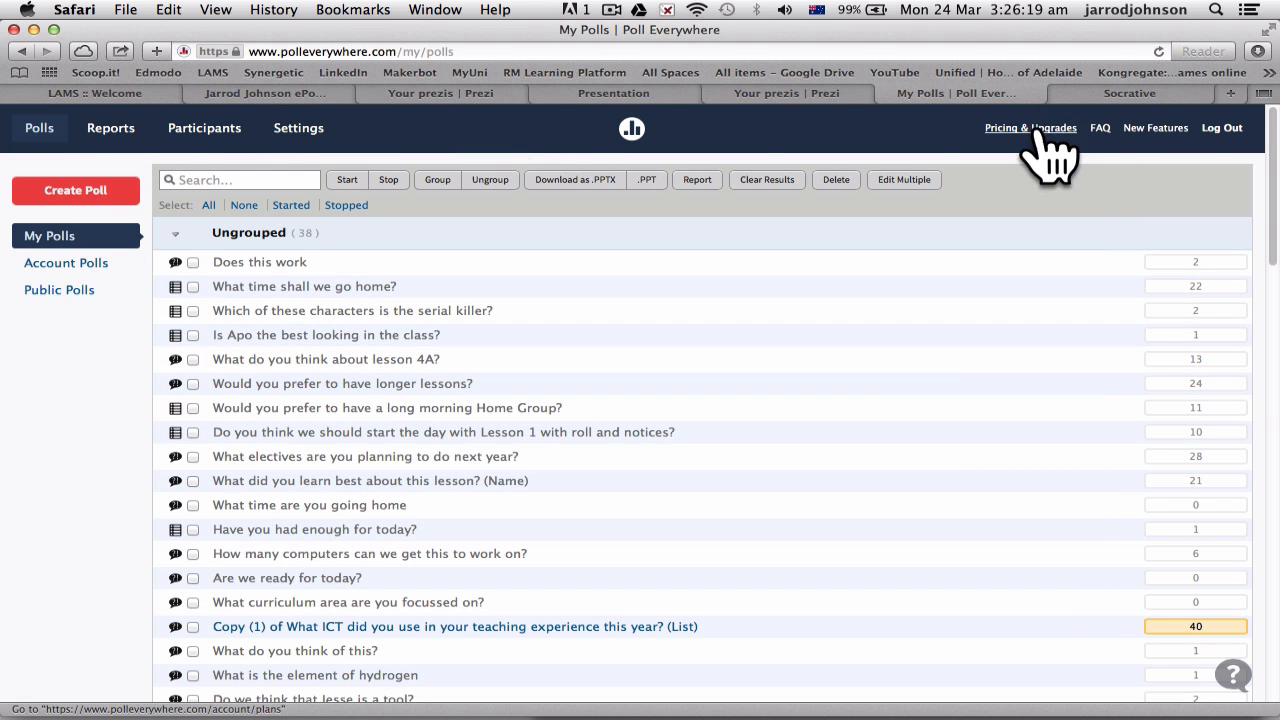
mouse_move(524, 164)
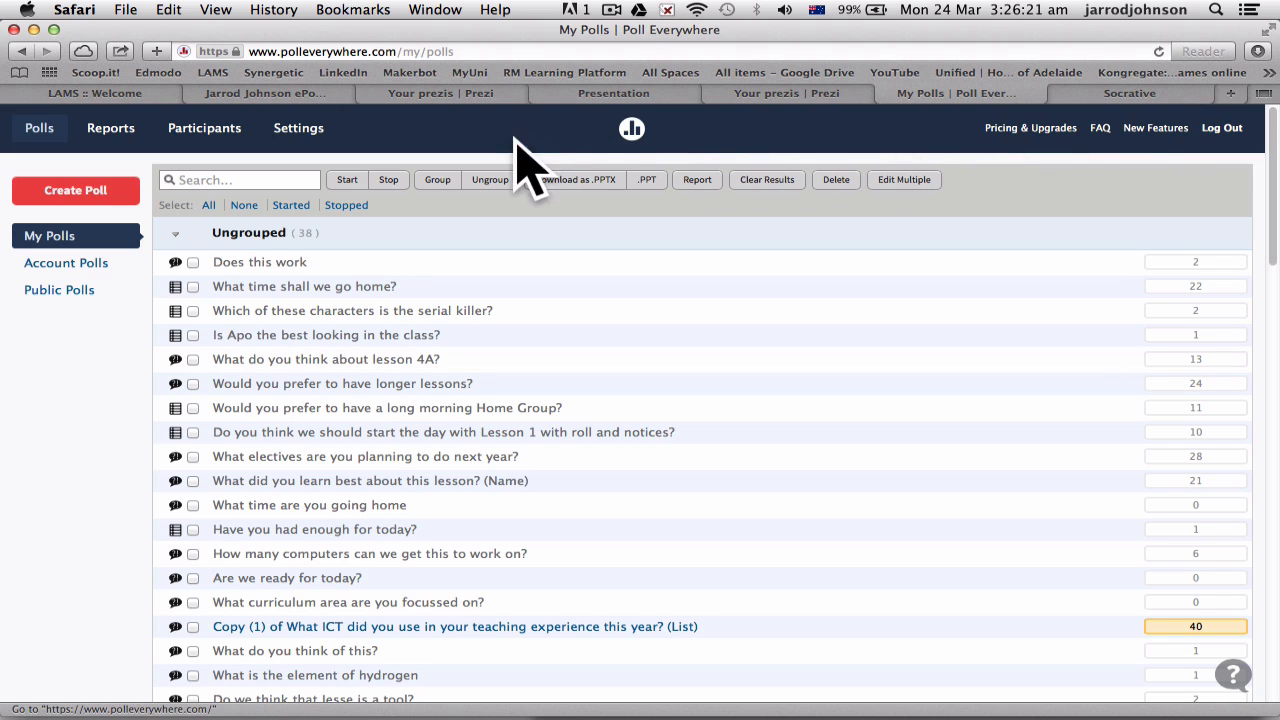
mouse_move(90, 376)
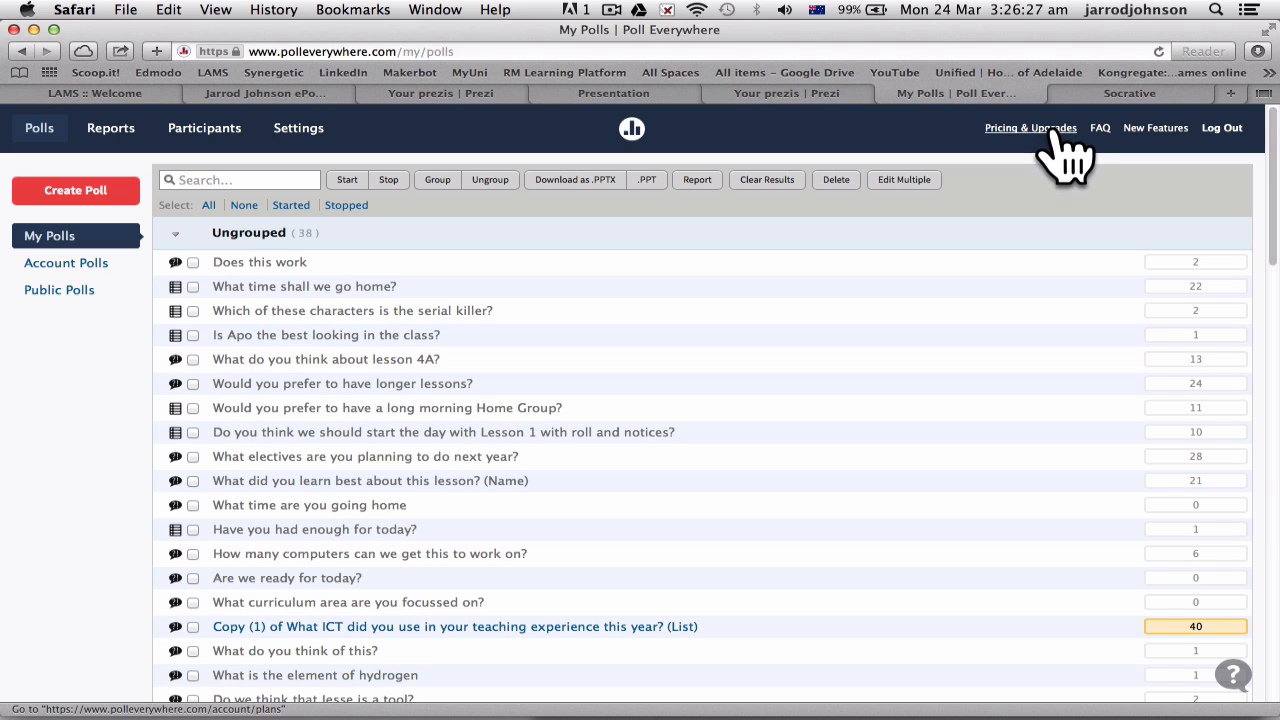
View the Change Your Plan page via Pricing & Upgrades
left_click(1030, 128)
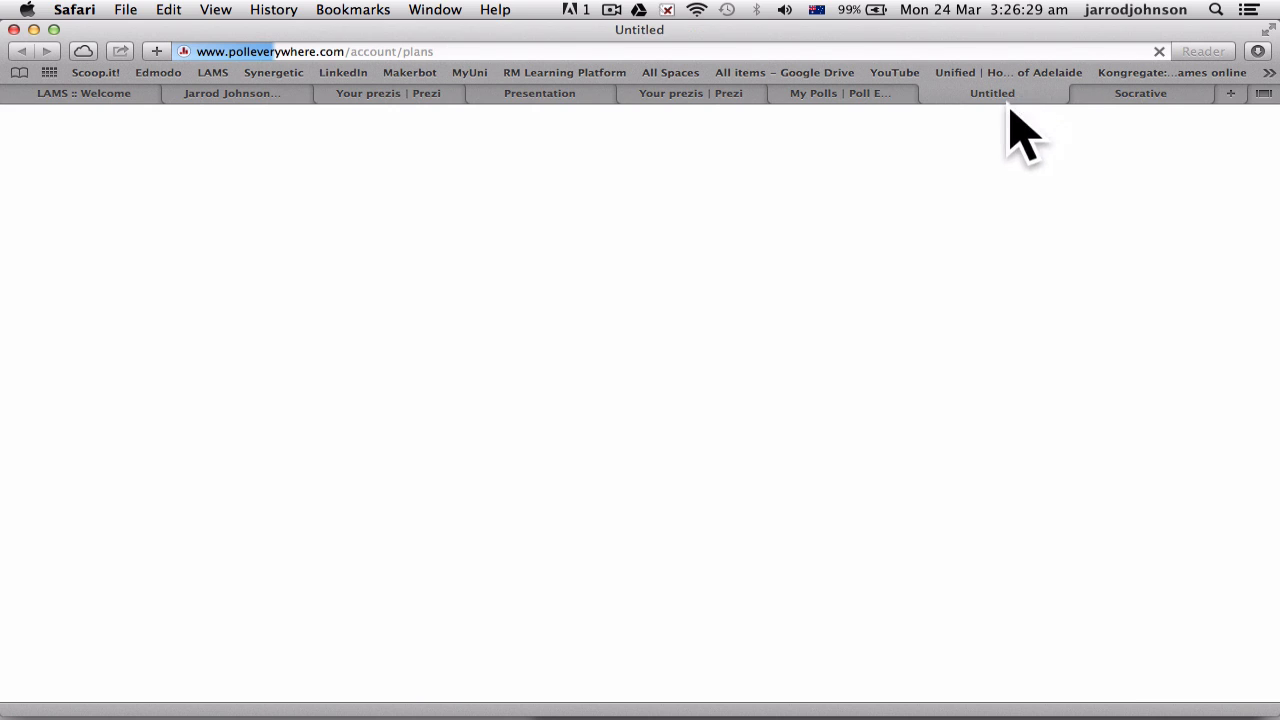
left_click(992, 94)
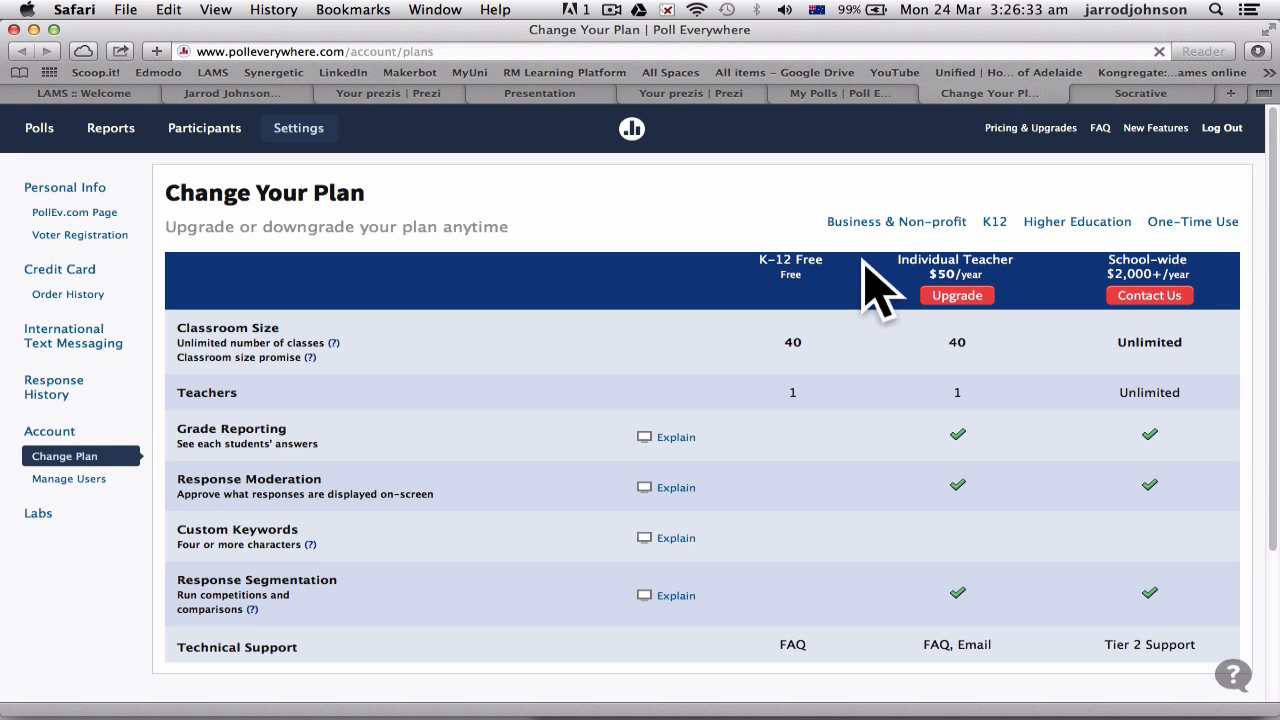
mouse_move(804, 576)
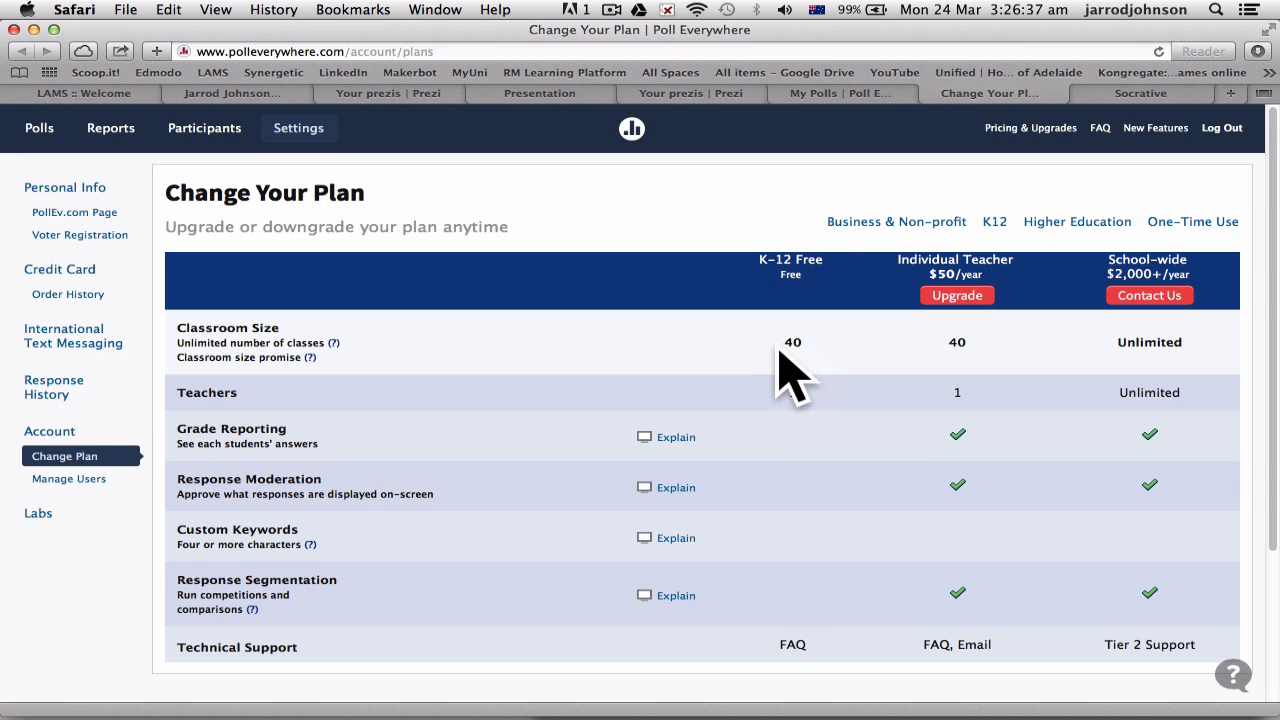
mouse_move(790, 376)
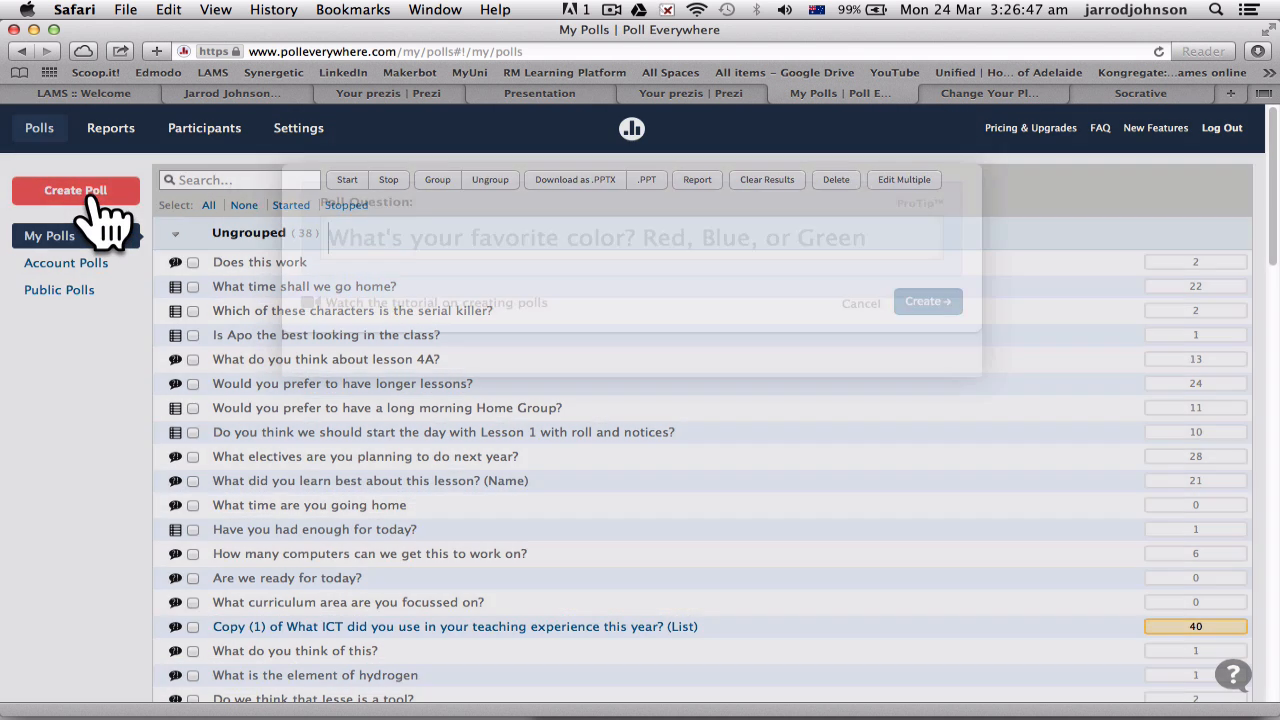
Create a True/False multiple choice poll asking "Are you enjoying this class?"
left_click(76, 190)
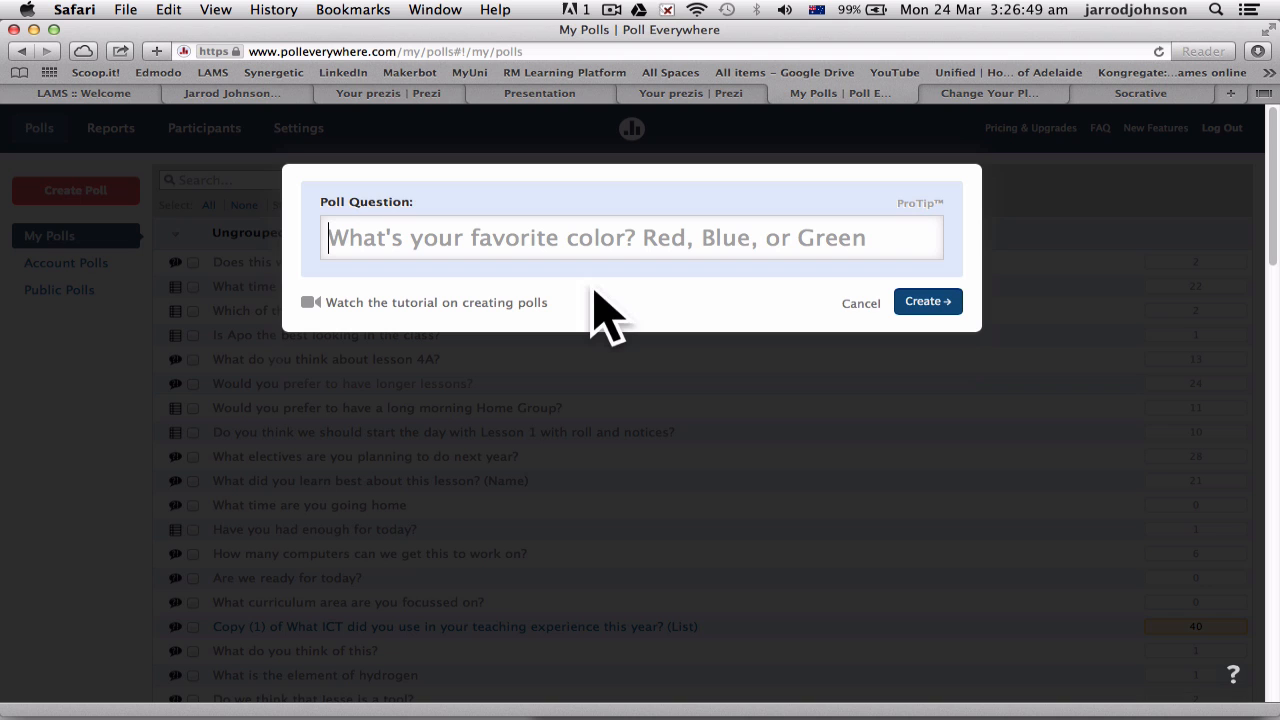
left_click(926, 300)
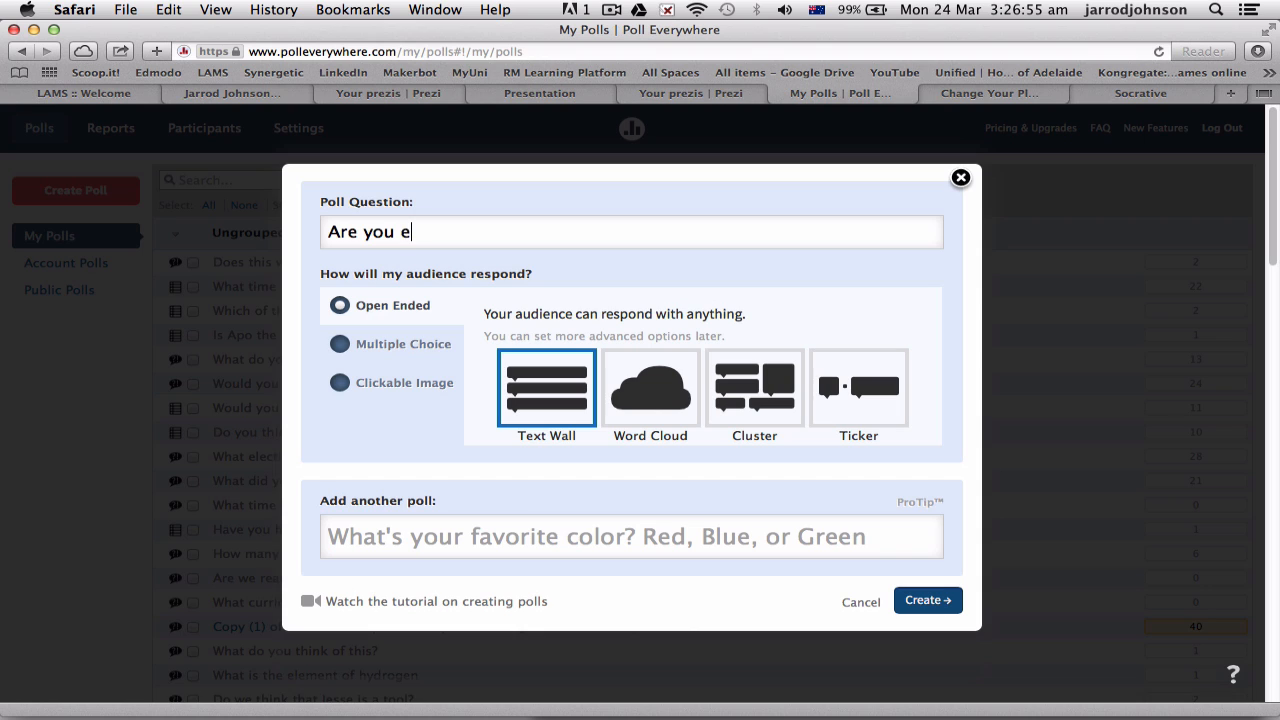
type("njoying this")
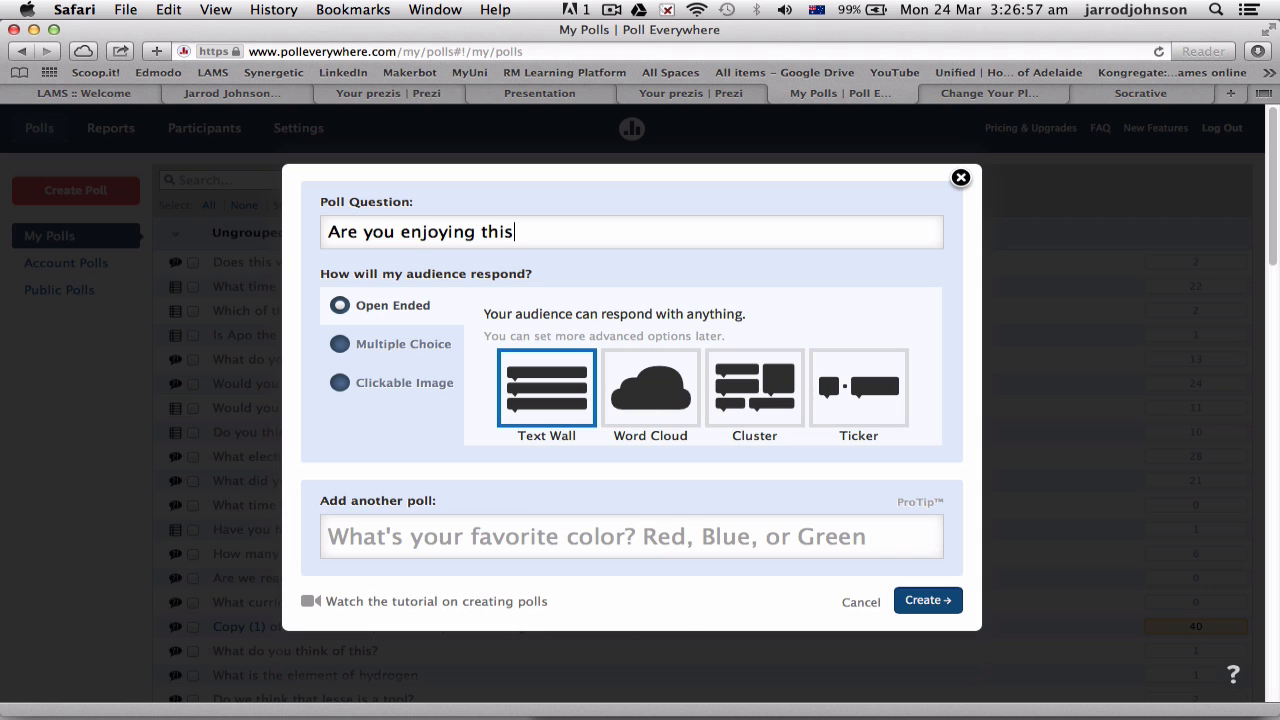
type("class?")
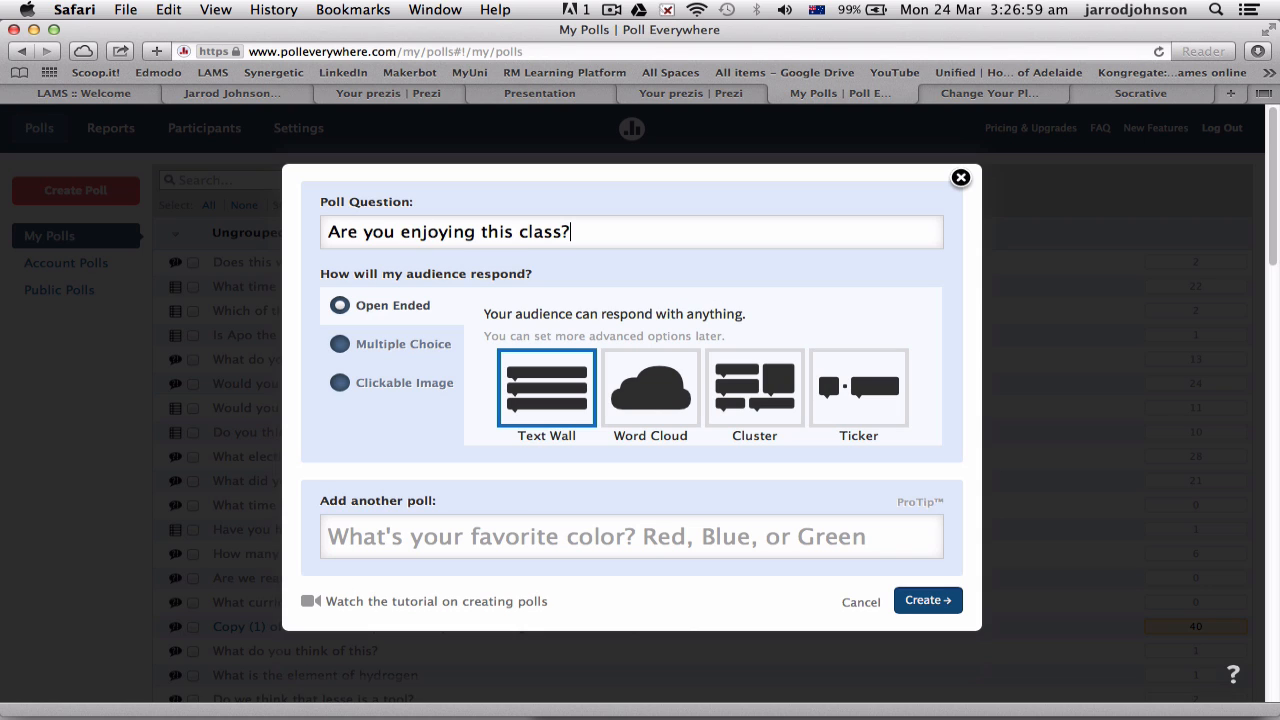
left_click(340, 344)
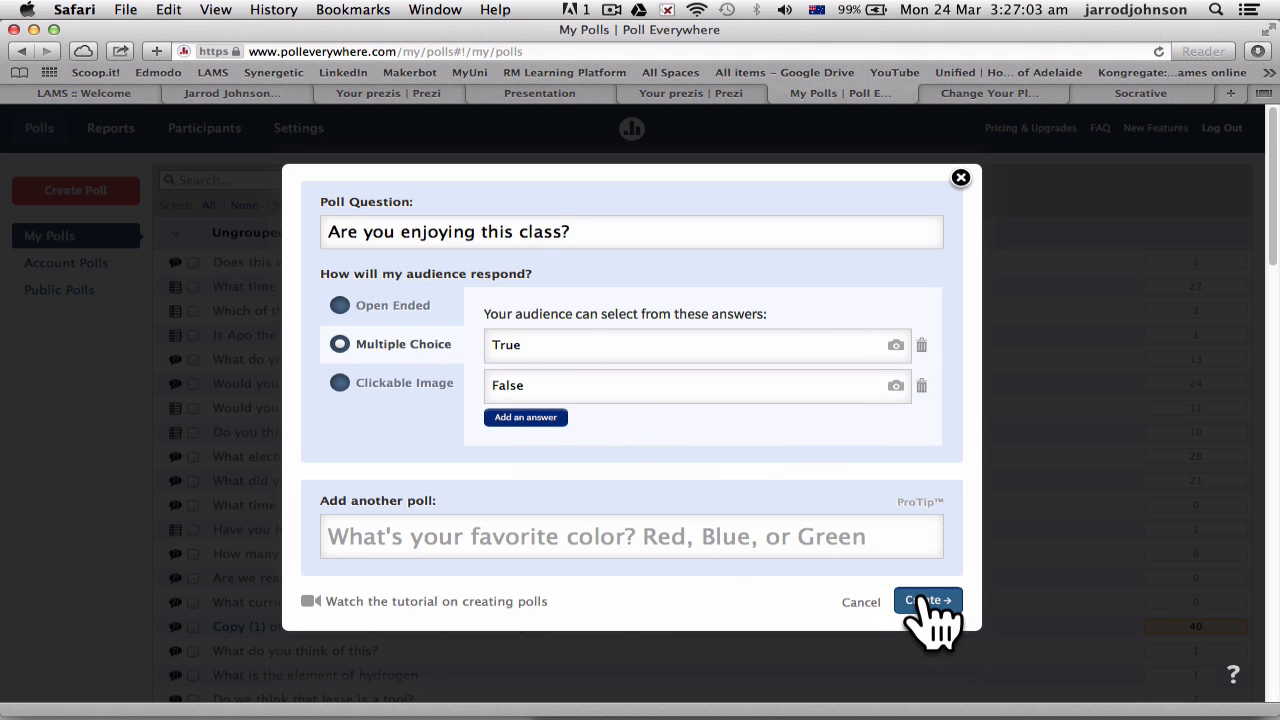
left_click(926, 600)
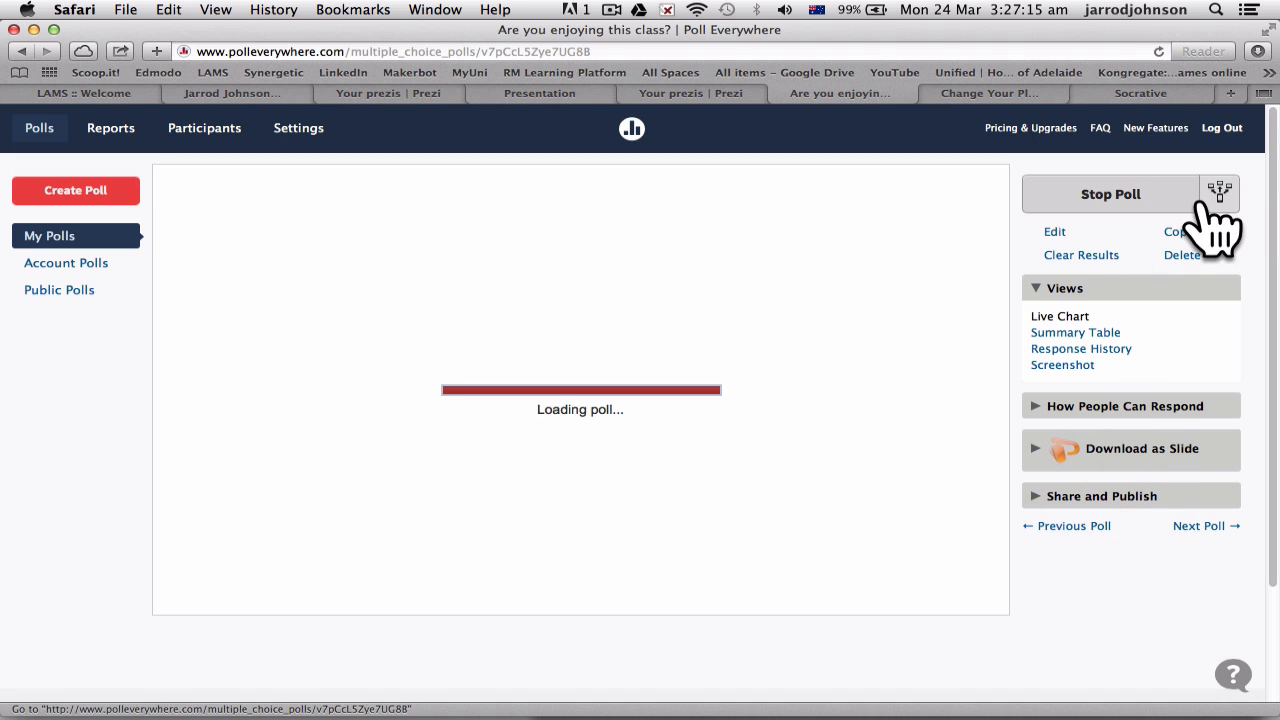
mouse_move(780, 496)
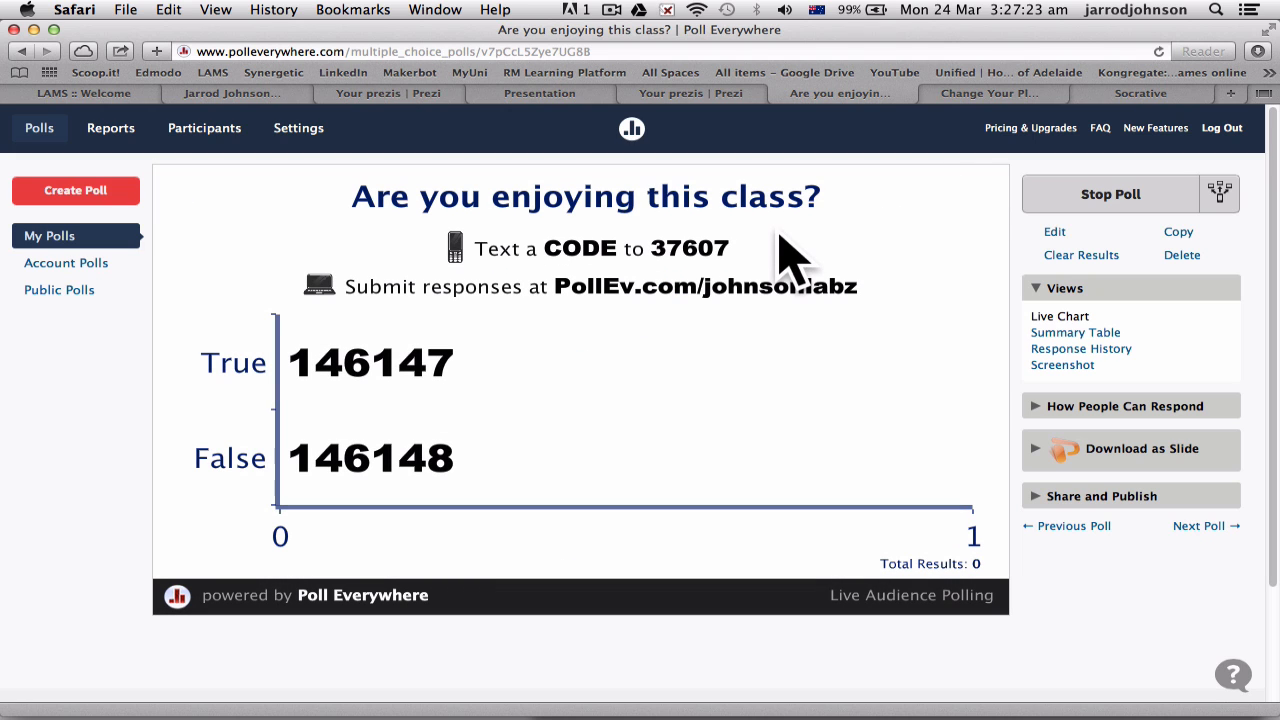
mouse_move(556, 316)
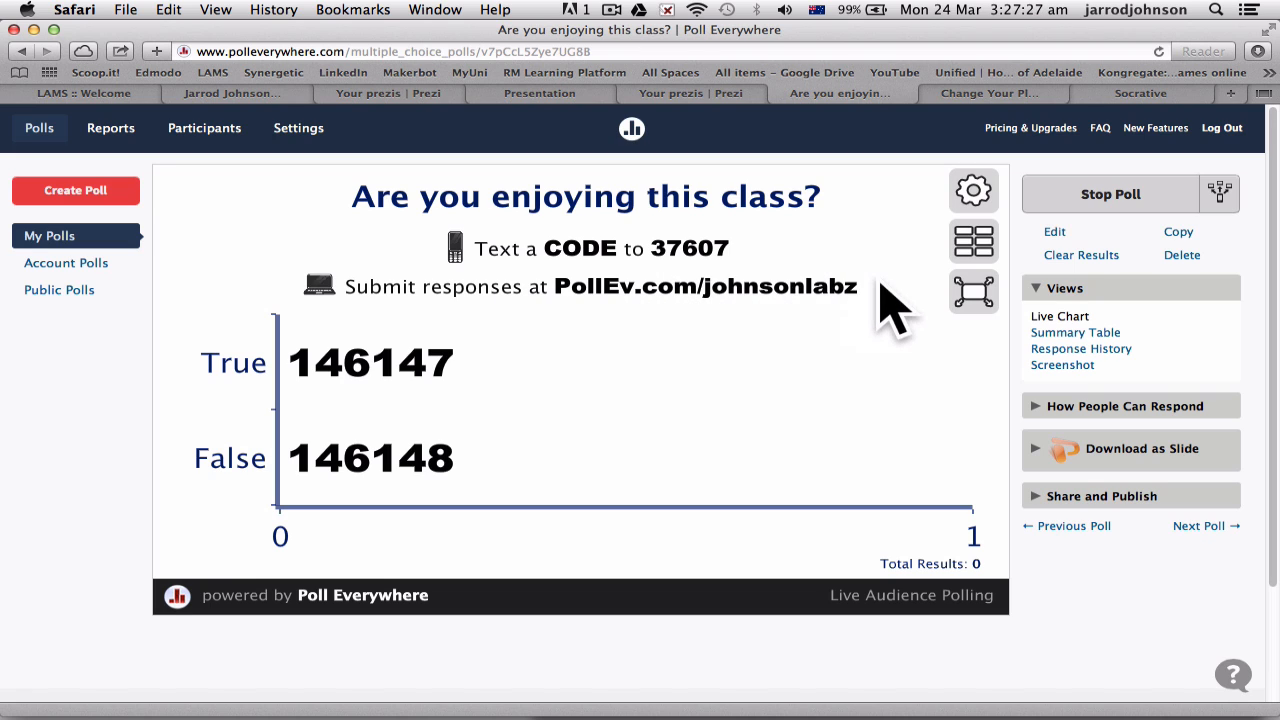
mouse_move(300, 376)
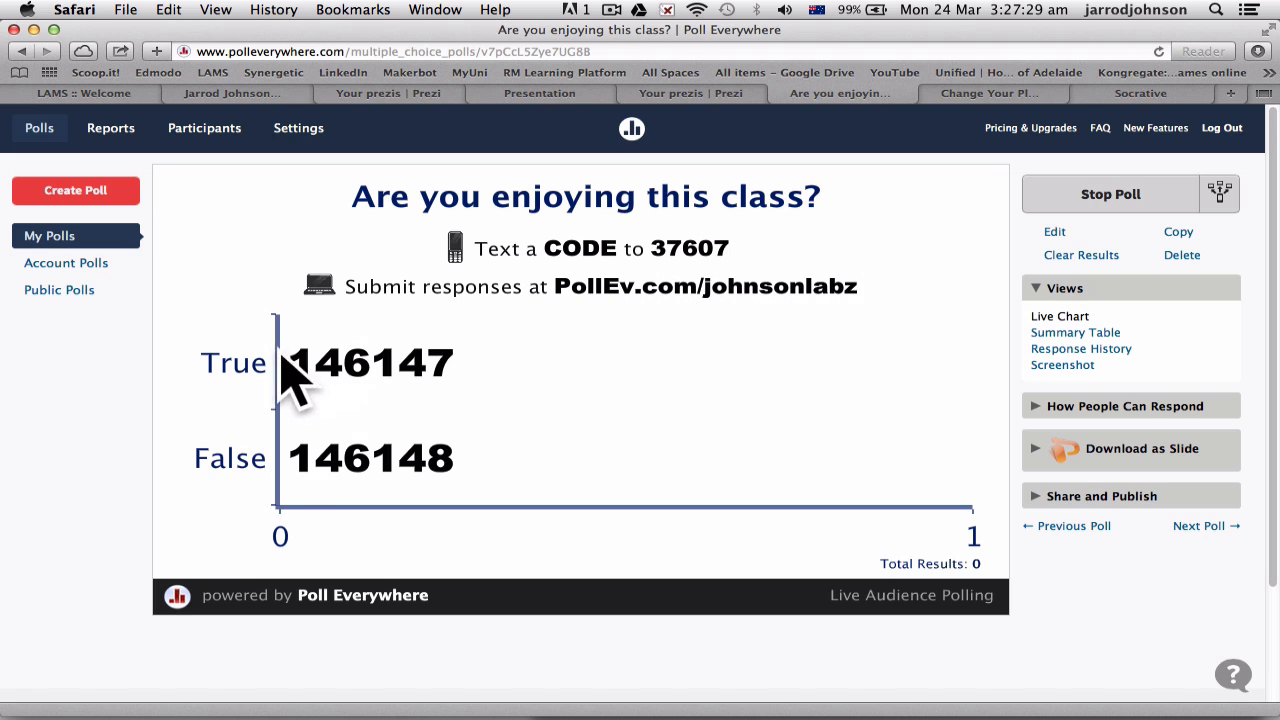
mouse_move(270, 256)
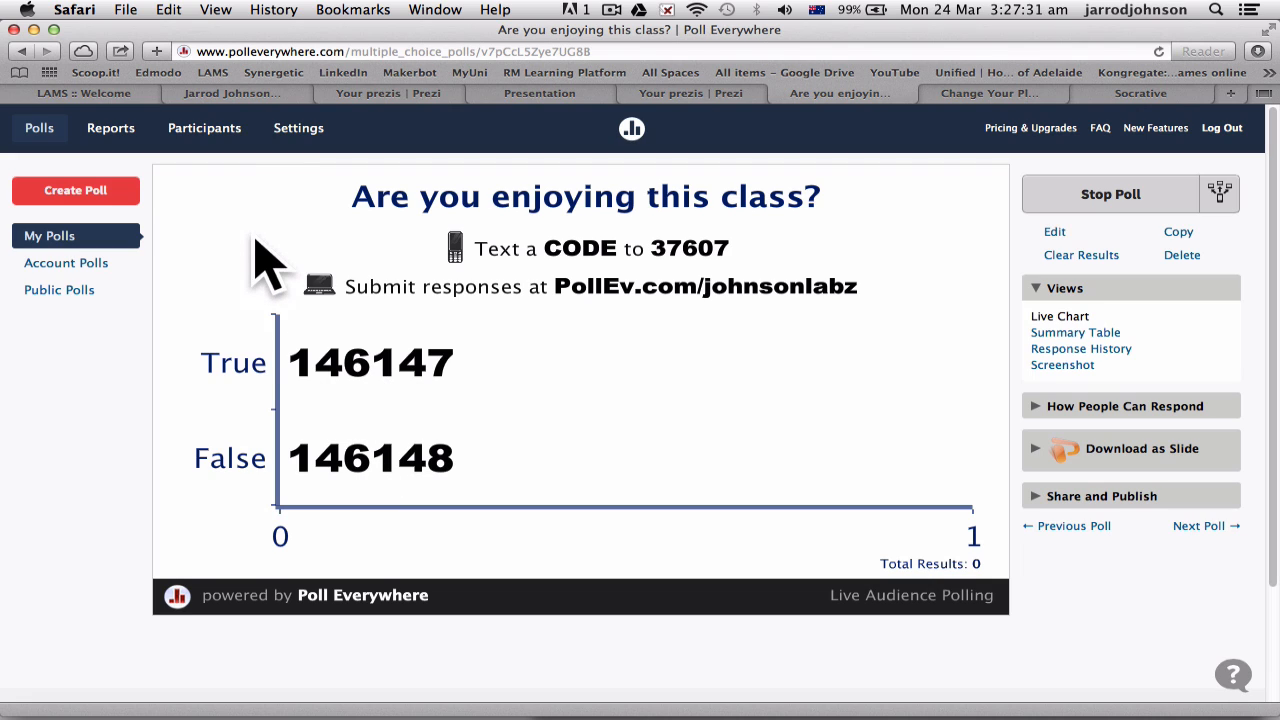
mouse_move(270, 340)
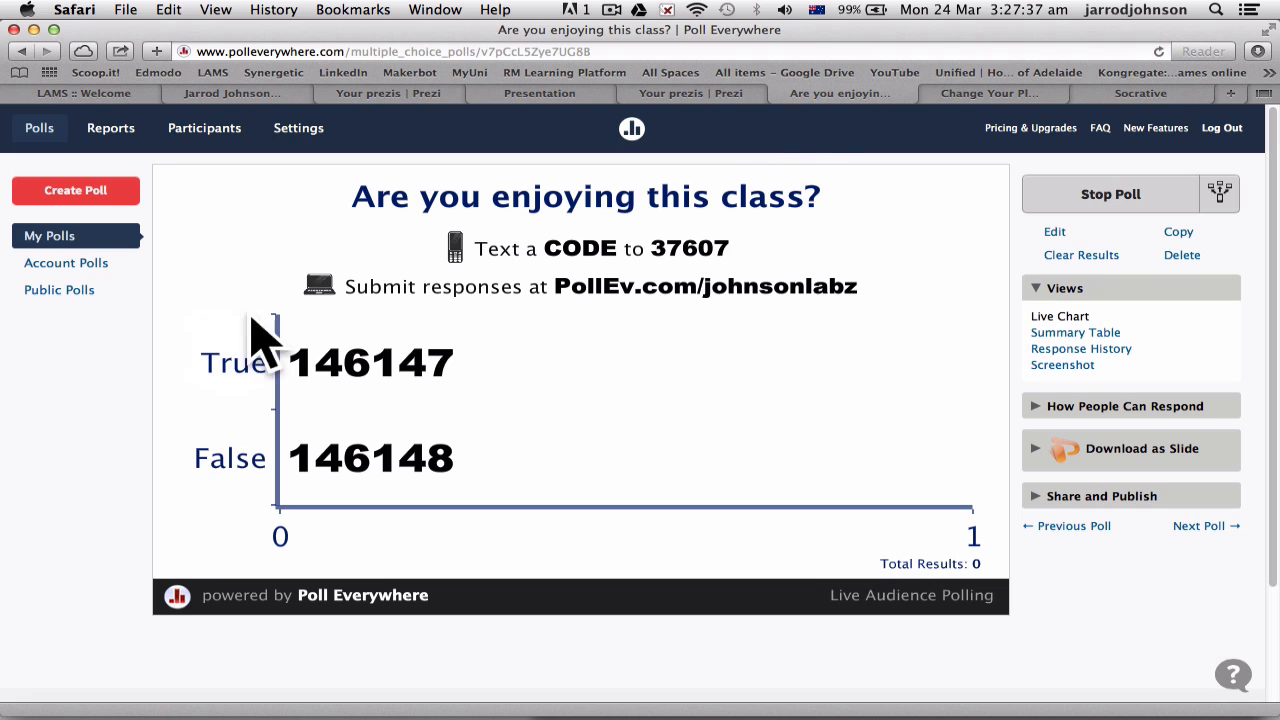
mouse_move(796, 120)
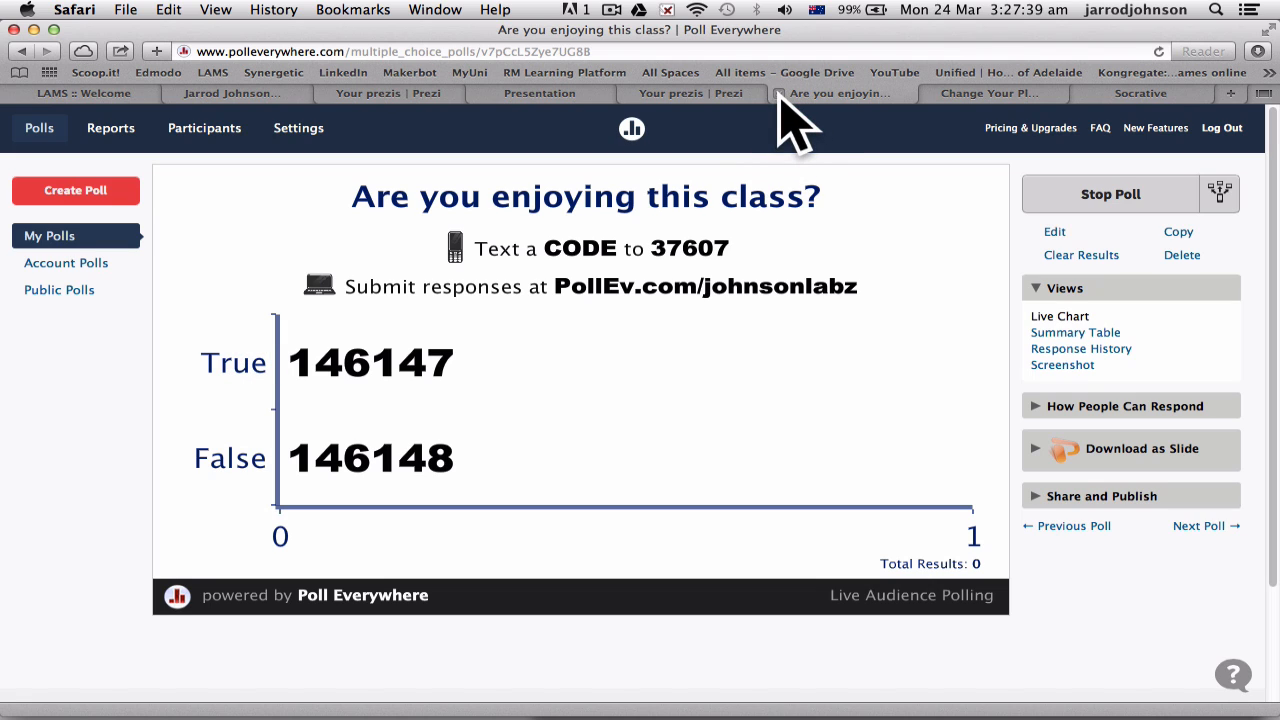
mouse_move(1084, 114)
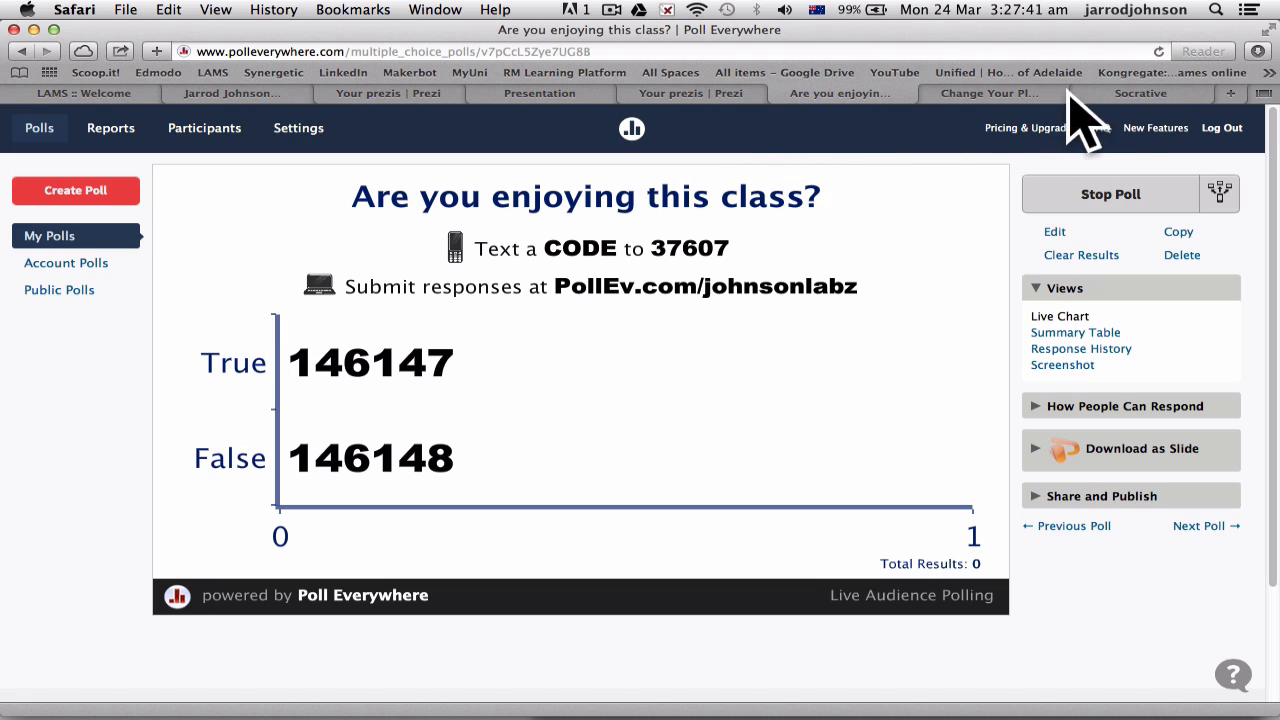
Sign in to Socrative as teacher with the jarrod. email address and password
left_click(1140, 92)
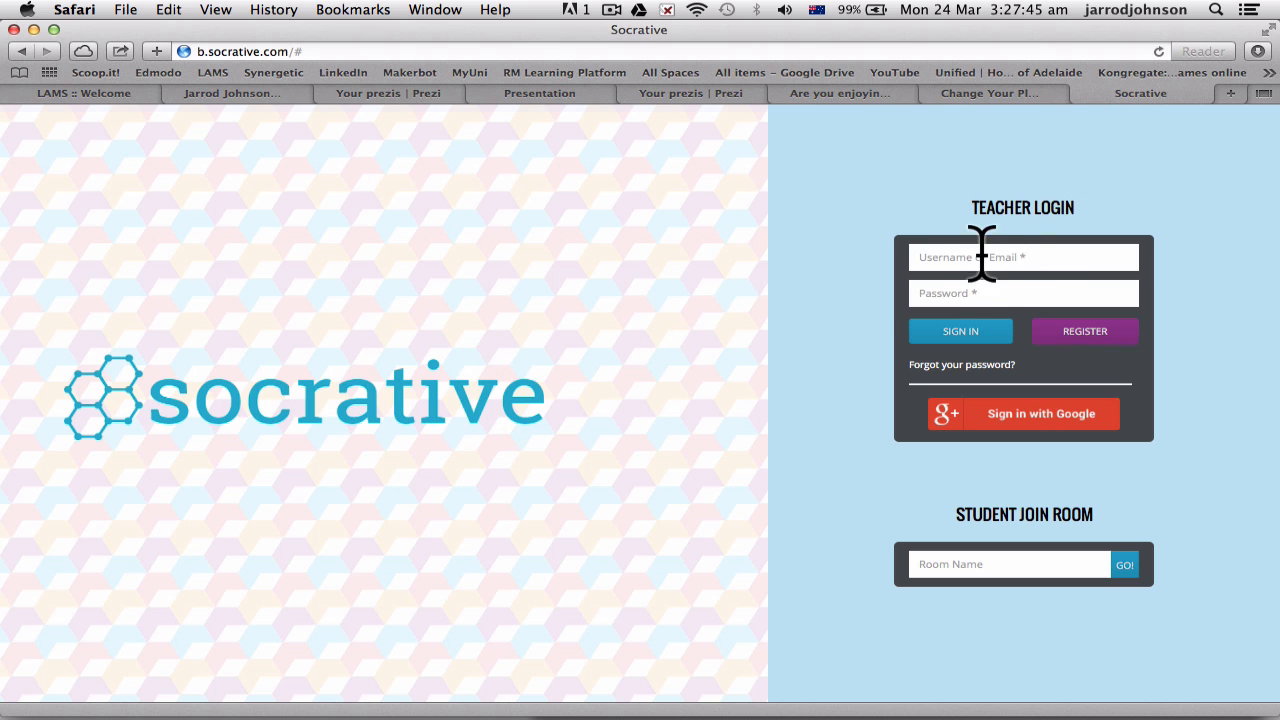
left_click(1022, 256)
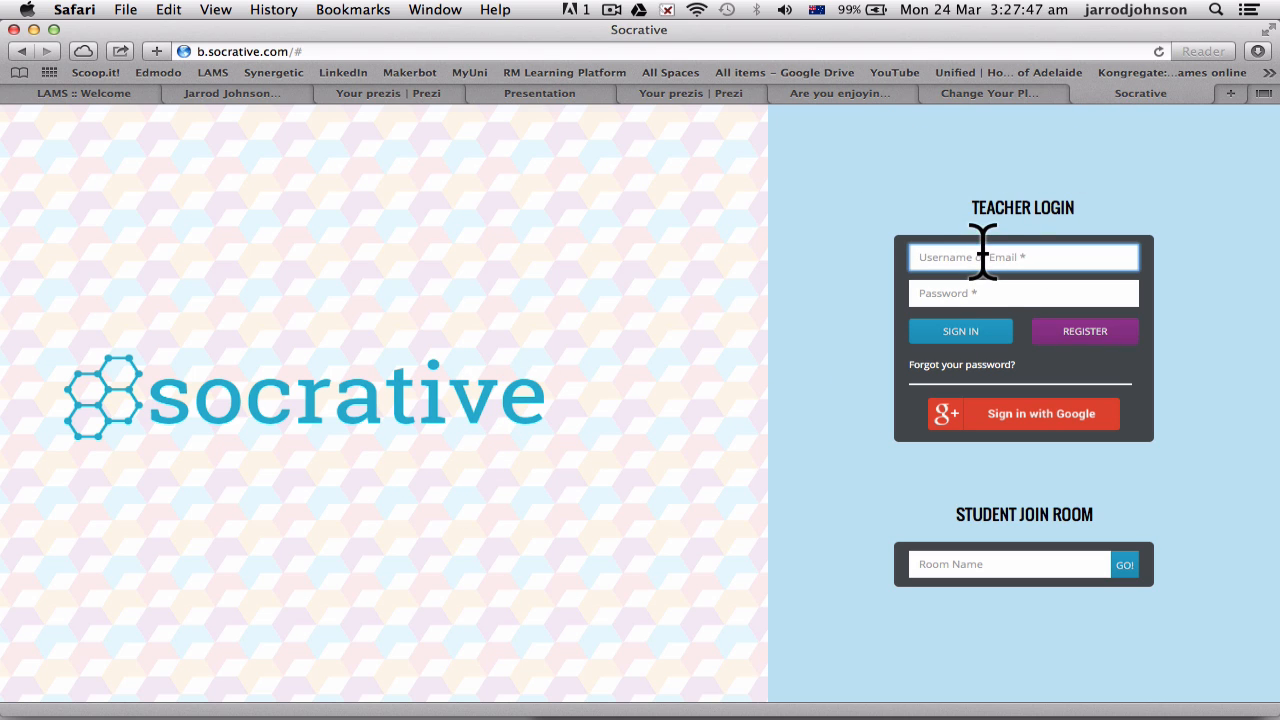
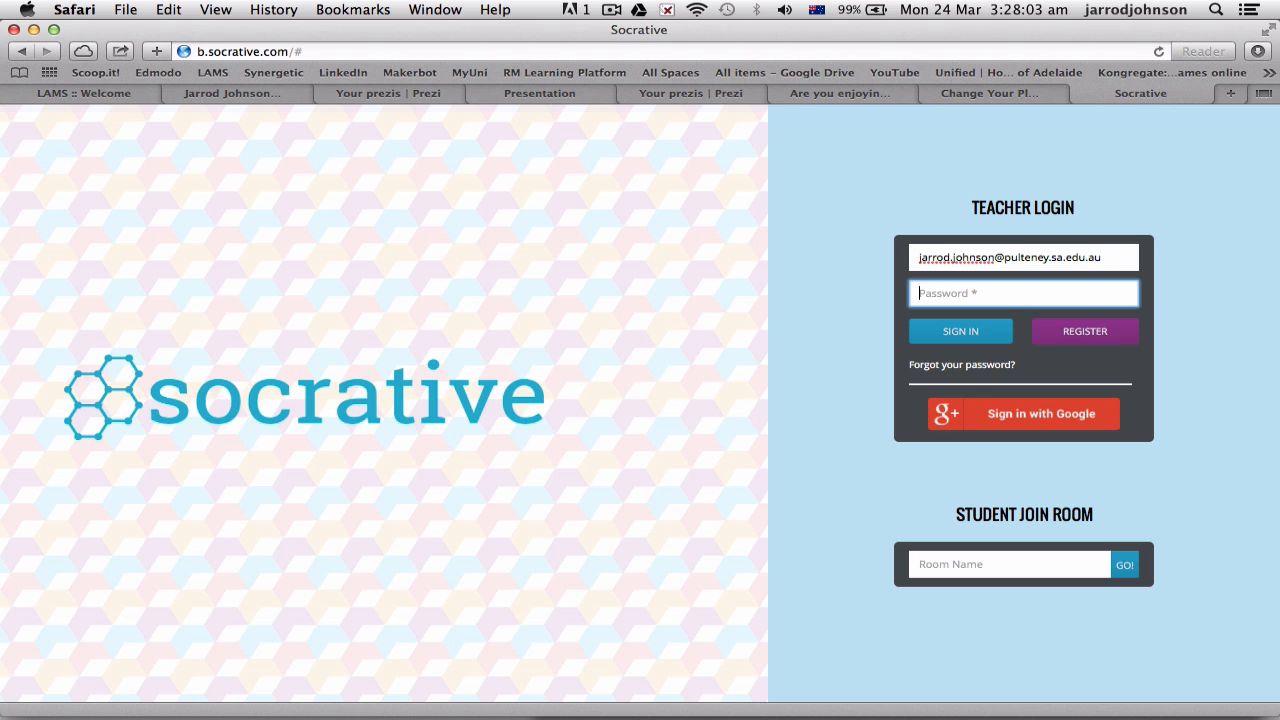
type("•••")
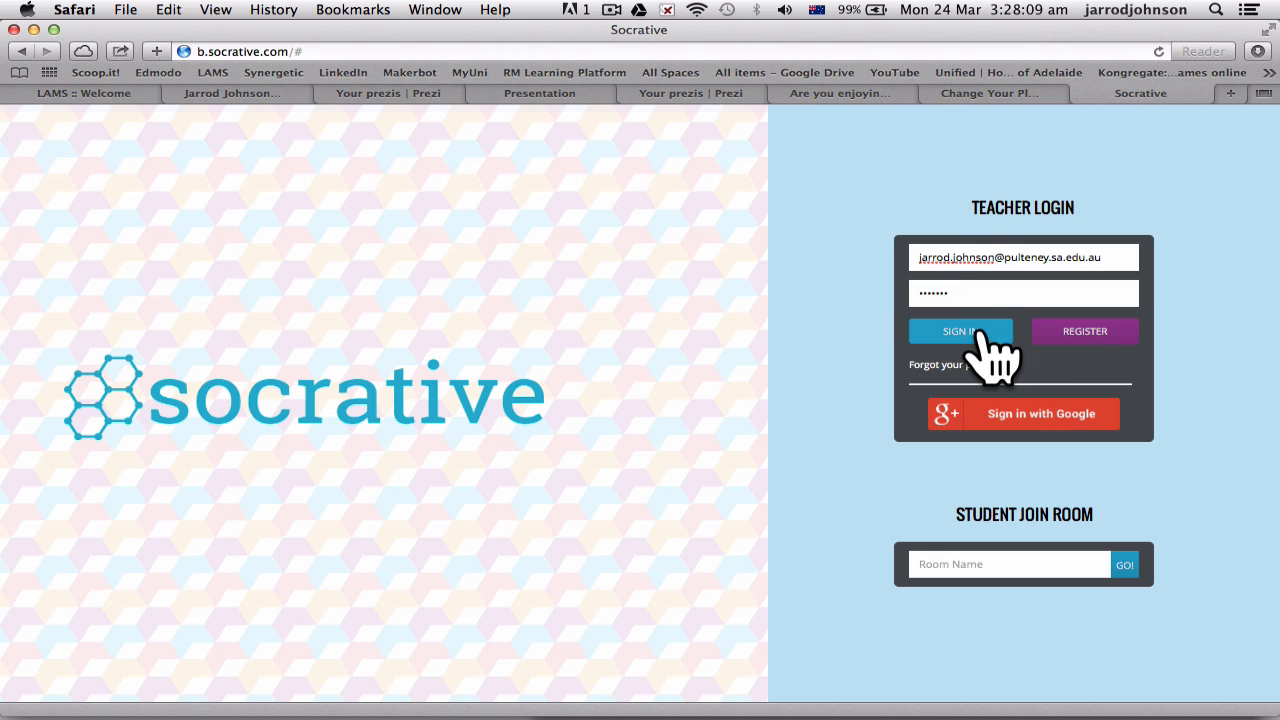
left_click(960, 332)
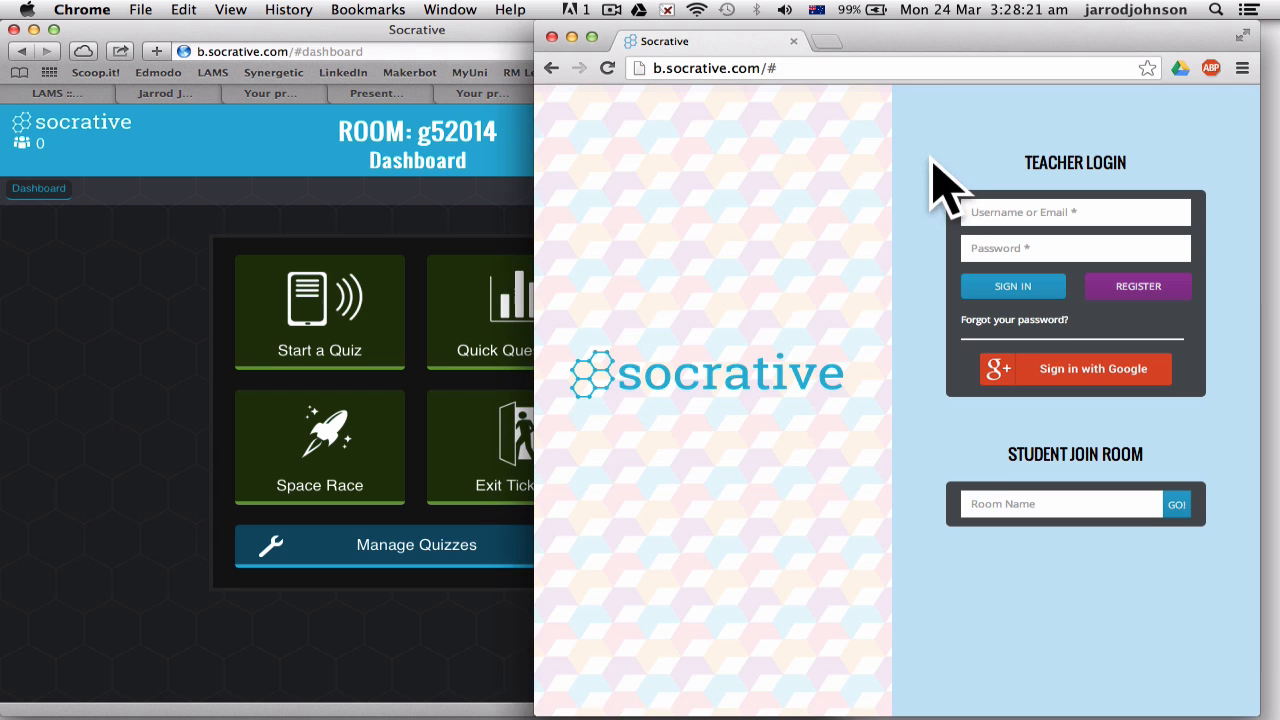
mouse_move(118, 380)
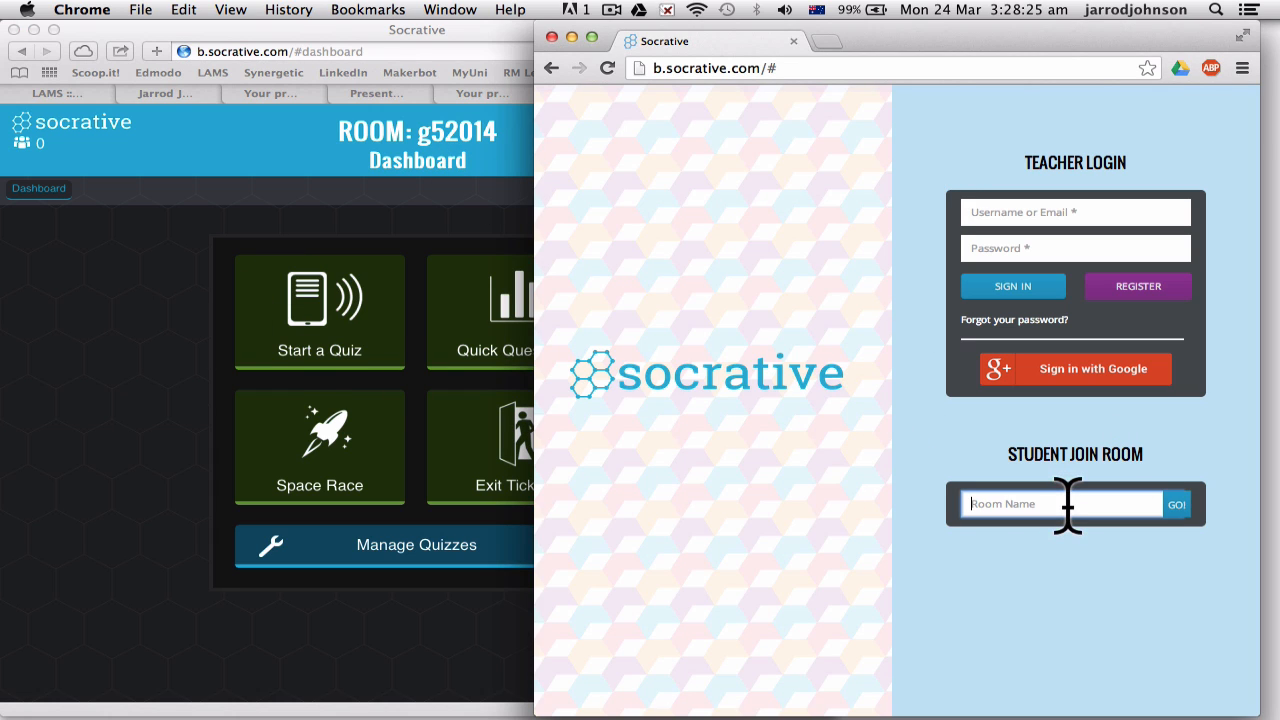
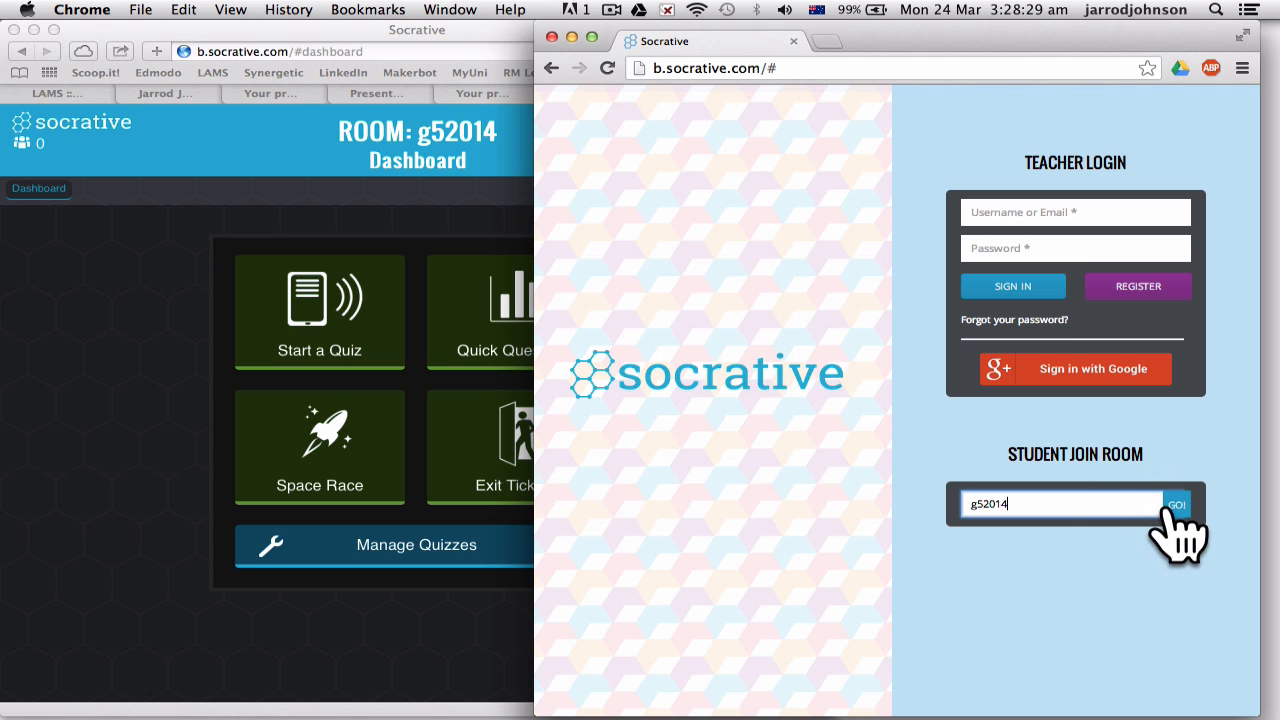
left_click(1176, 504)
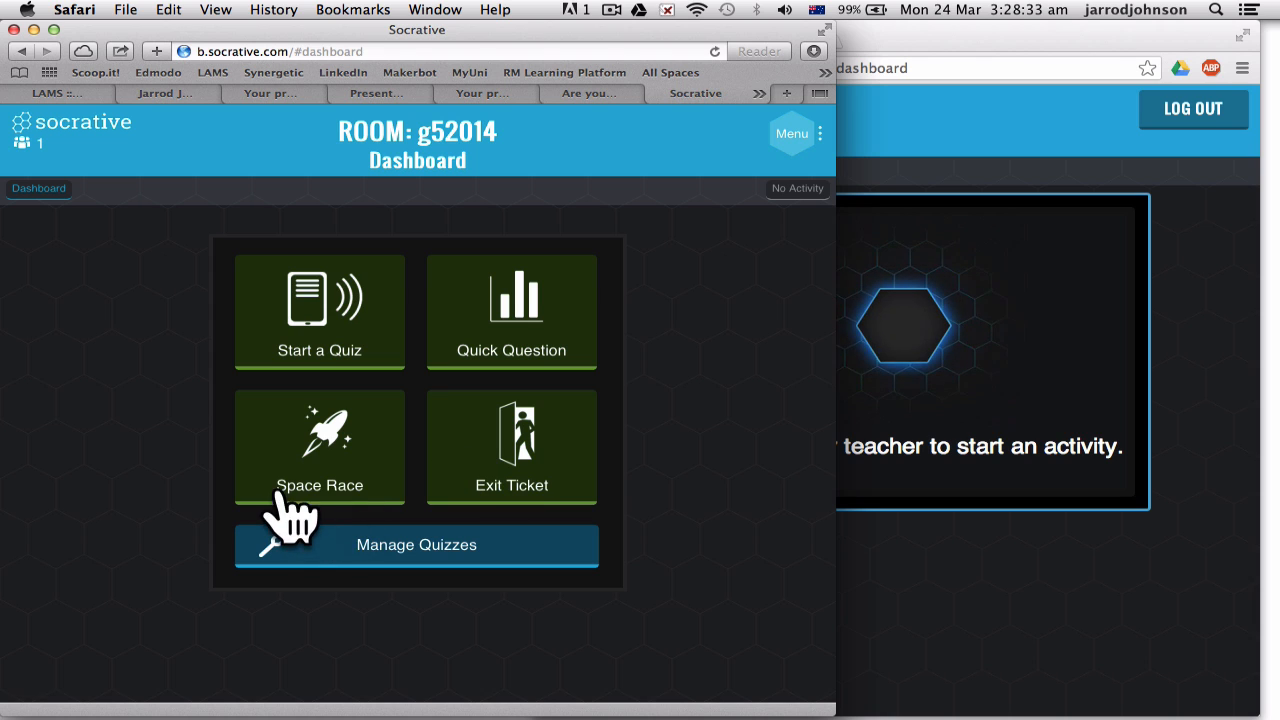
mouse_move(520, 356)
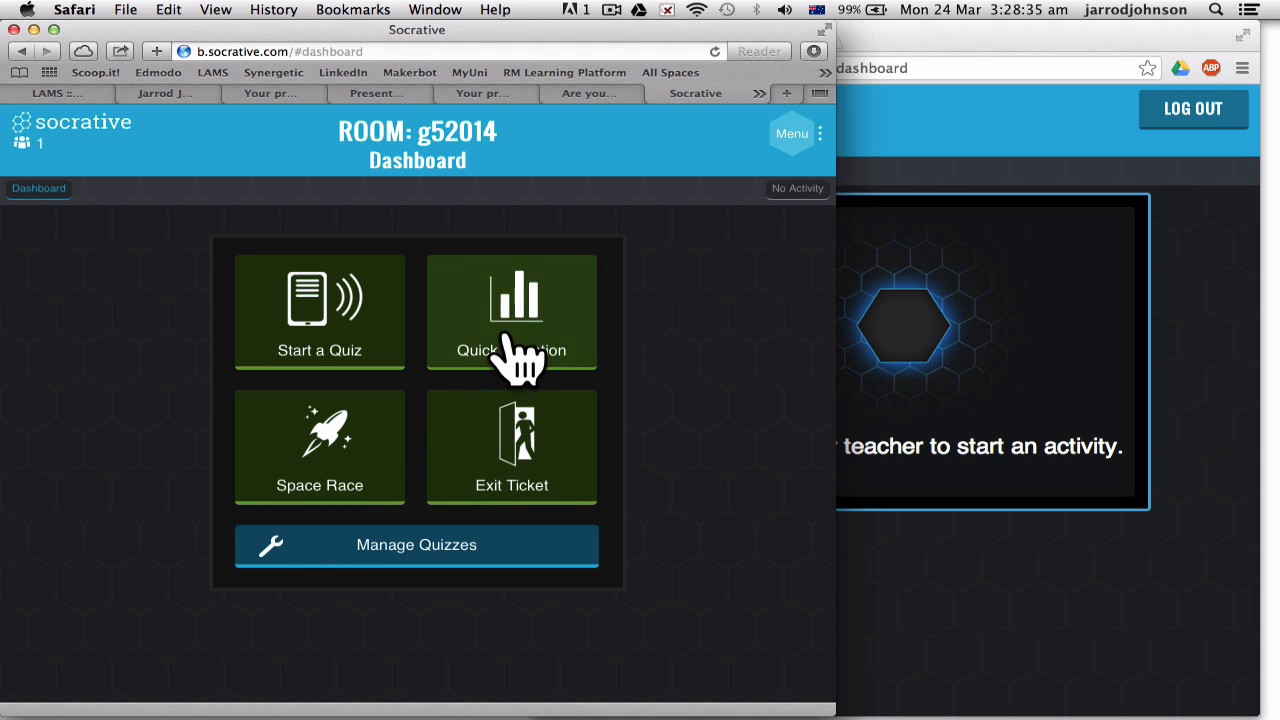
Run a True/False quick question, answer True as the student, and finish it
left_click(512, 312)
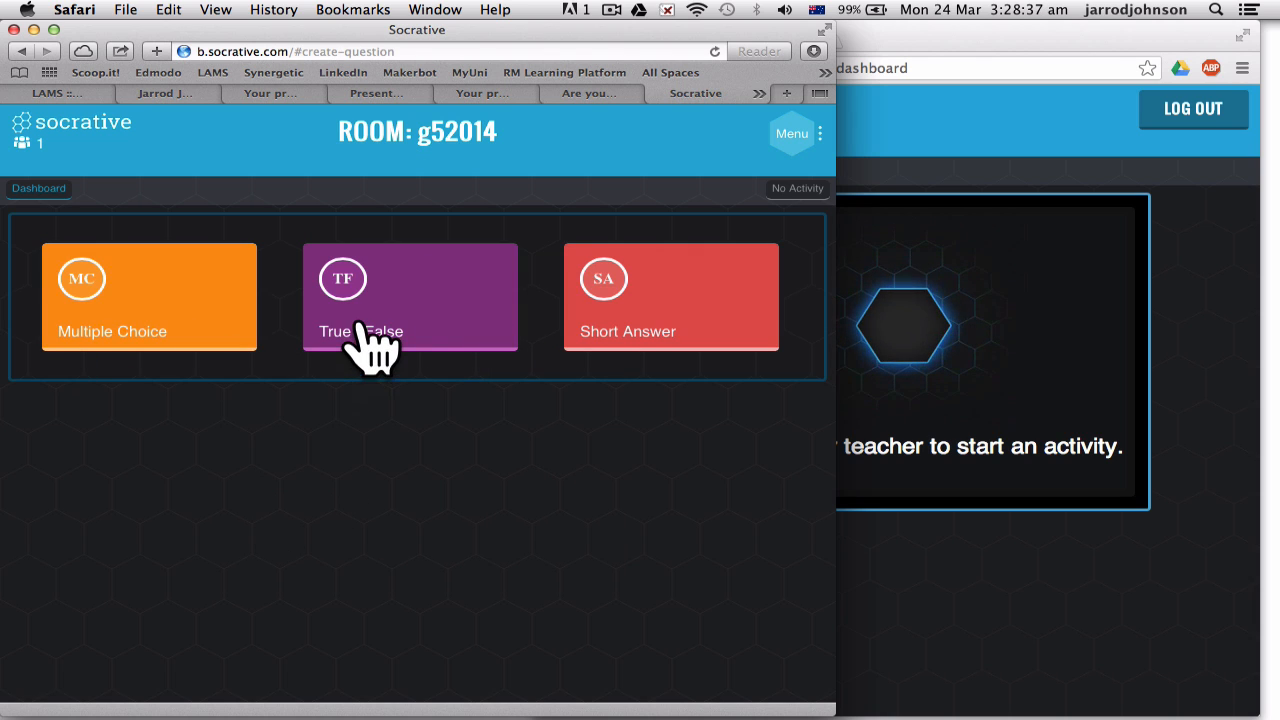
left_click(410, 296)
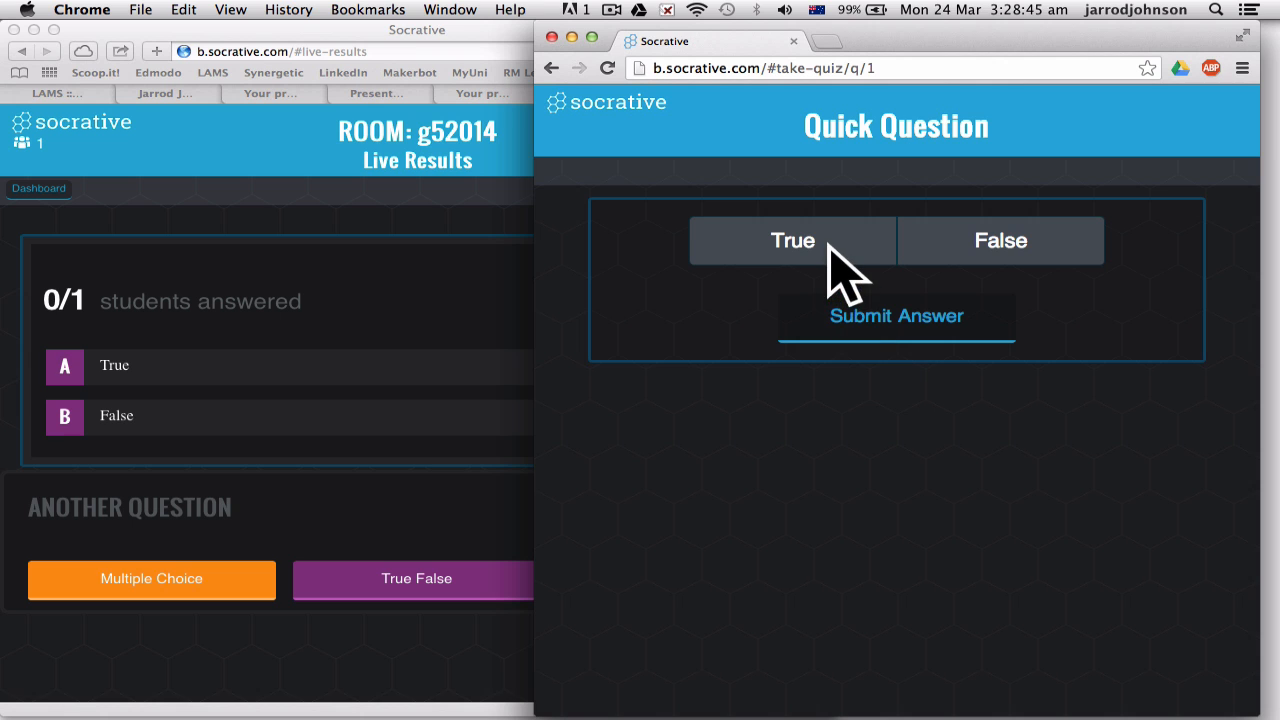
left_click(896, 316)
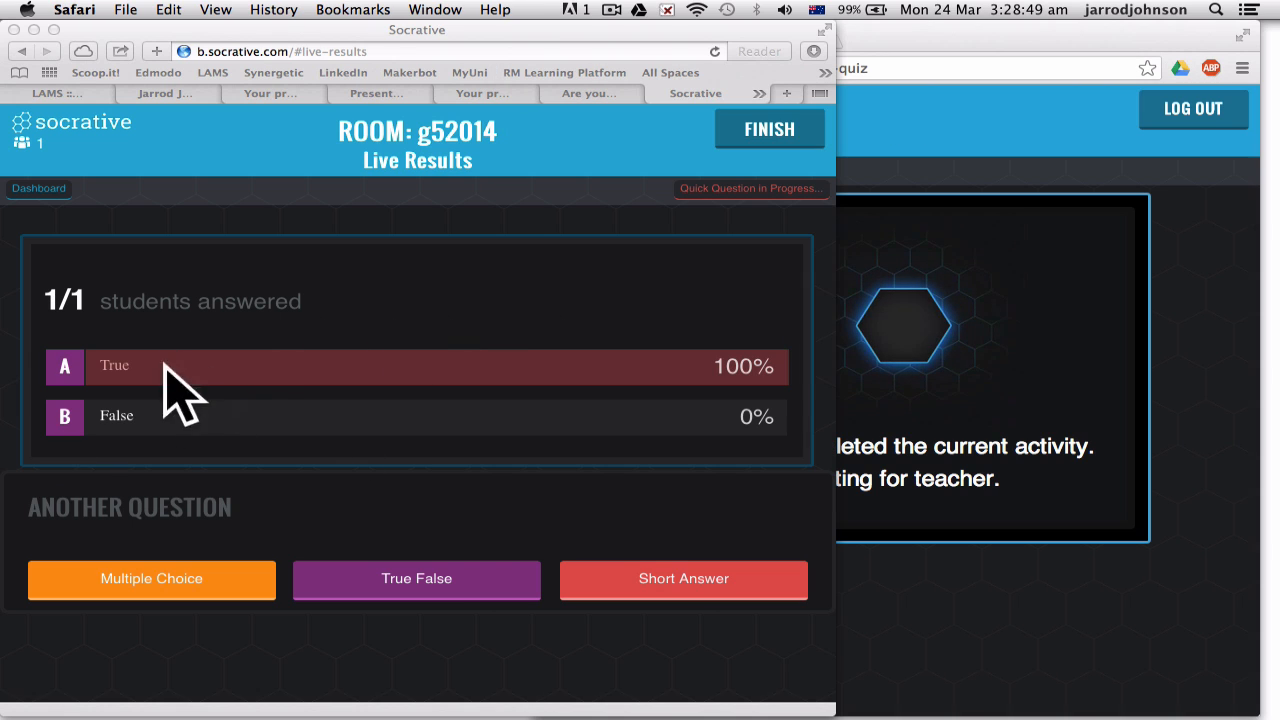
mouse_move(760, 196)
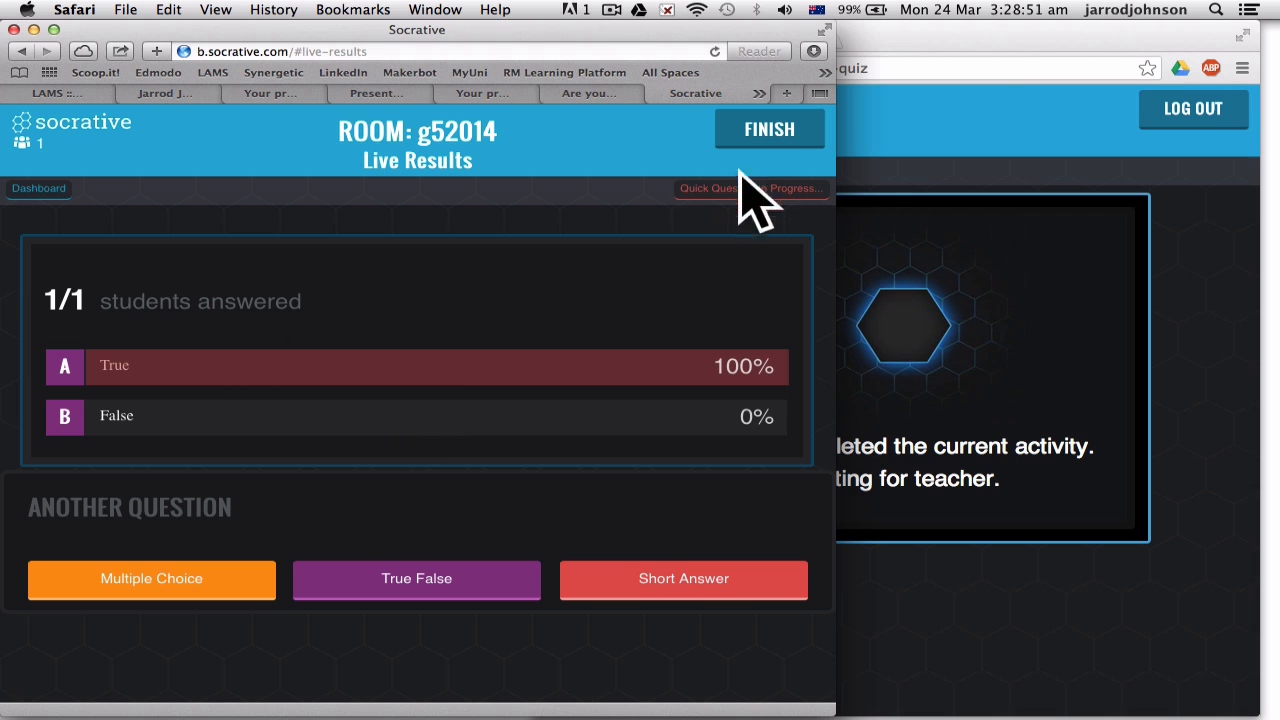
left_click(768, 128)
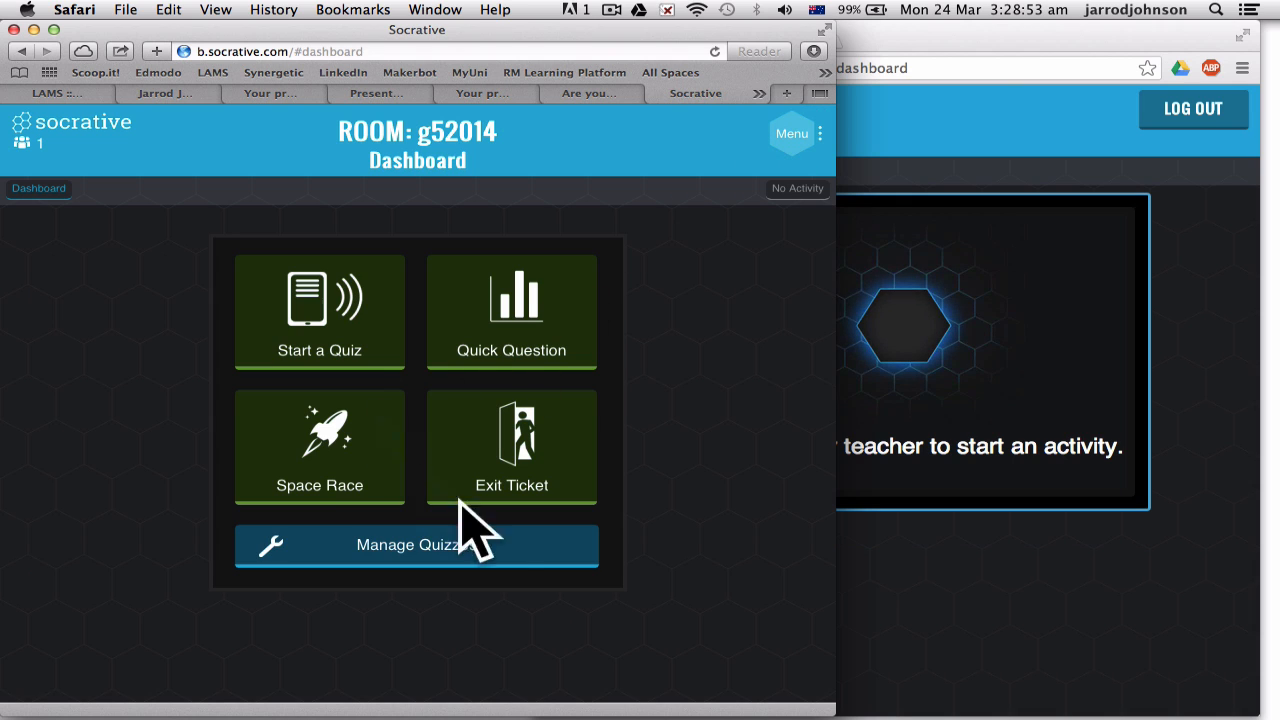
mouse_move(670, 190)
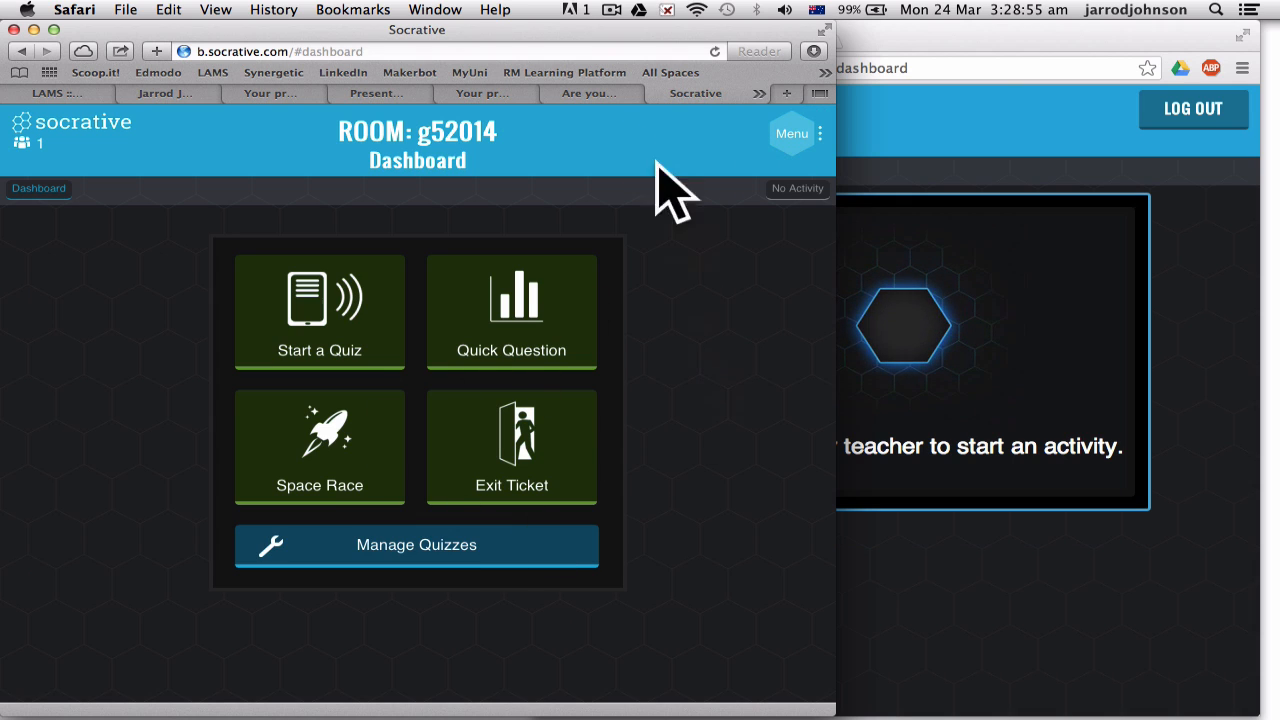
mouse_move(520, 470)
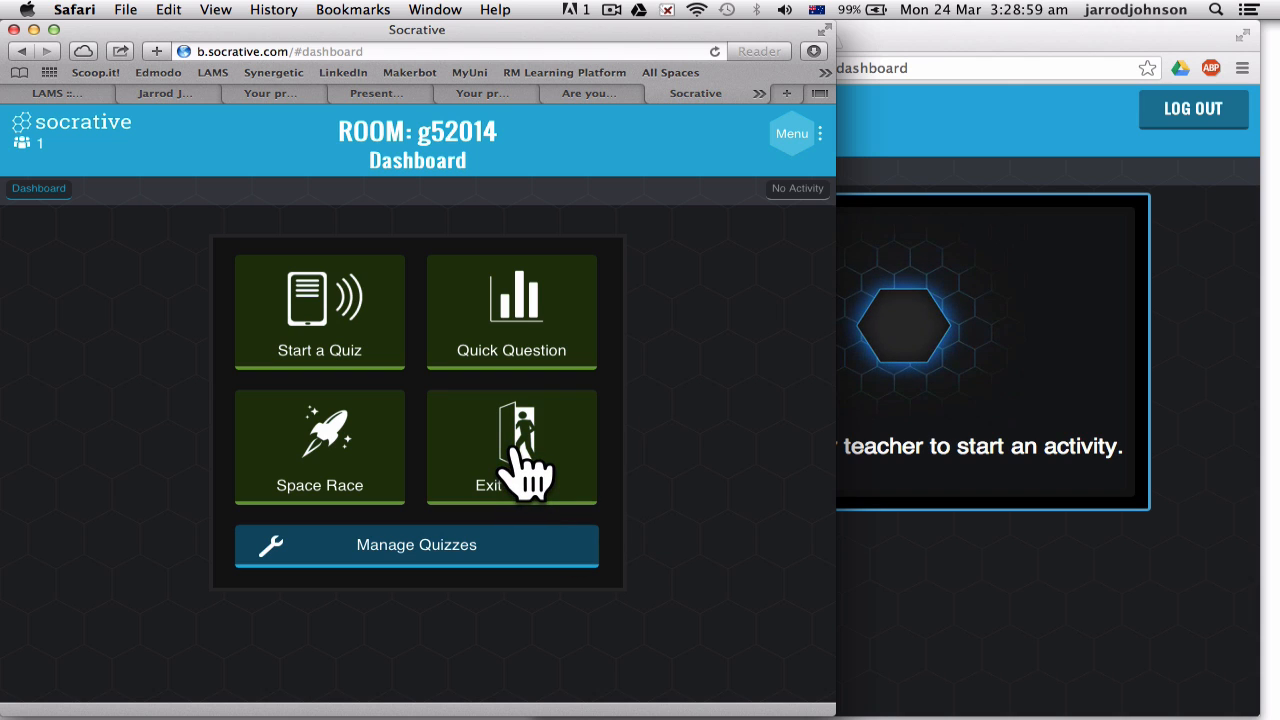
left_click(320, 310)
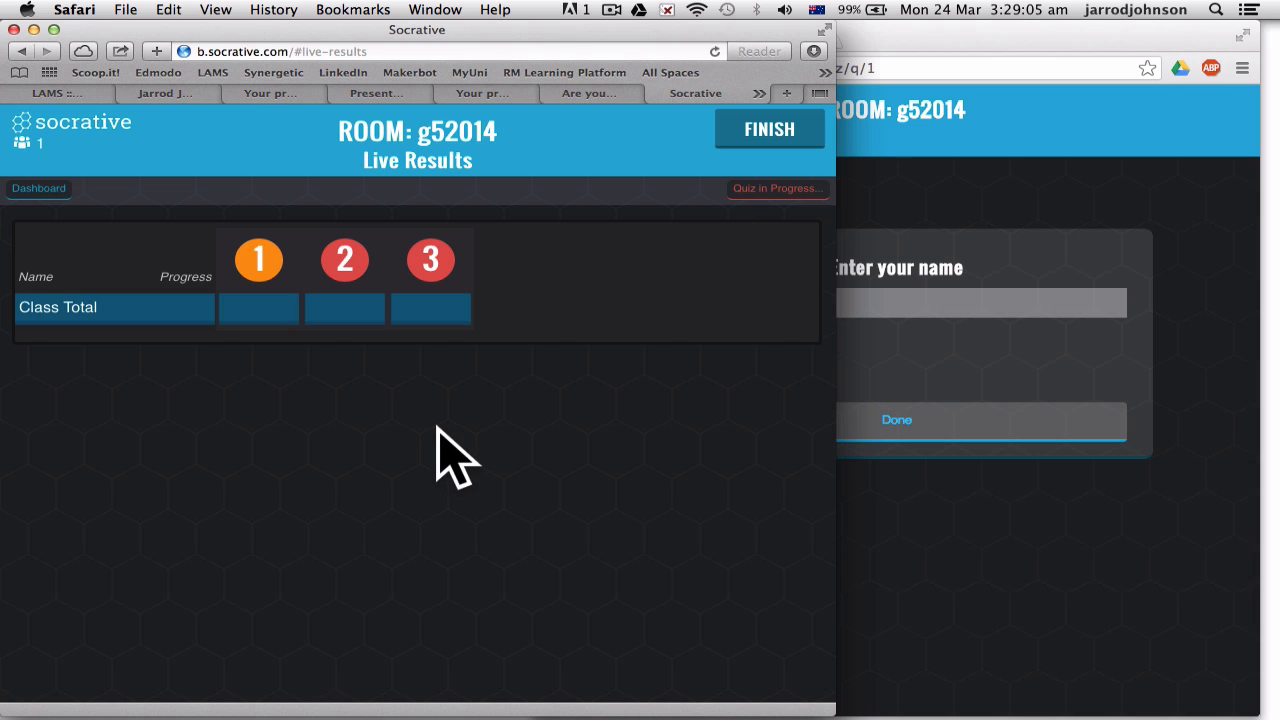
mouse_move(470, 404)
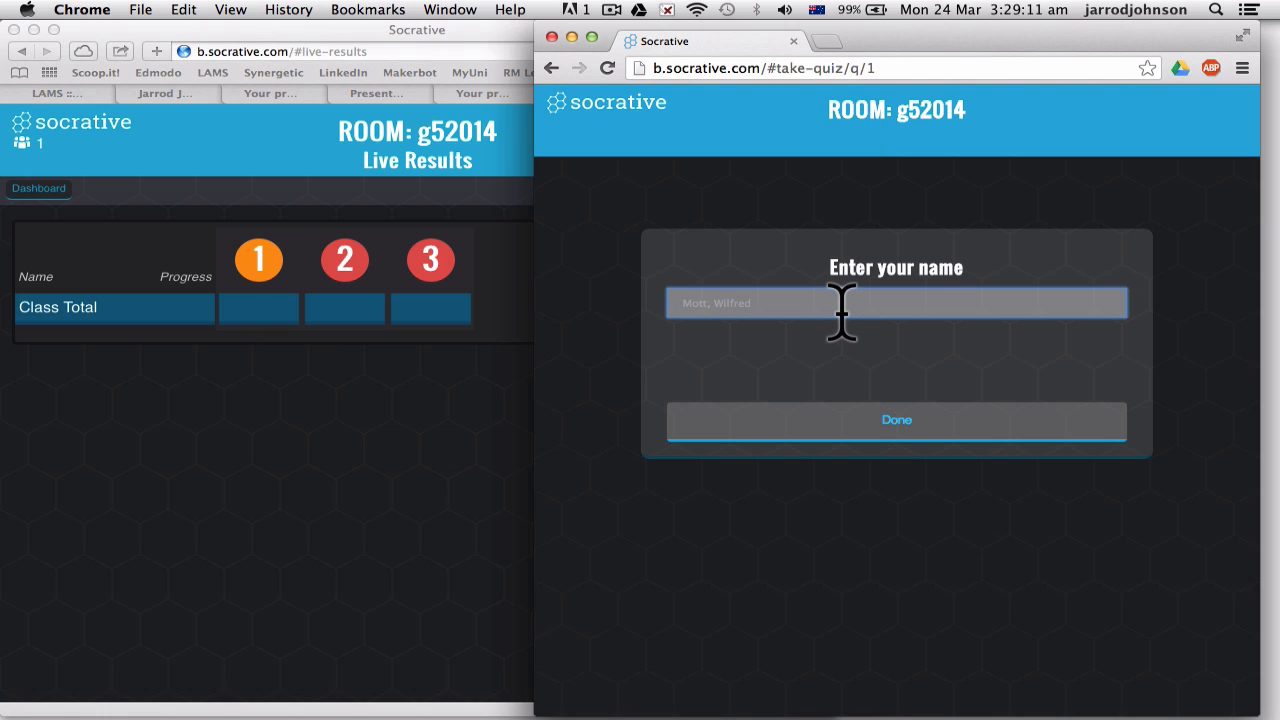
Join the quiz as Jarrod and submit Not very well for question 1
type("Jarrod")
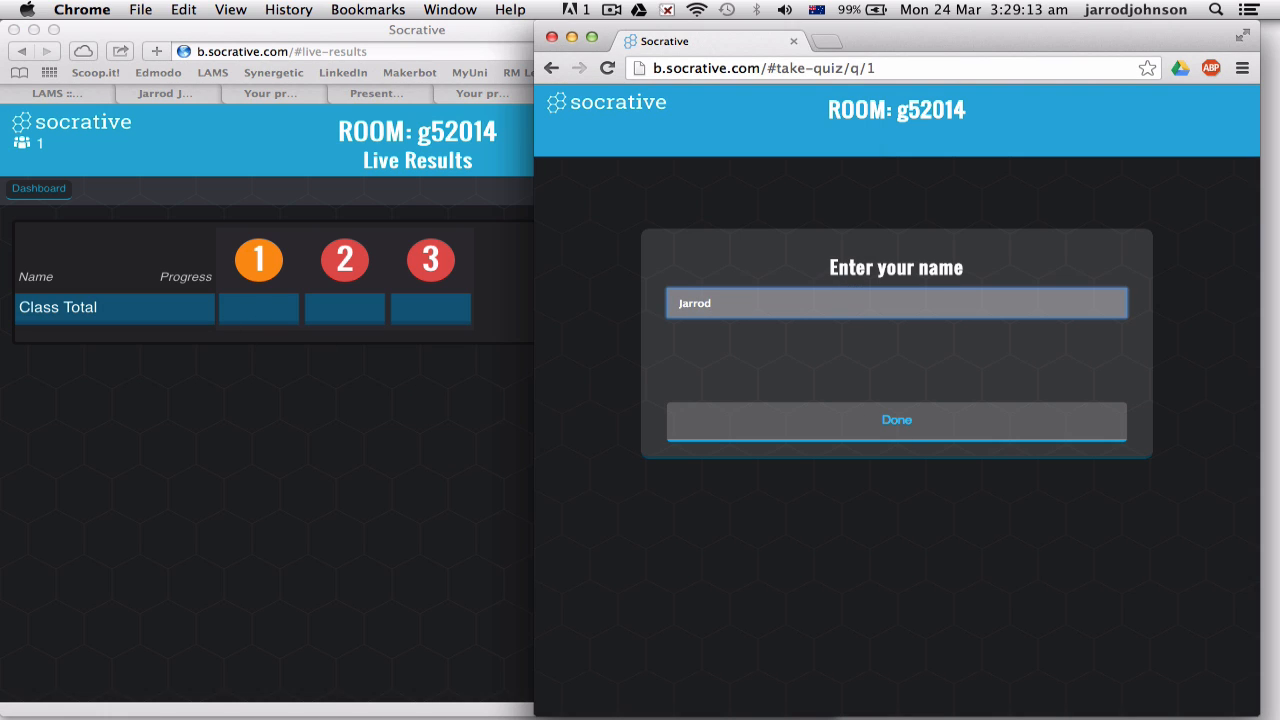
left_click(896, 420)
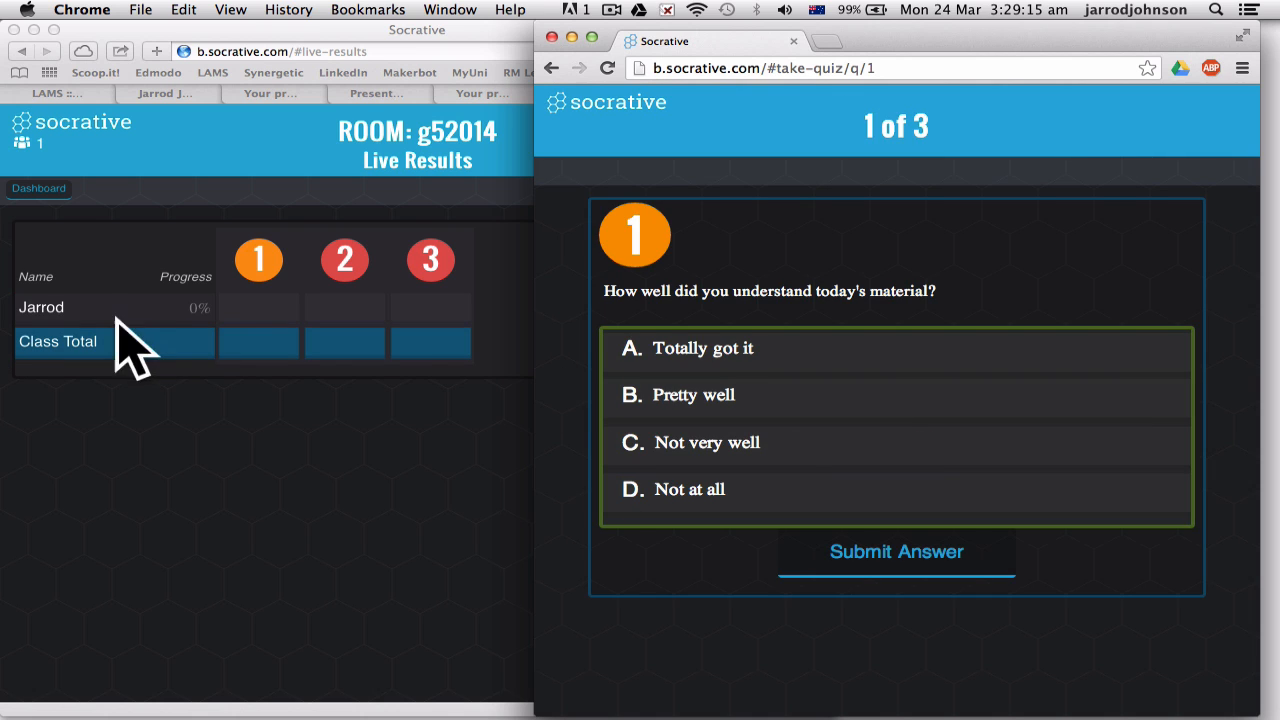
mouse_move(896, 330)
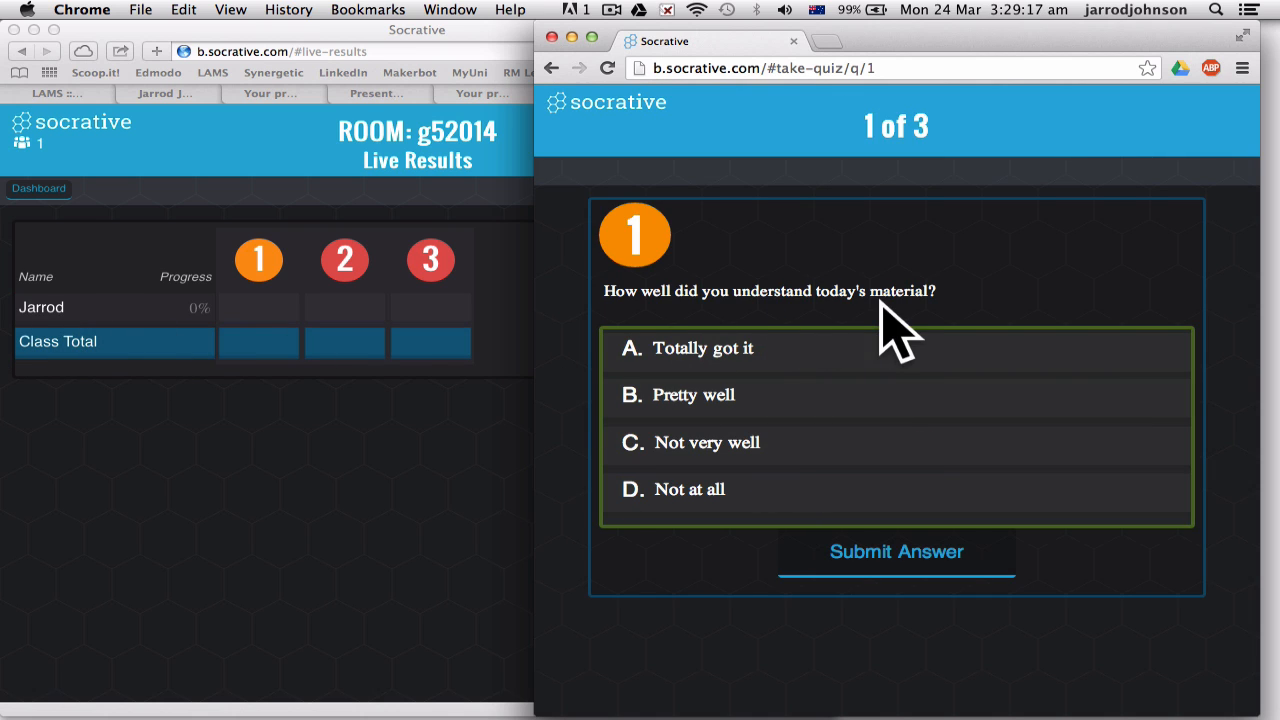
mouse_move(730, 516)
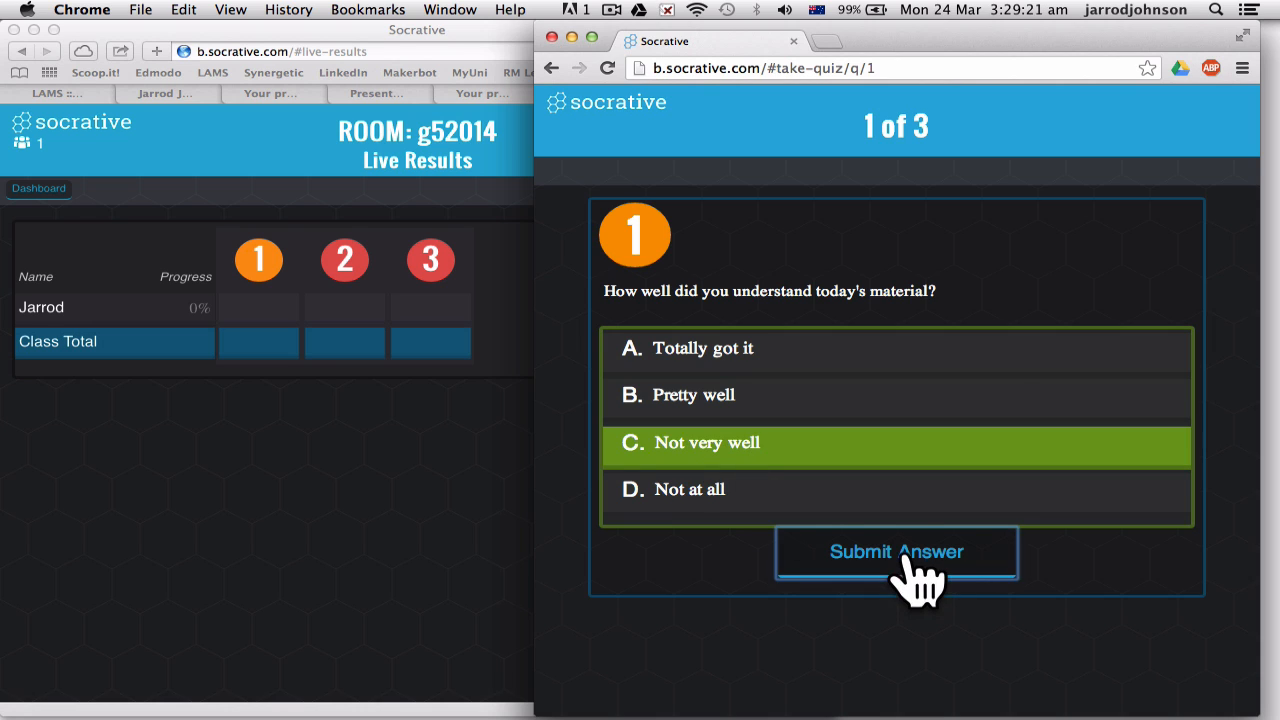
left_click(896, 552)
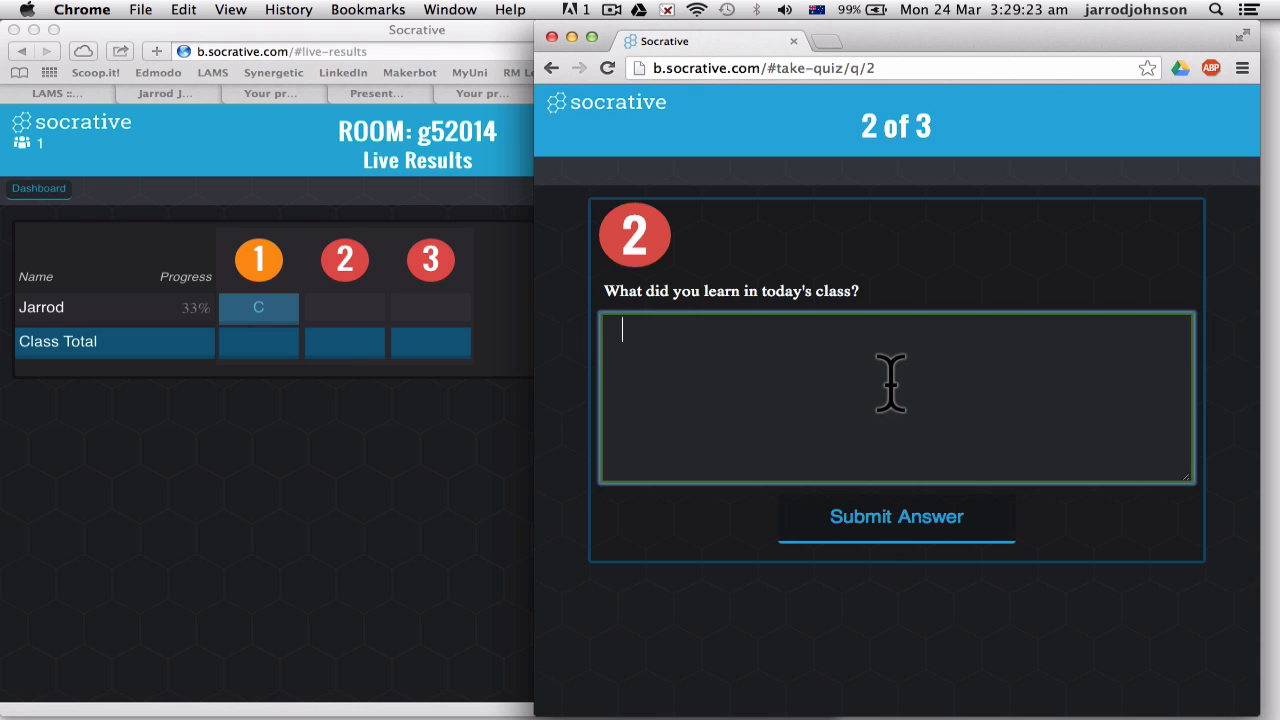
Submit Presentation skills for question 2 and H He Li Be for question 3
type("P")
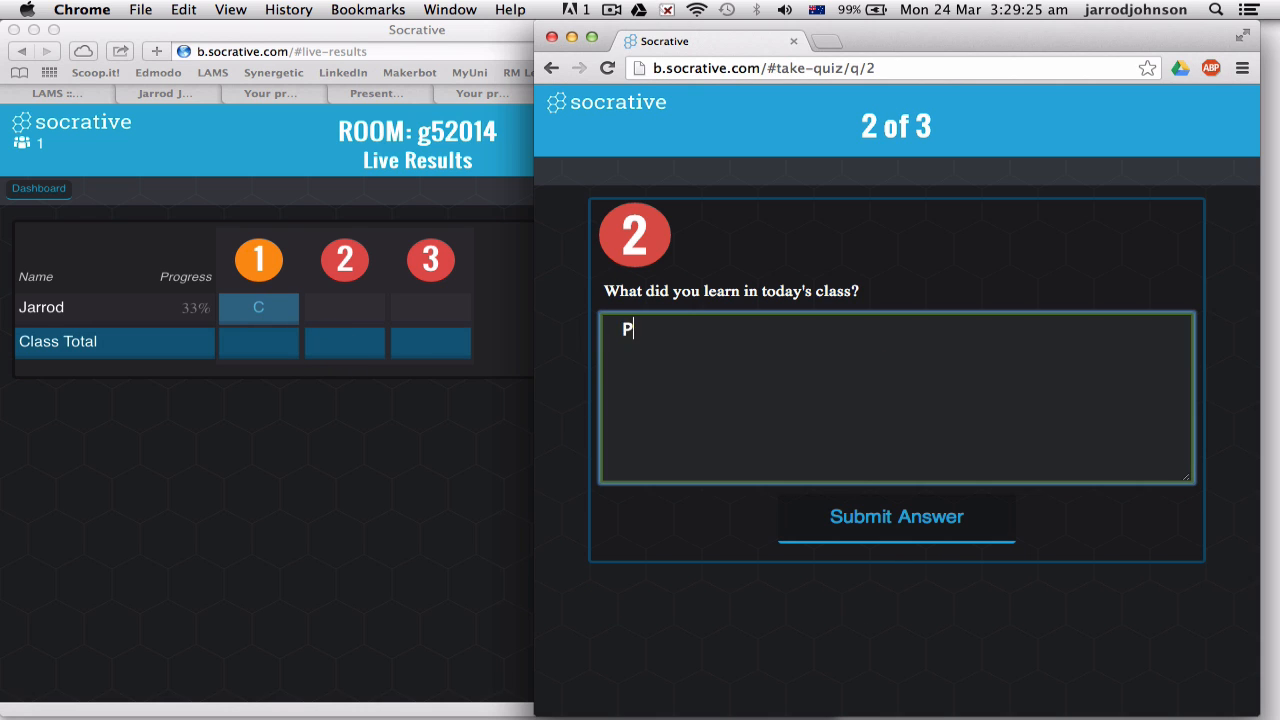
type("resentation")
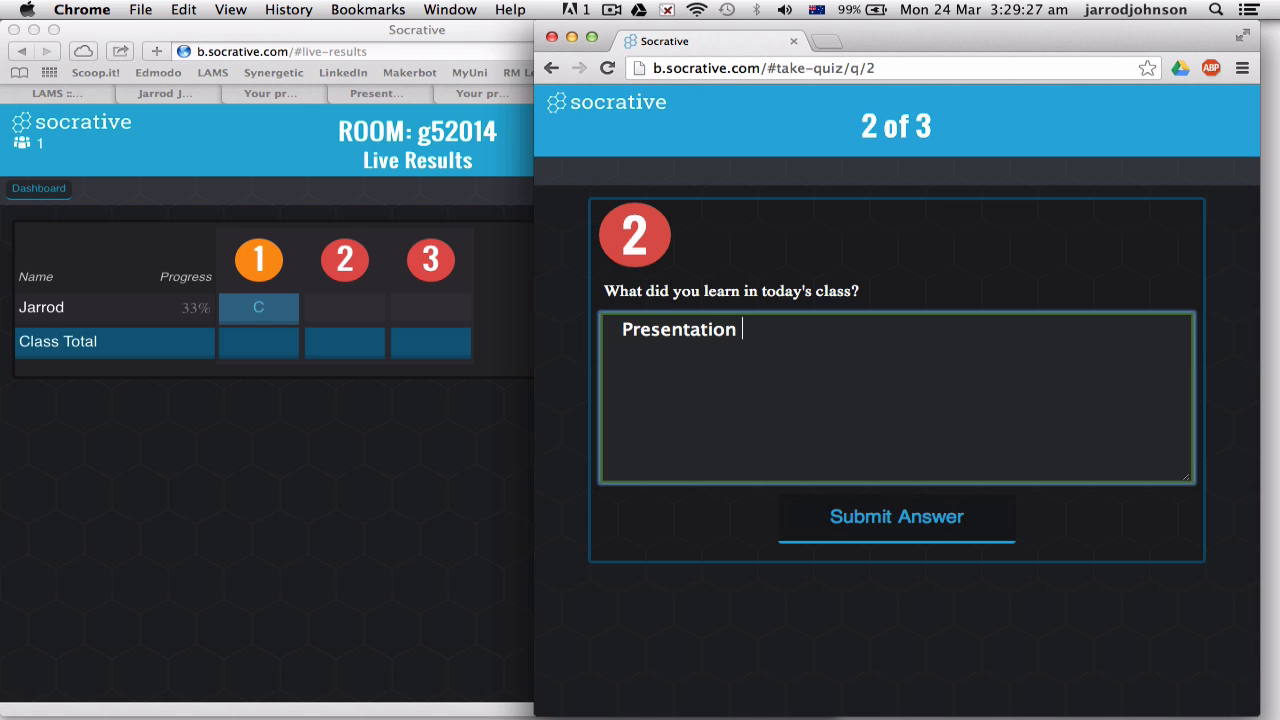
type("skills")
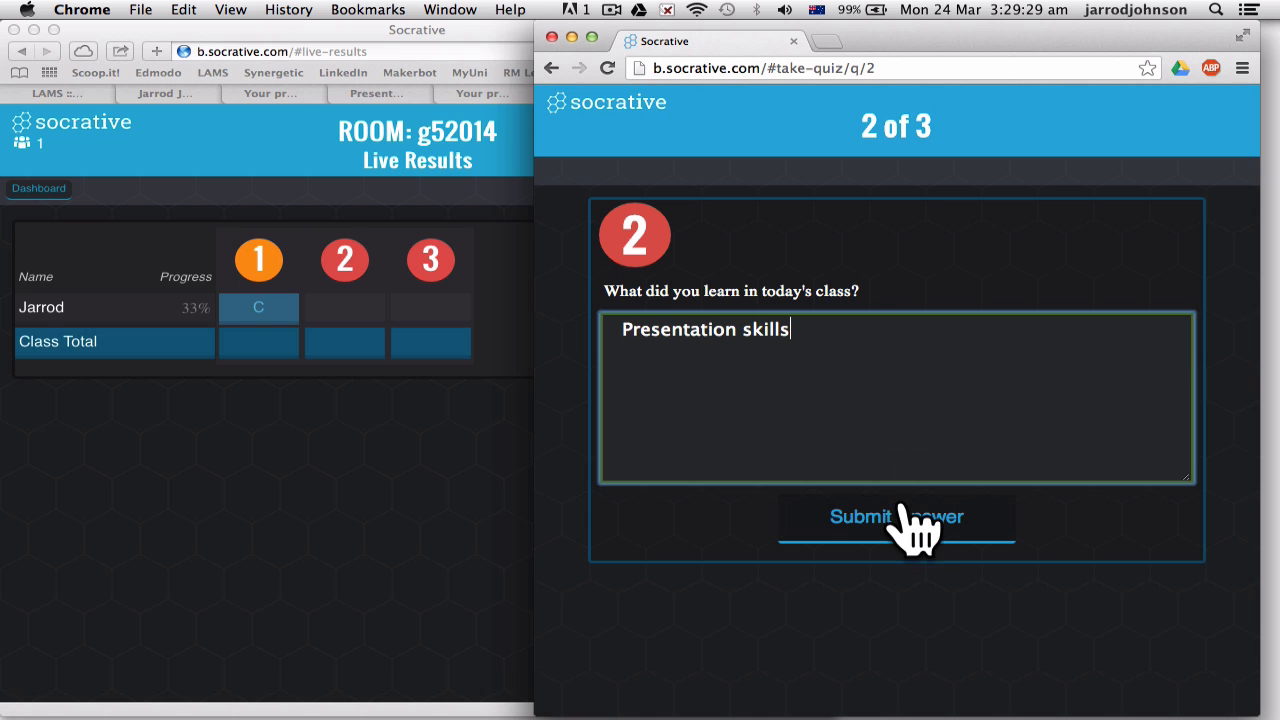
left_click(896, 516)
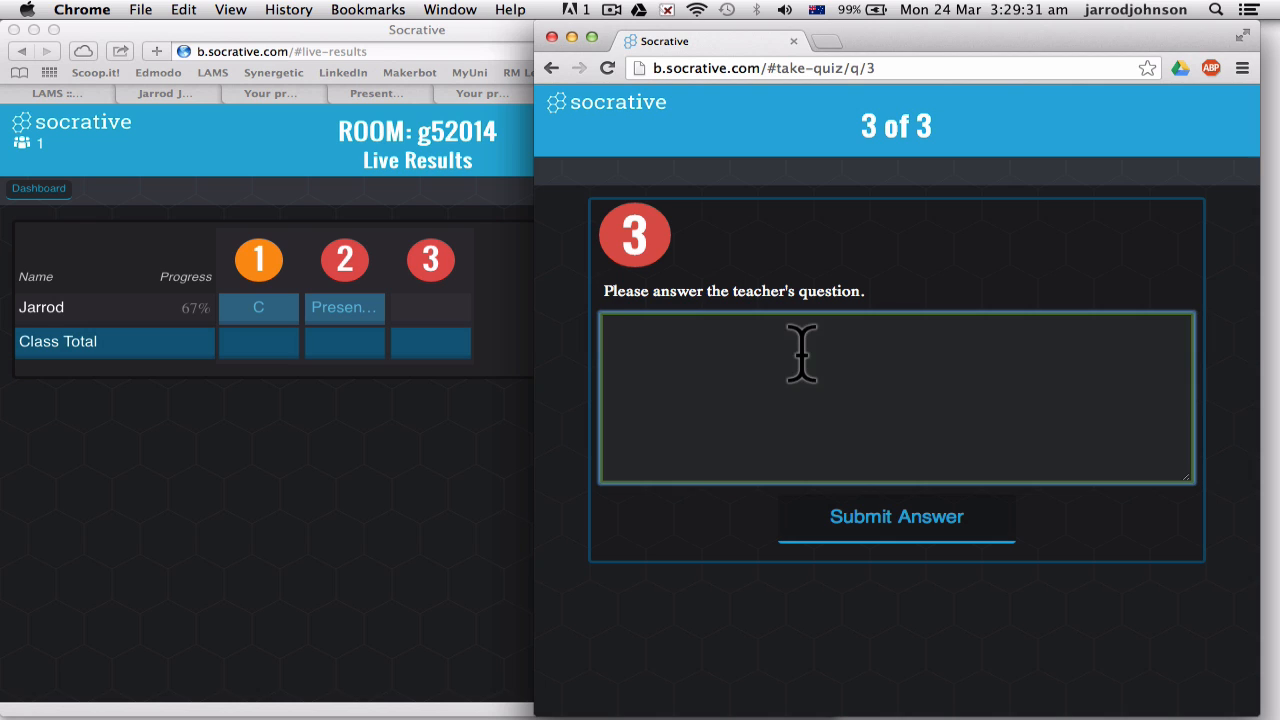
mouse_move(760, 370)
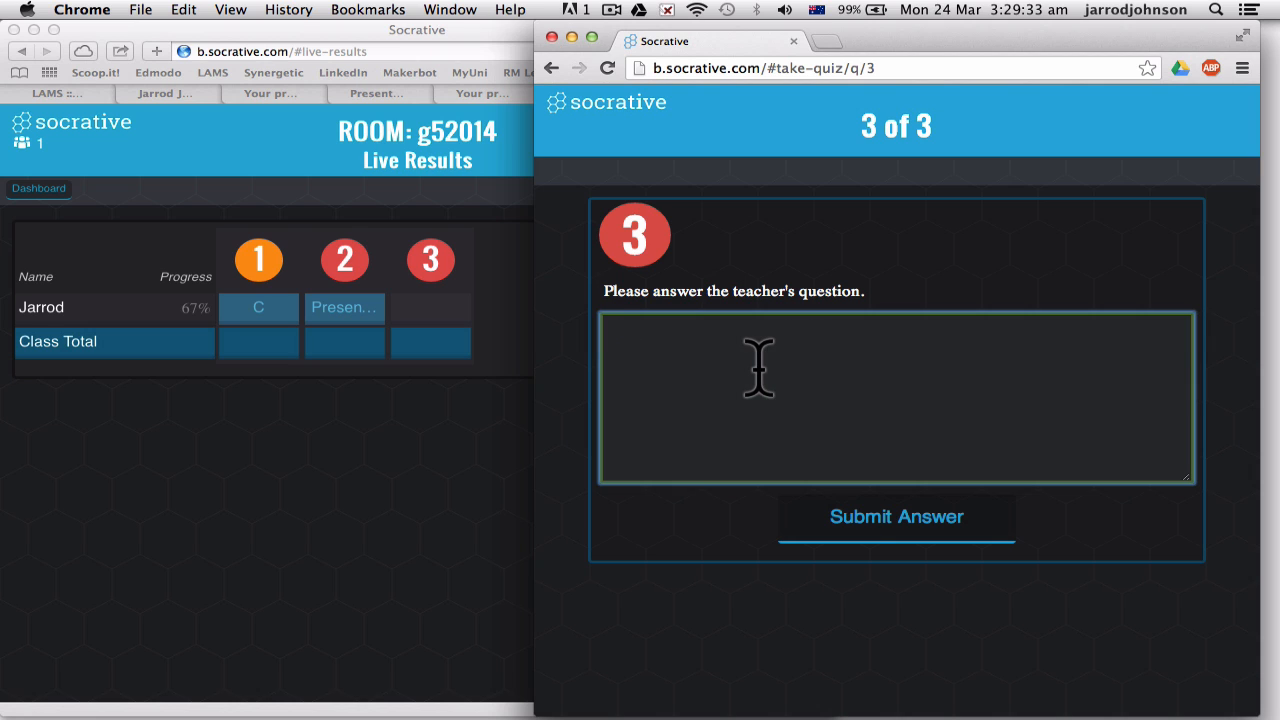
type("H He Li")
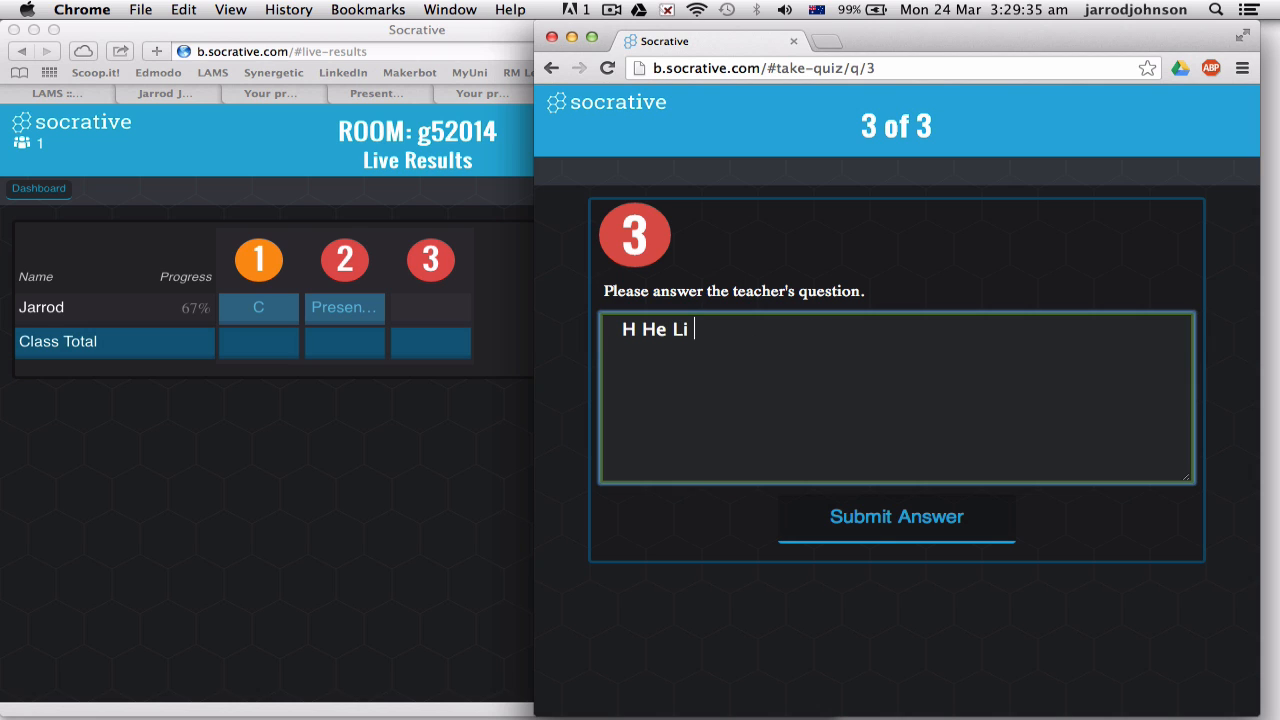
type("Be")
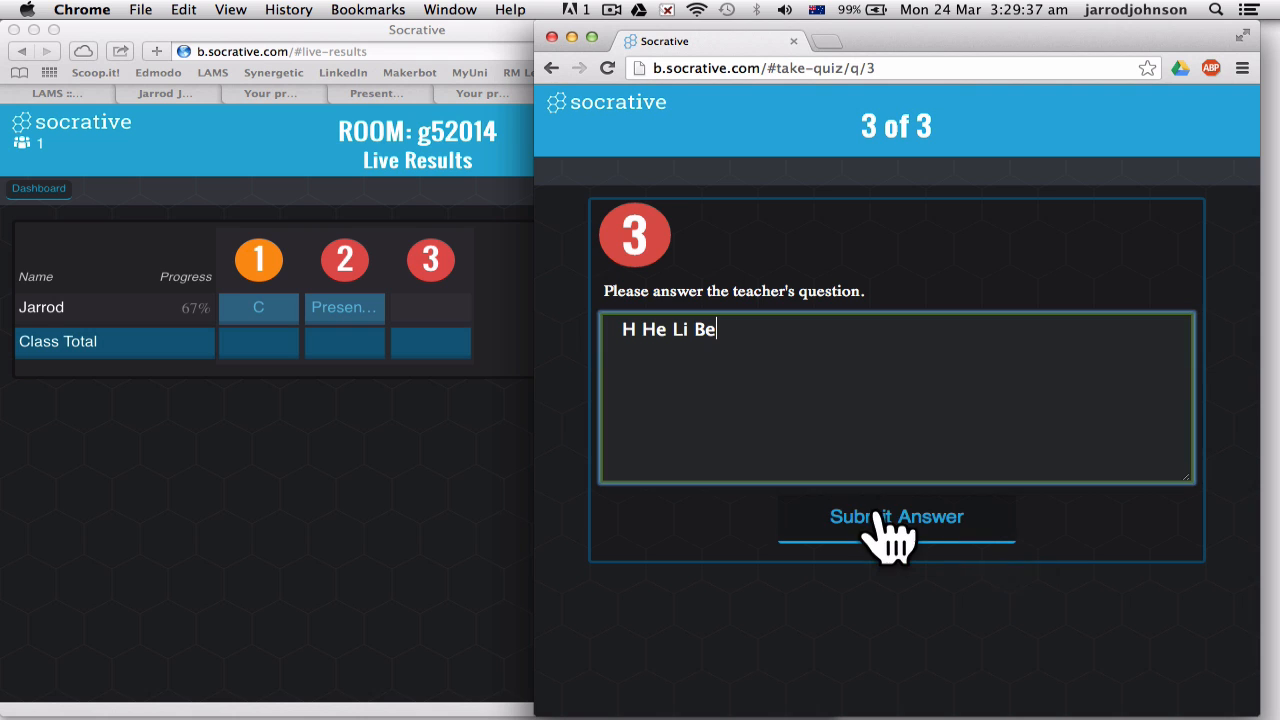
left_click(896, 516)
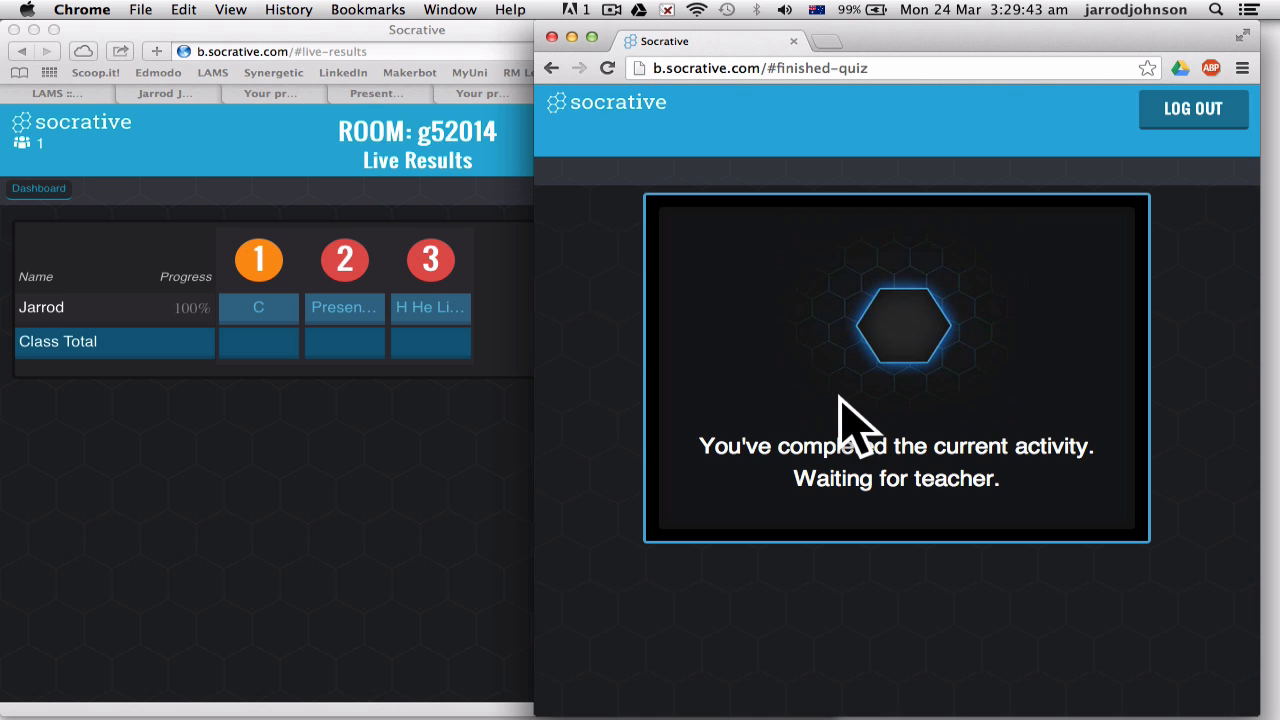
mouse_move(924, 290)
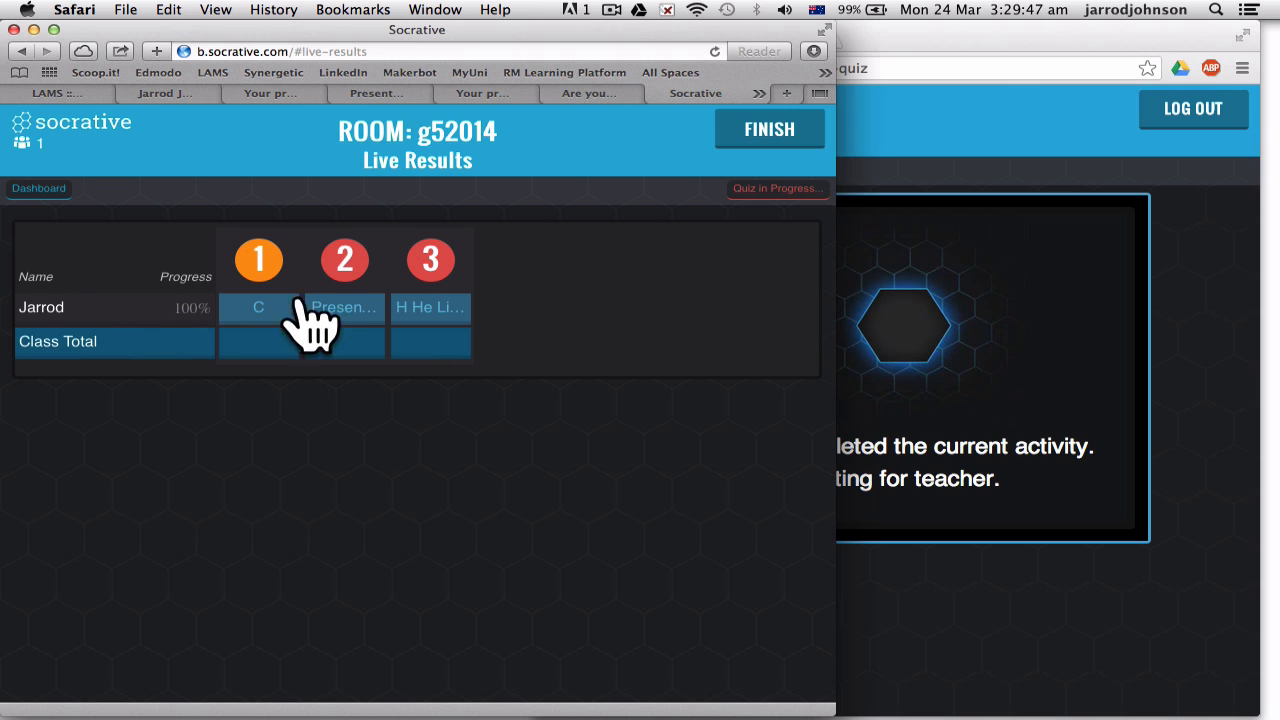
mouse_move(790, 216)
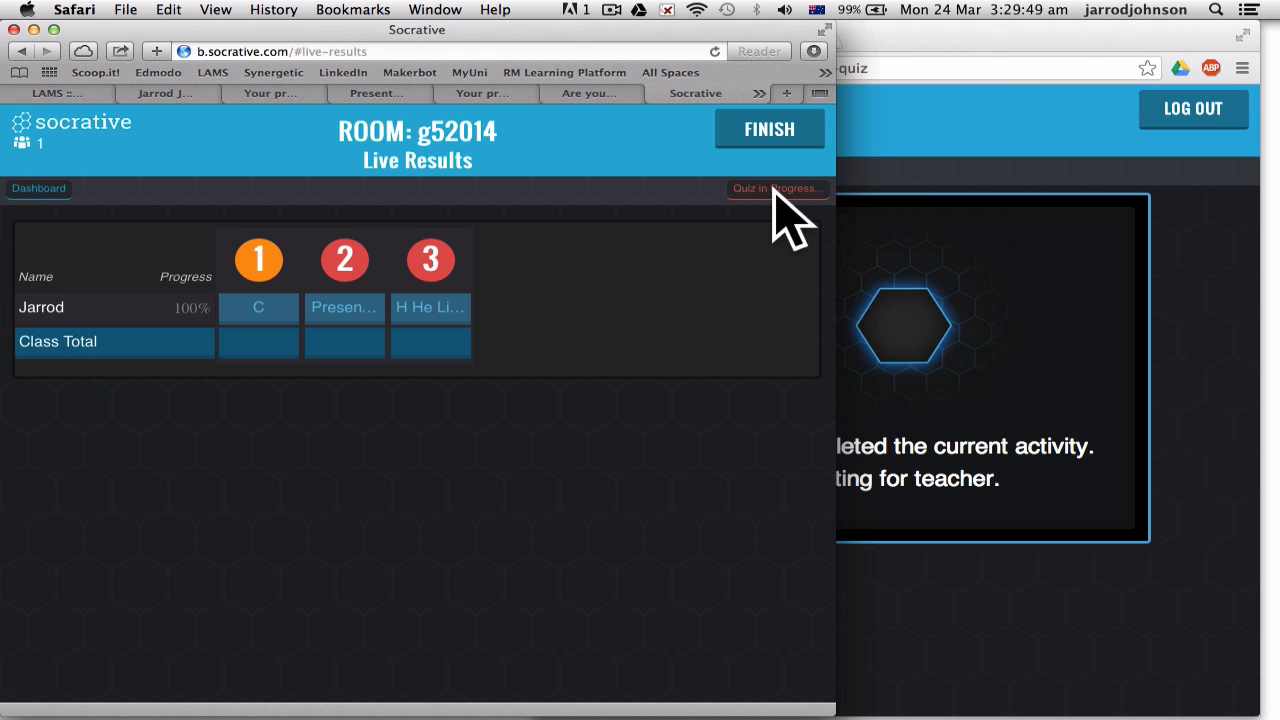
mouse_move(380, 324)
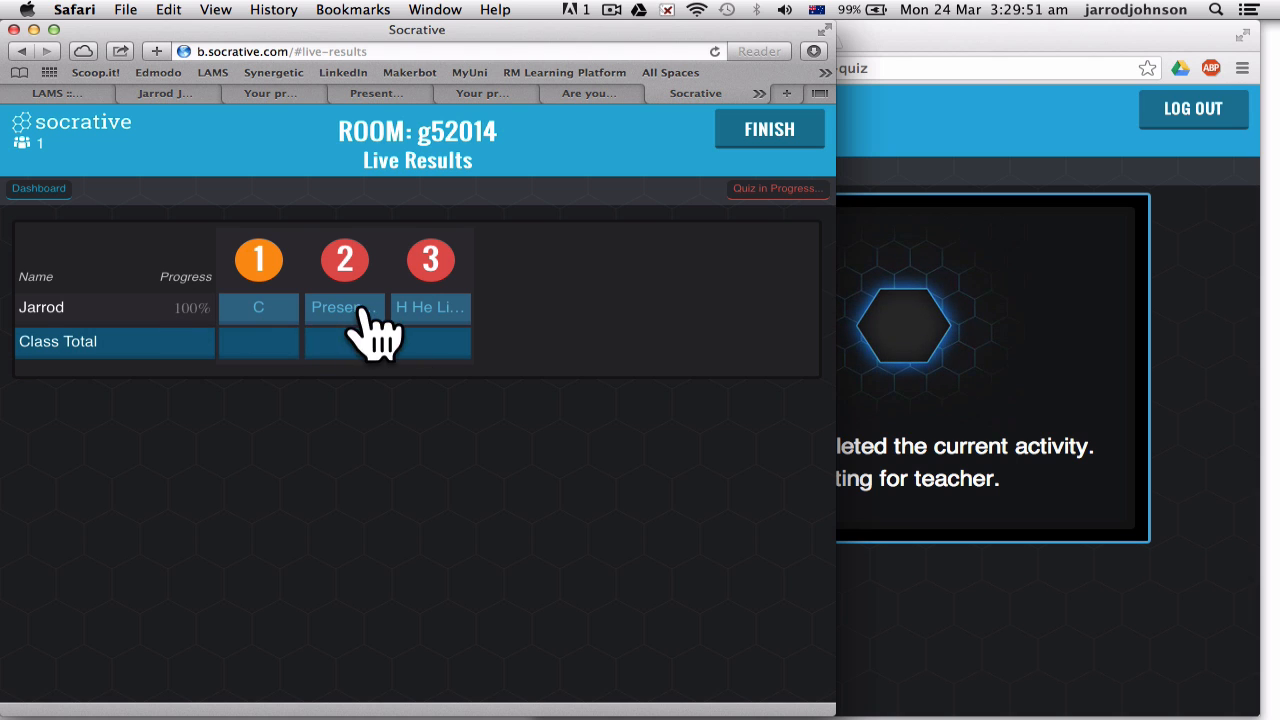
View a question's detailed responses in Live Results and finish the quiz
left_click(344, 308)
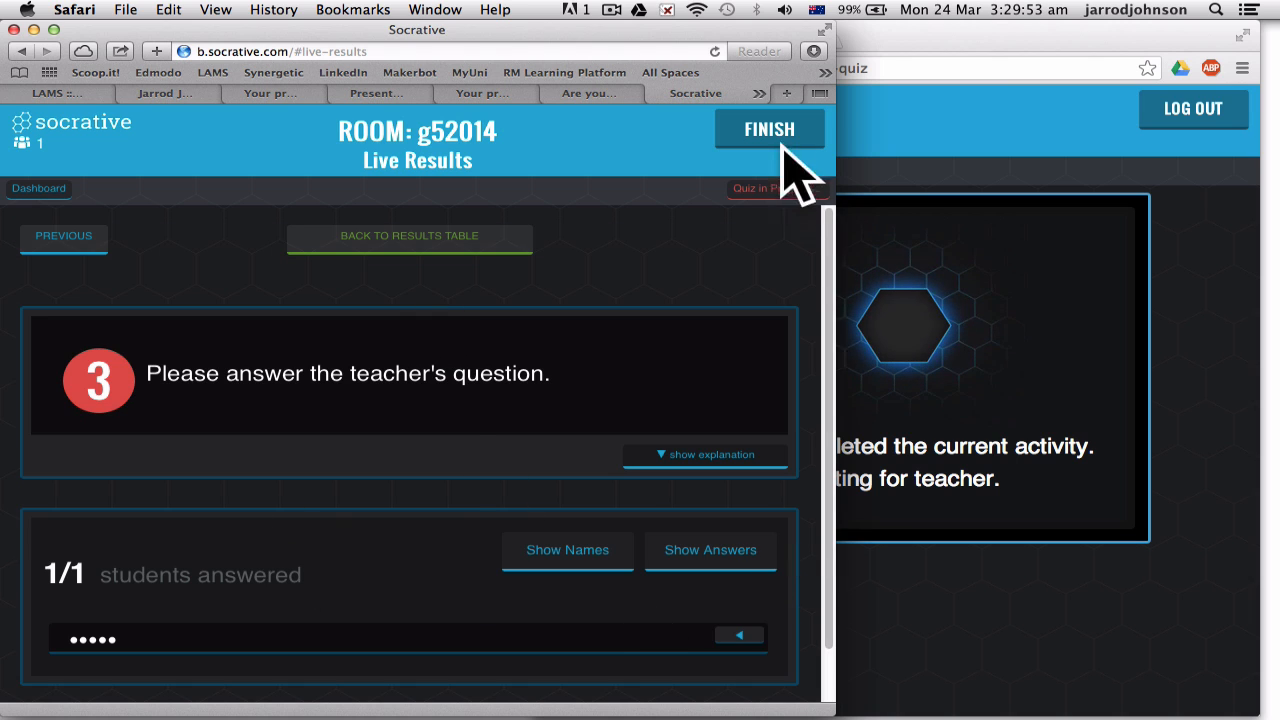
left_click(768, 128)
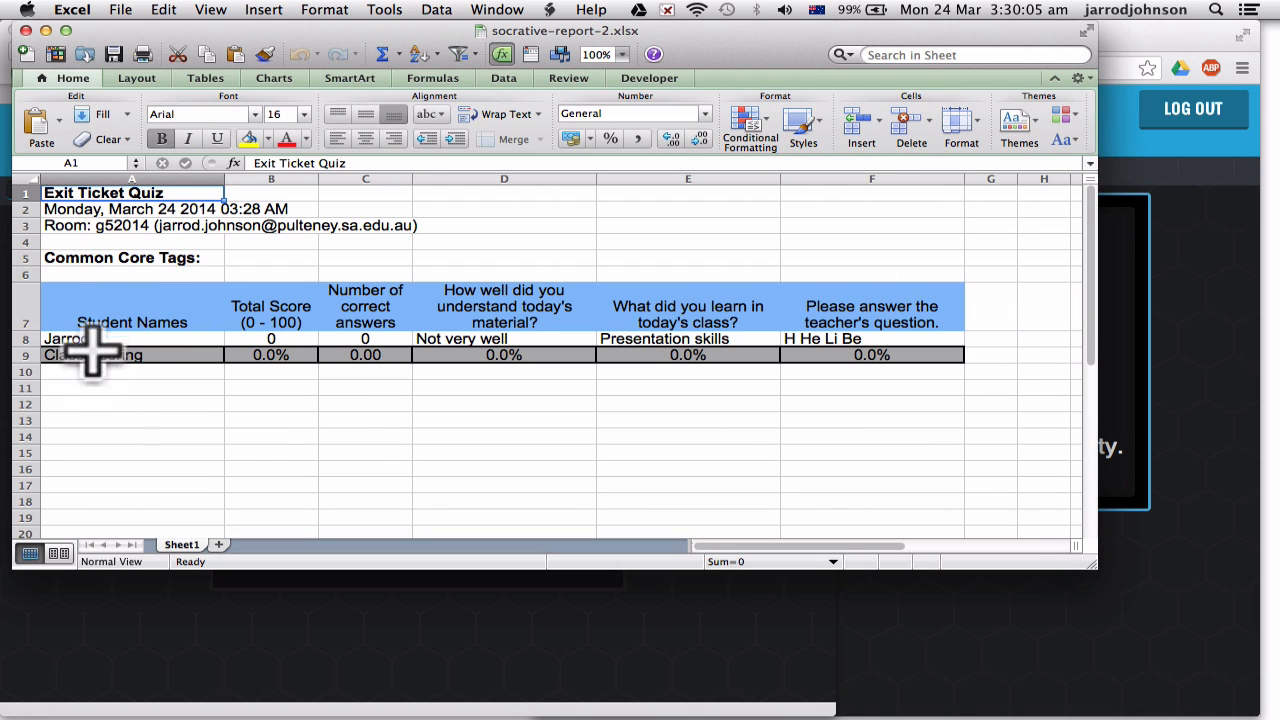
Check Jarrod's total score and answers 'Not very well' and 'Presentation skills' in cells B8, D8, E8
left_click(270, 338)
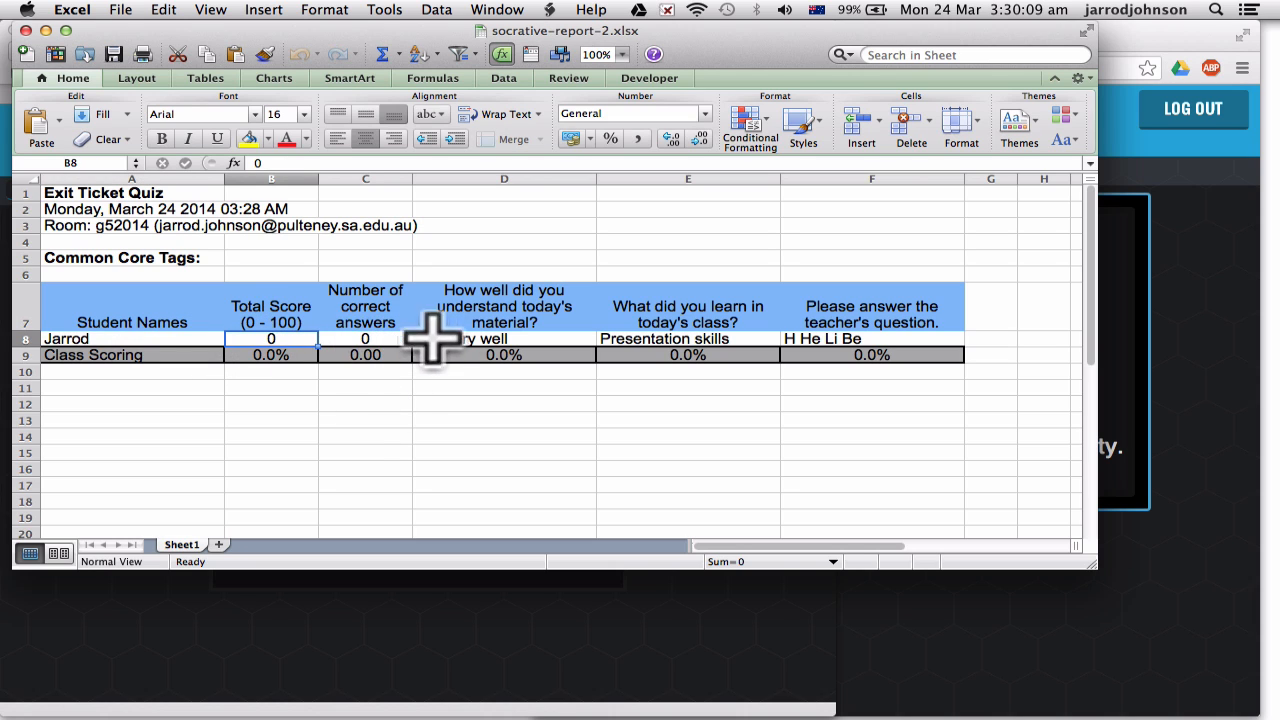
mouse_move(536, 344)
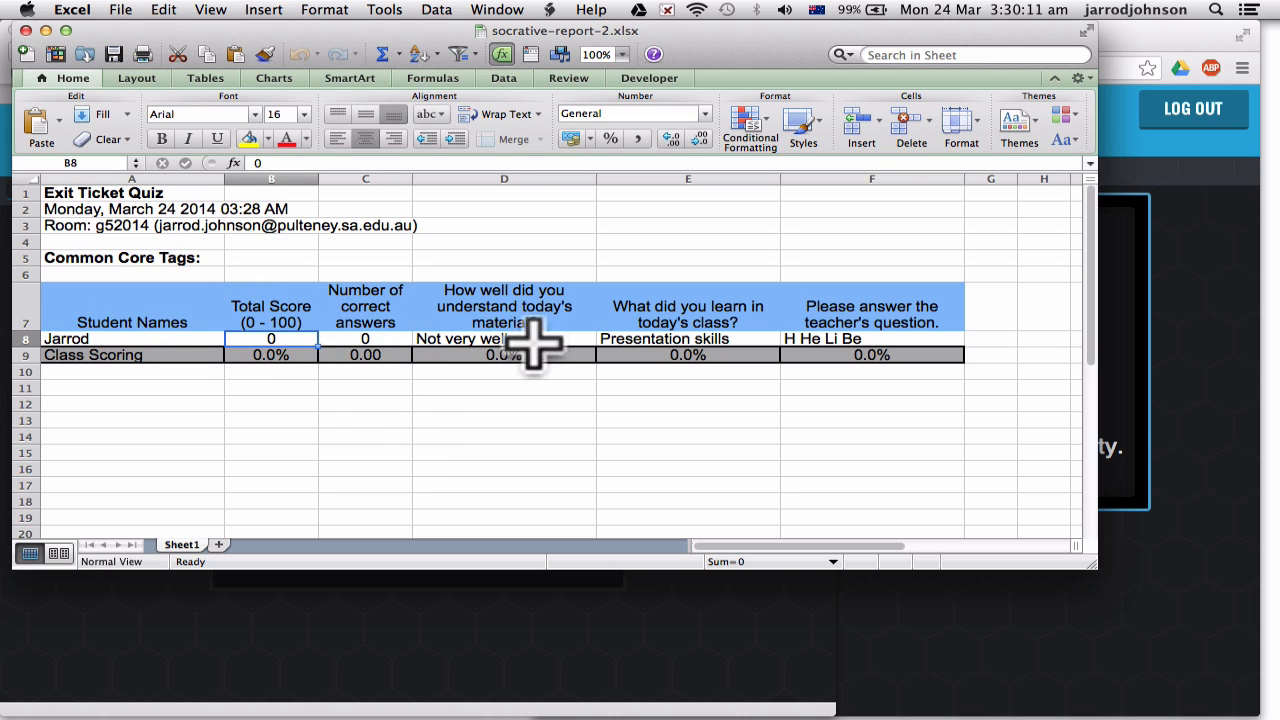
left_click(504, 338)
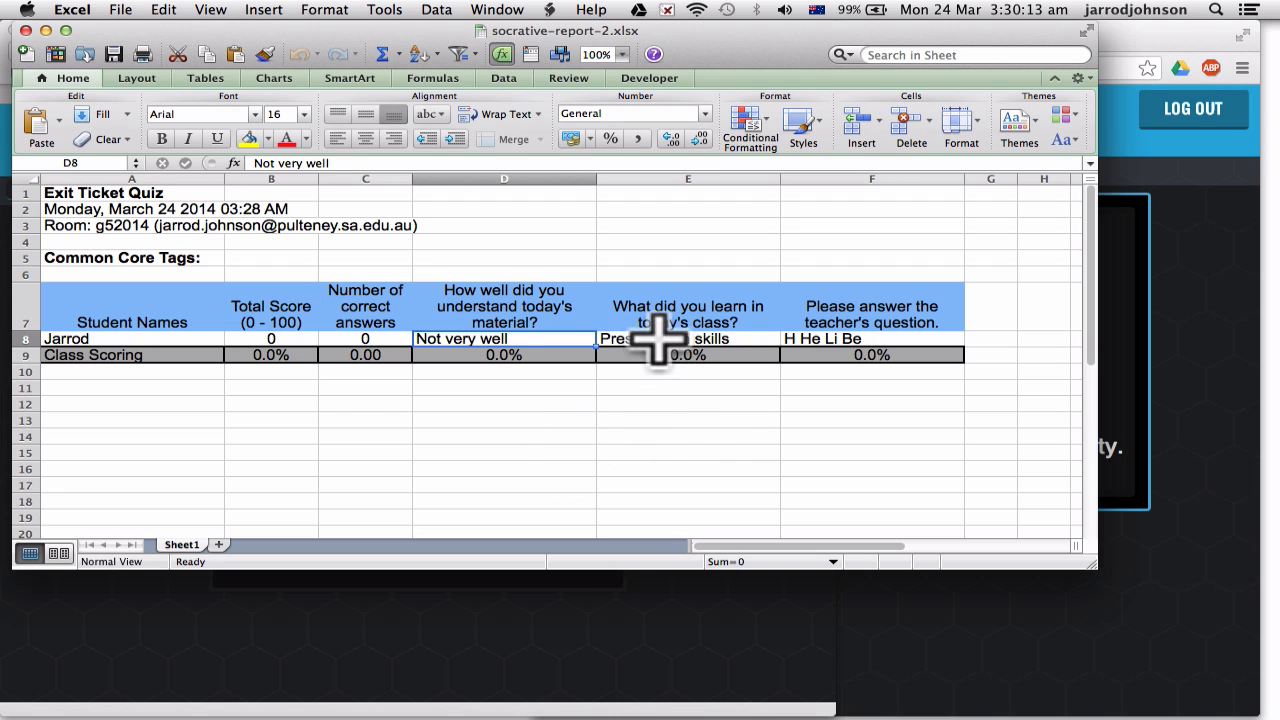
left_click(688, 338)
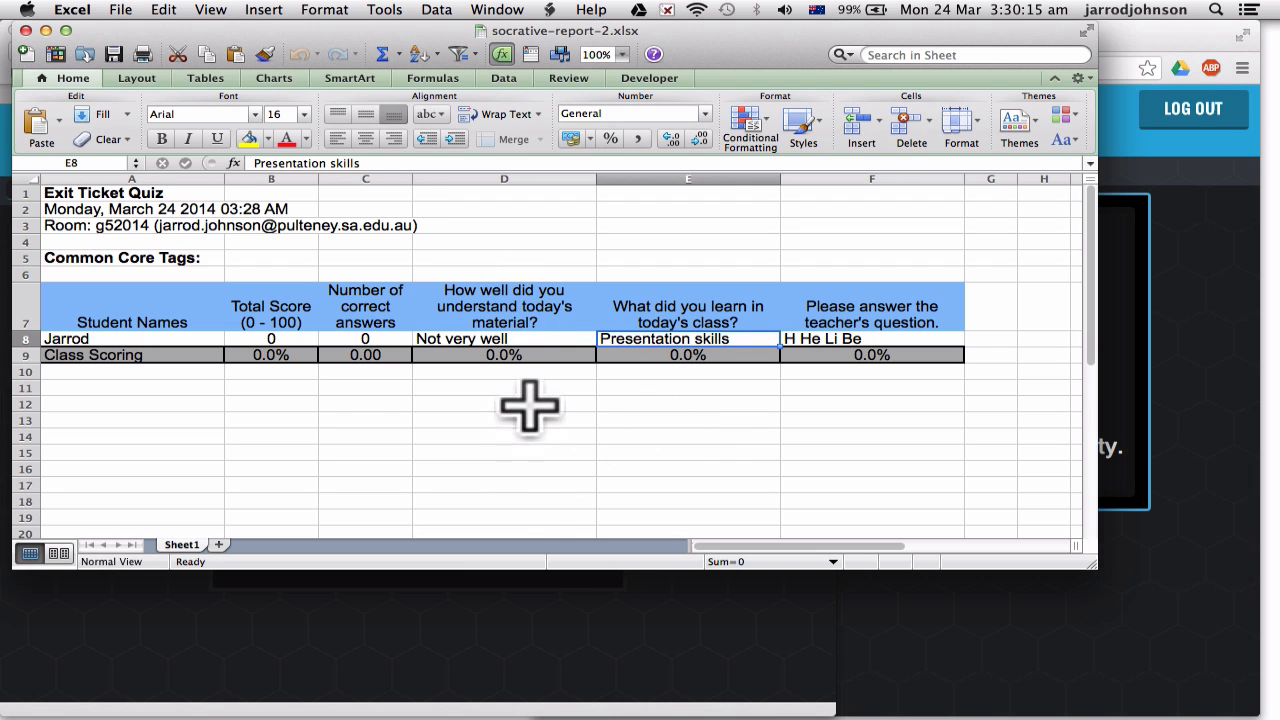
scroll("down", 3)
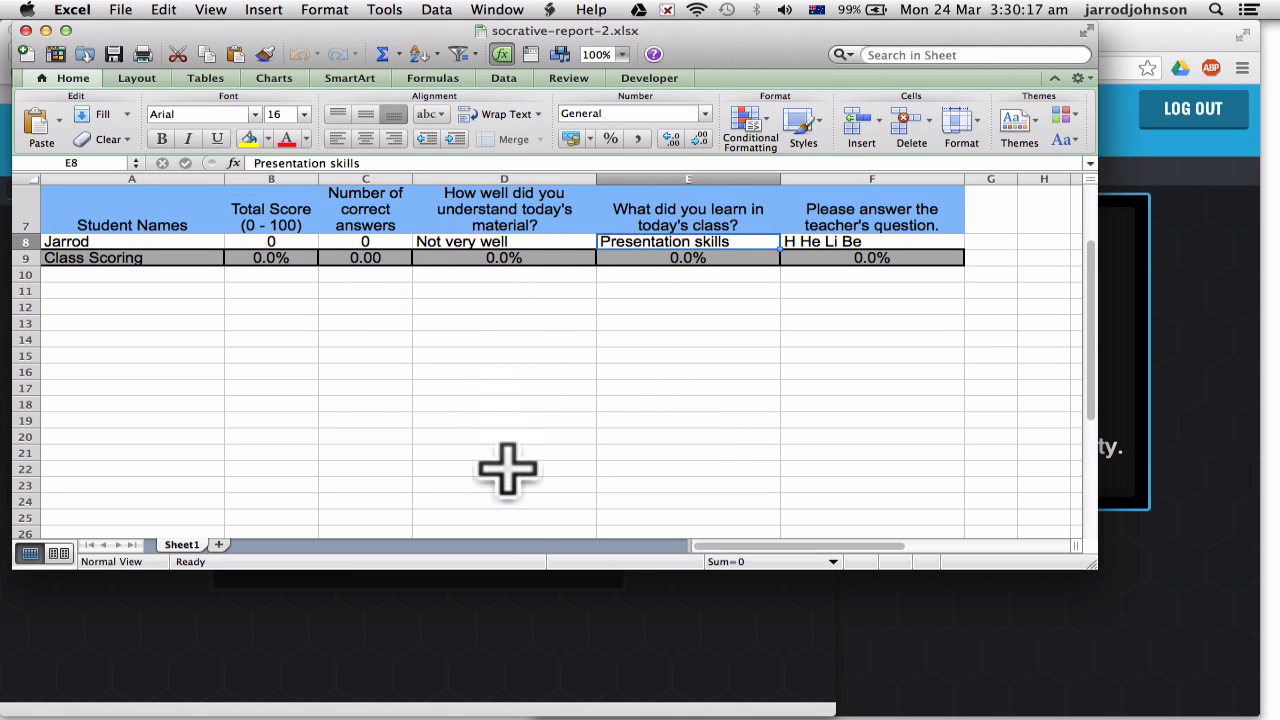
mouse_move(528, 412)
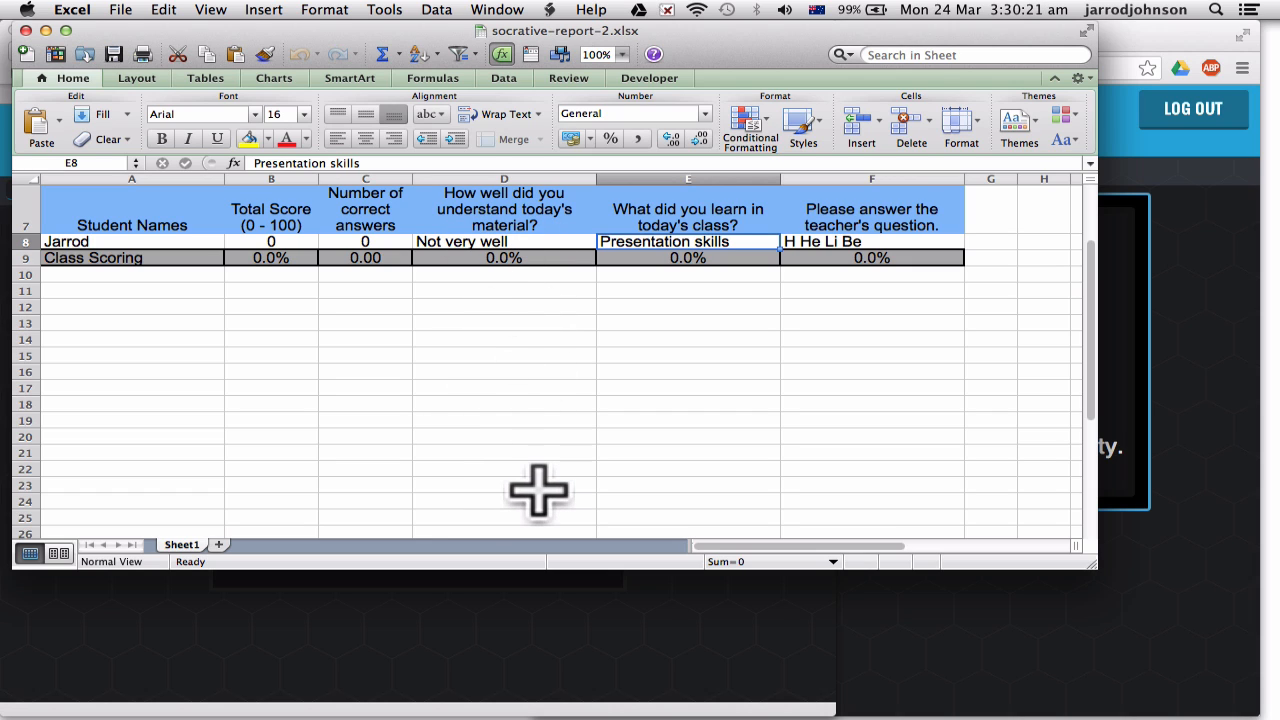
mouse_move(580, 490)
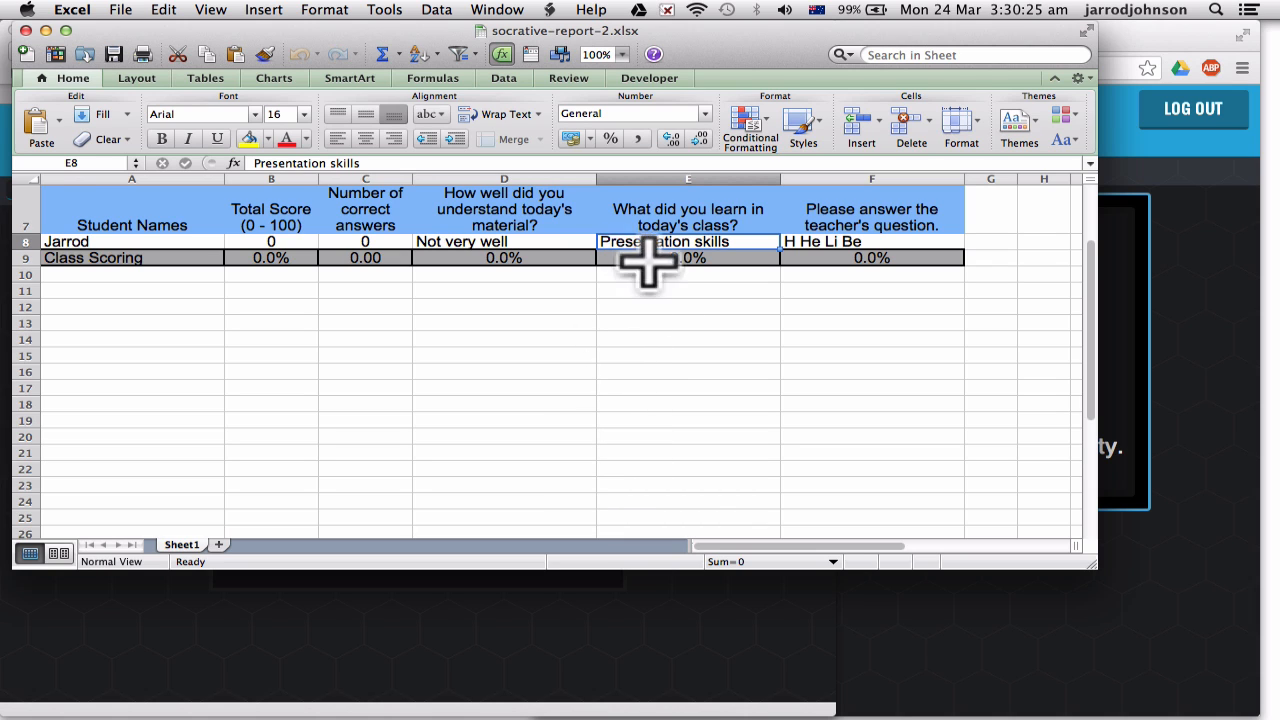
mouse_move(688, 292)
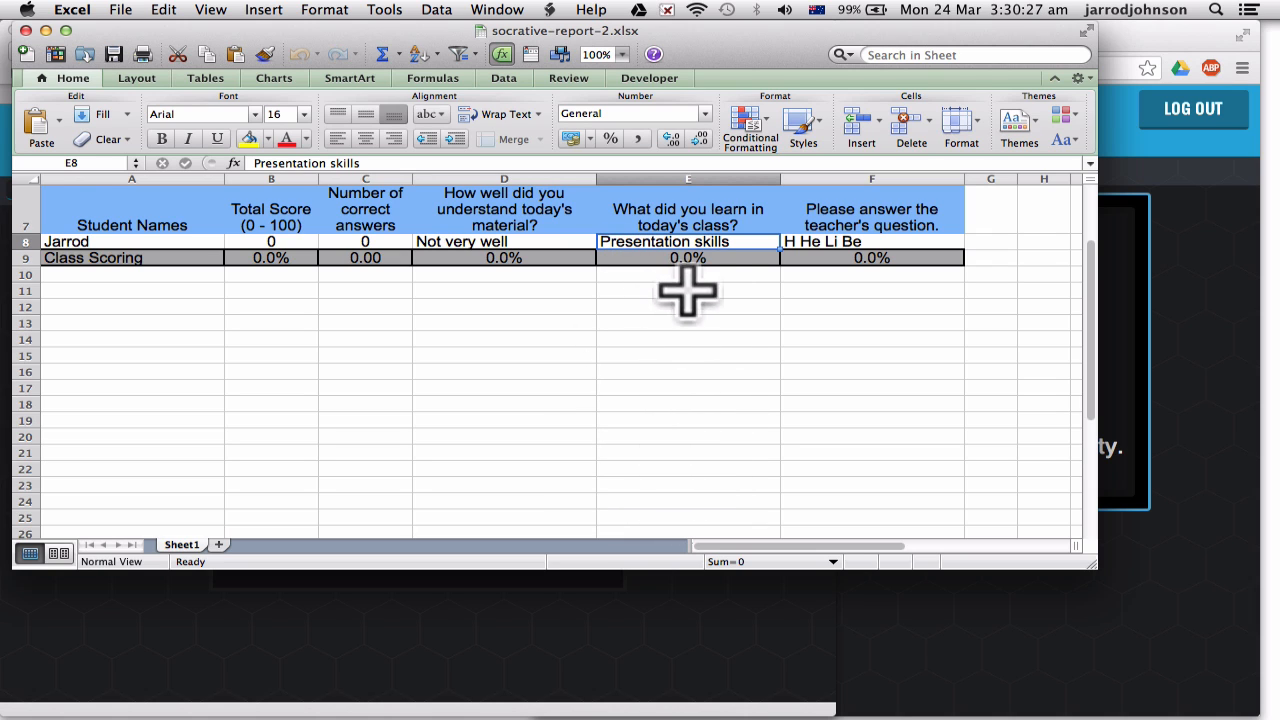